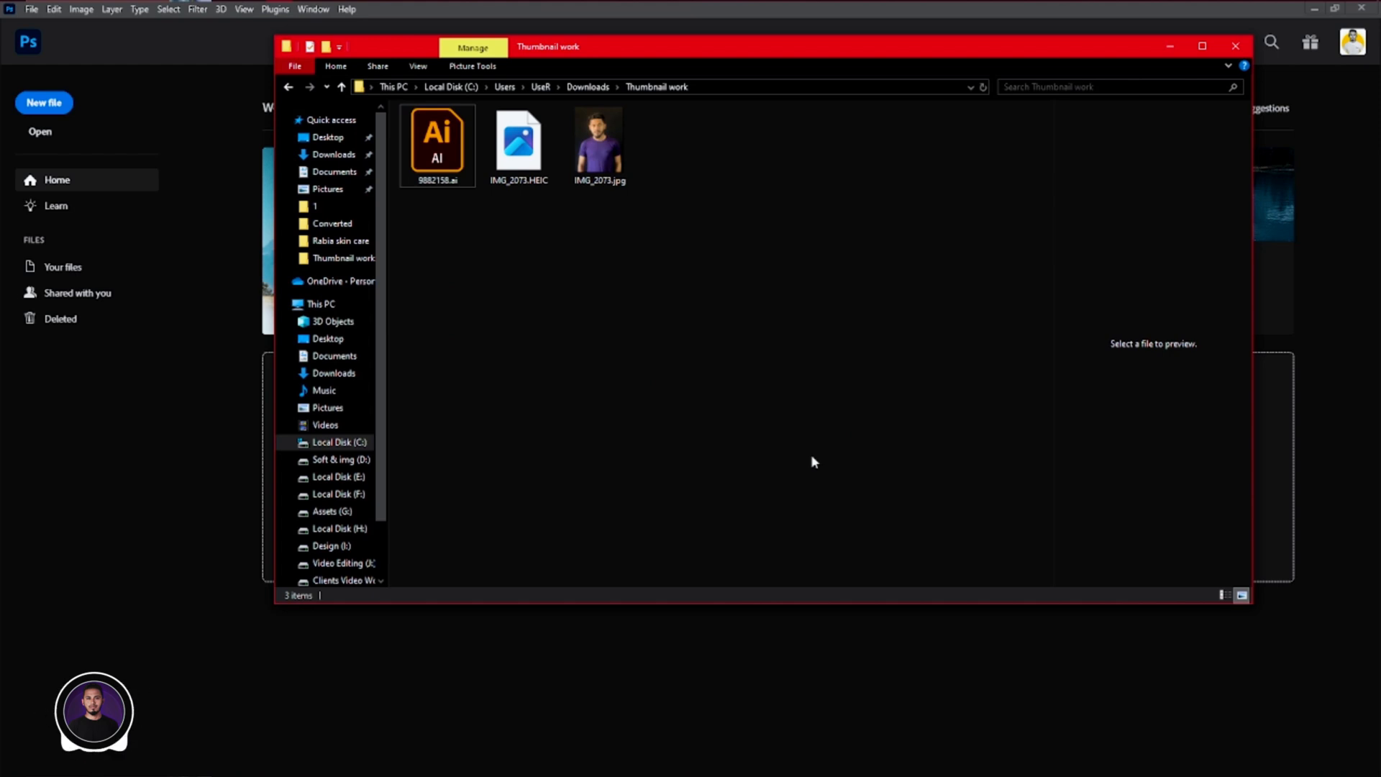
Open the man's photo IMG_2073.jpg from Downloads > Thumbnail work
left_click(600, 141)
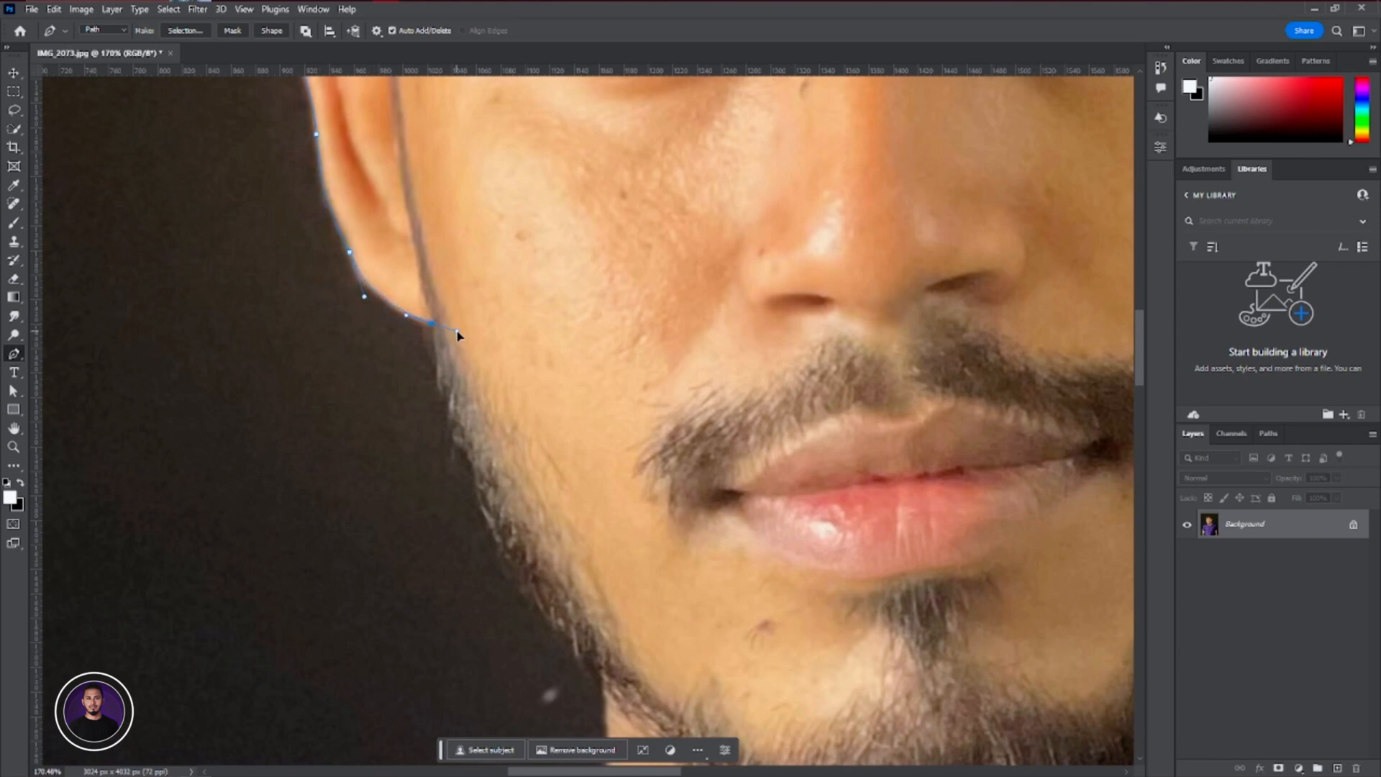
Scroll the view along the man's silhouette while tracing the pen path around his edges
scroll("down", 3)
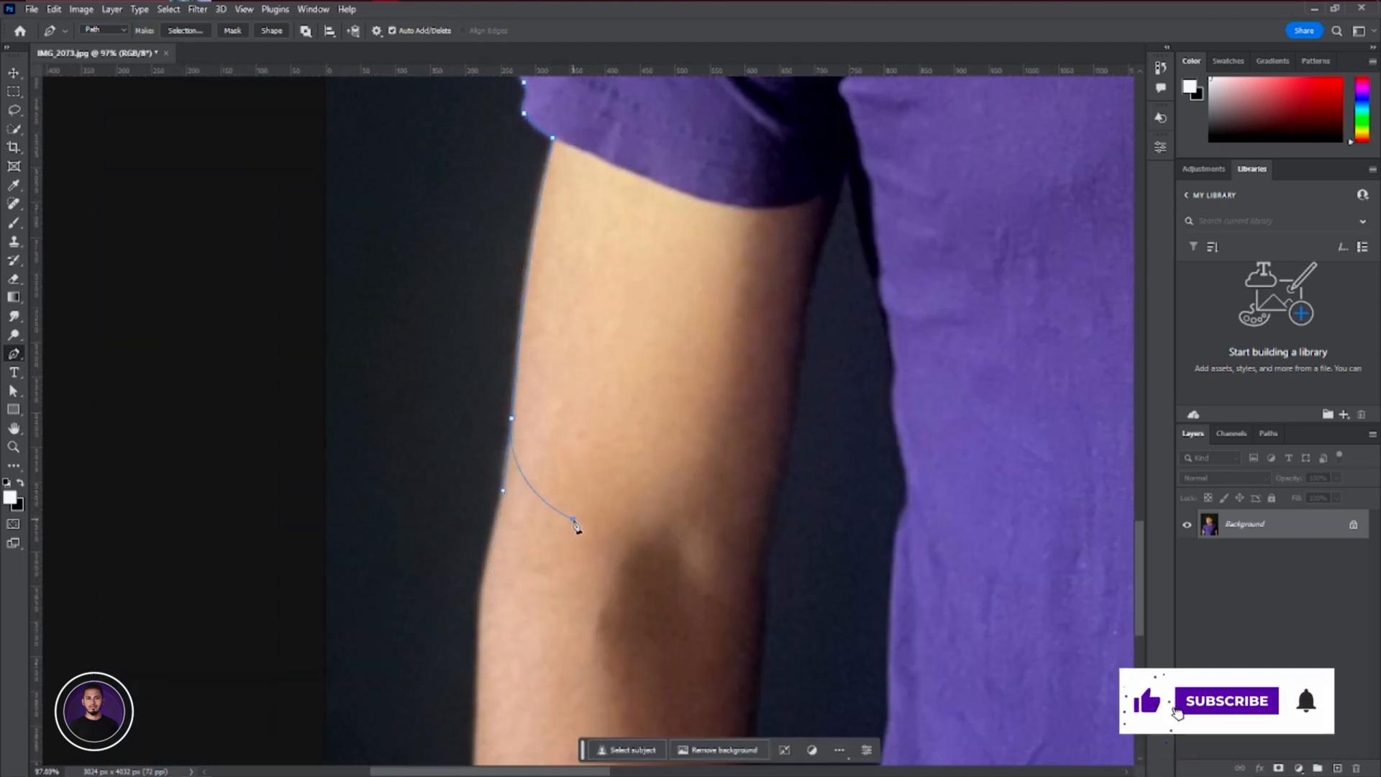
scroll("down", 3)
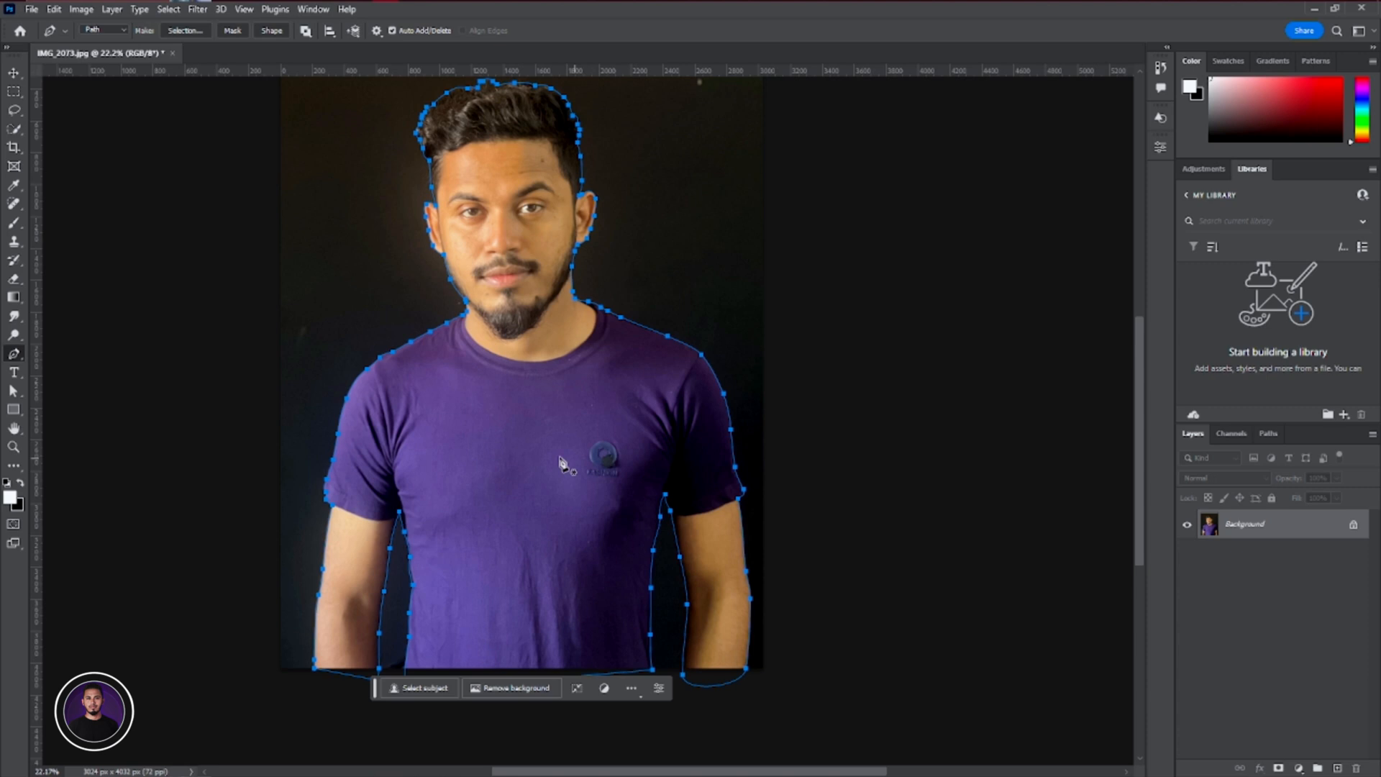
mouse_move(431, 133)
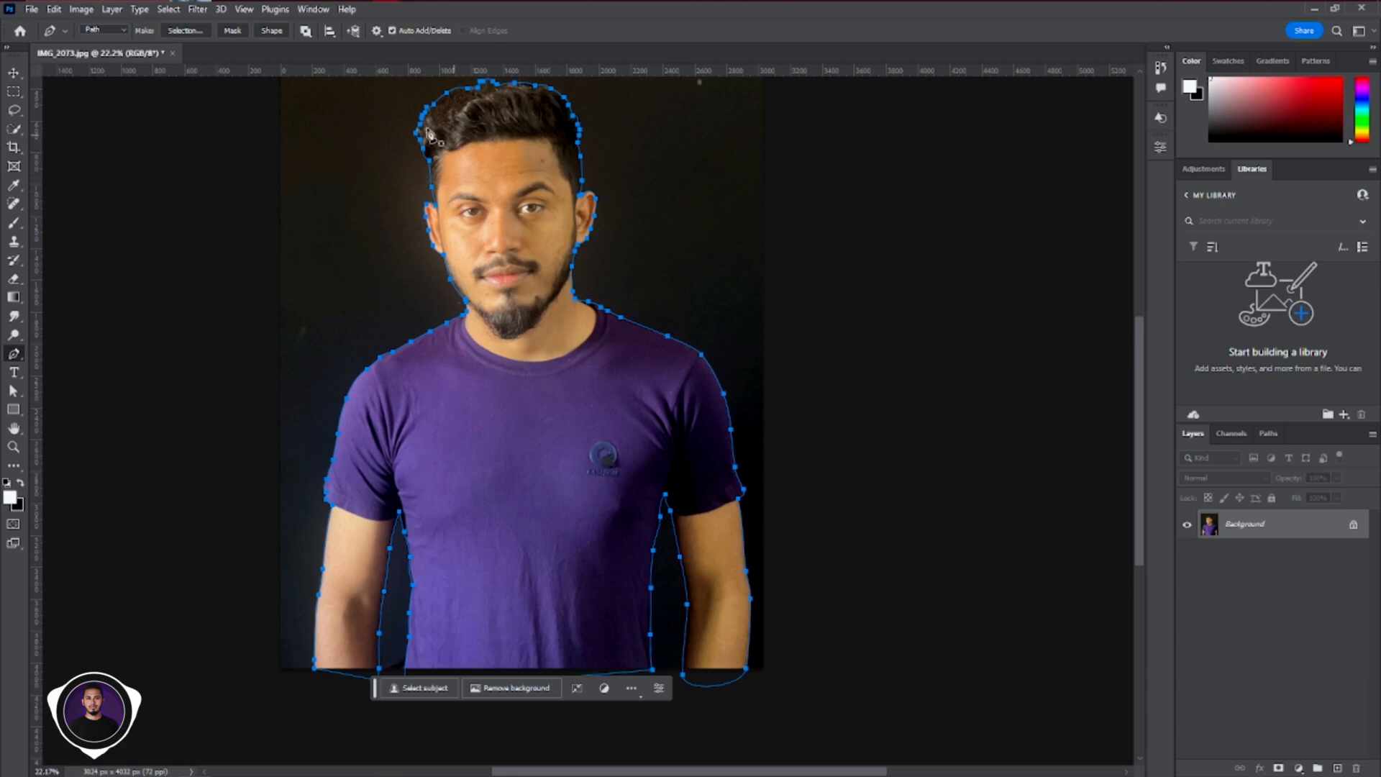
Turn the traced path into a selection with a Feather Radius of 0
right_click(432, 133)
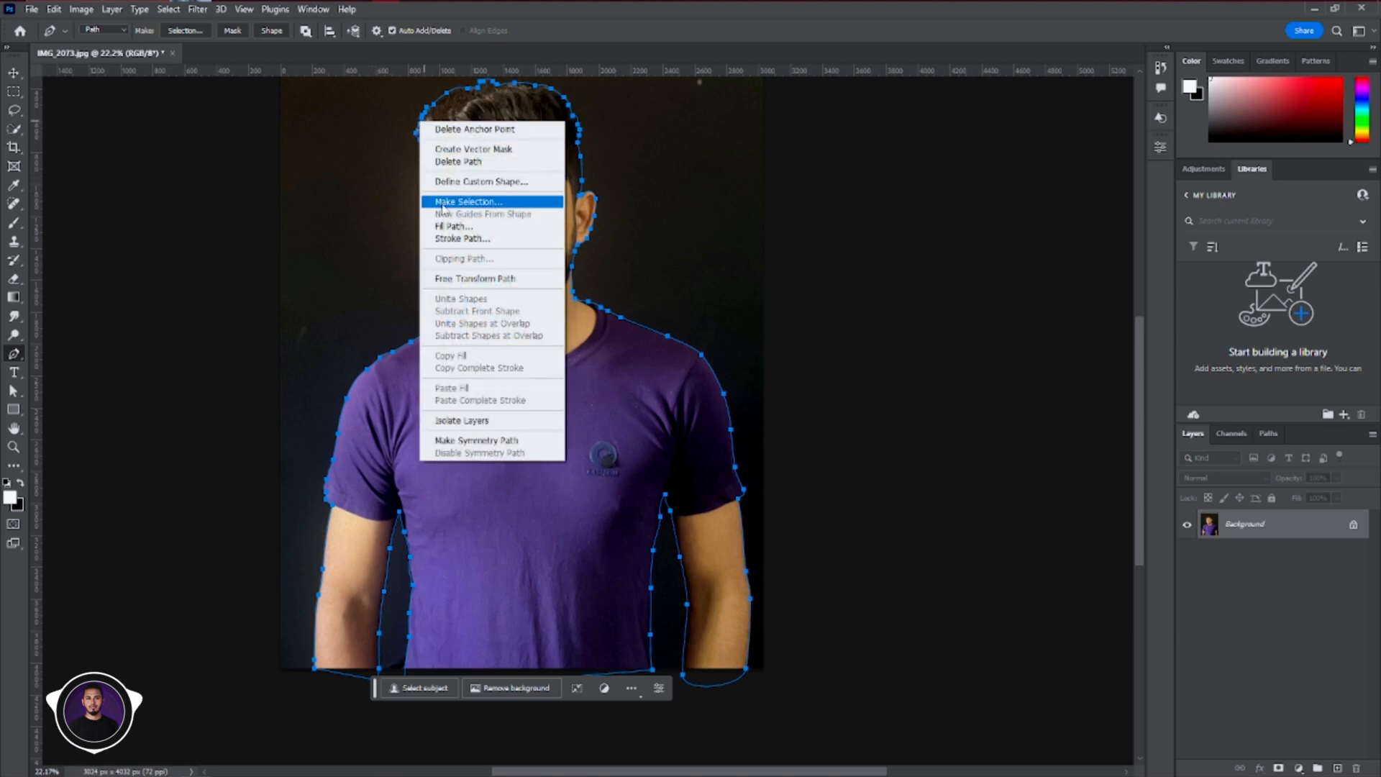
left_click(467, 201)
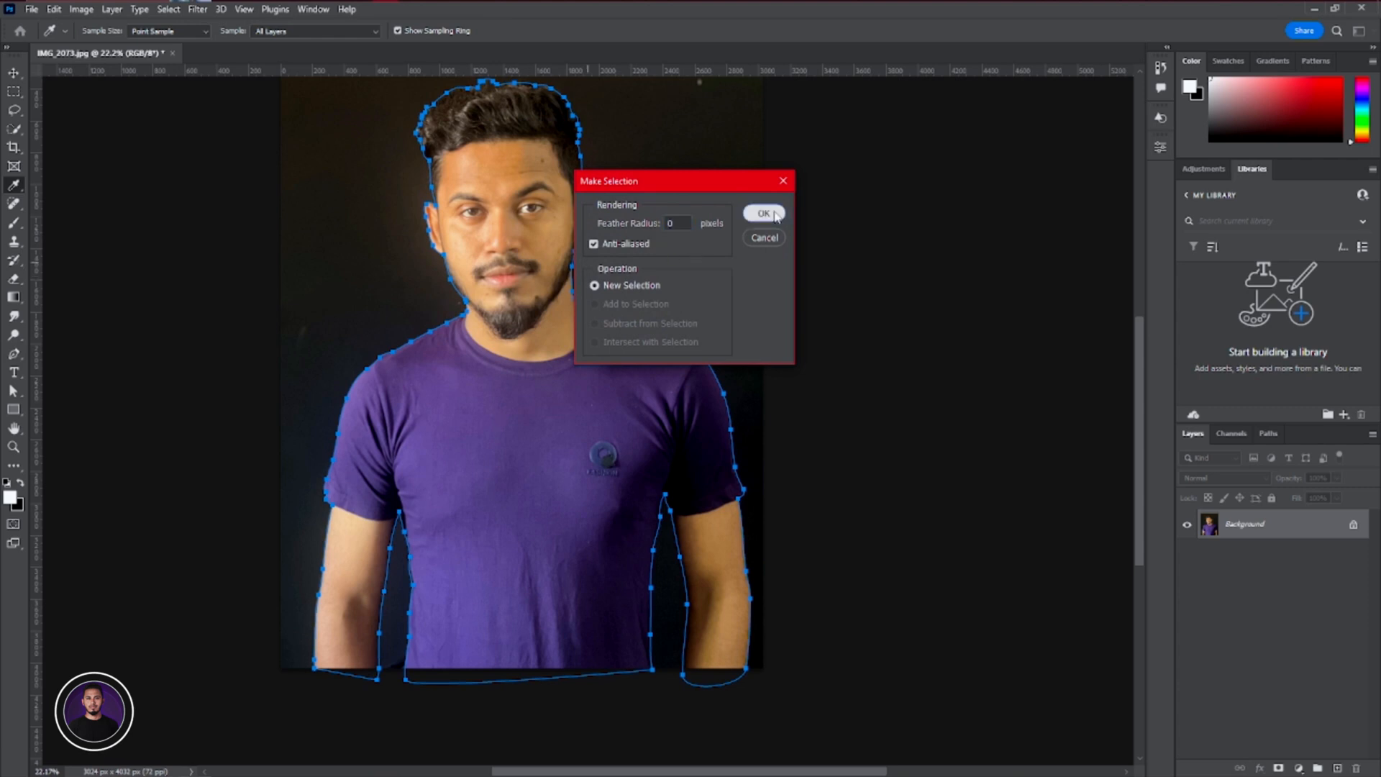
left_click(762, 213)
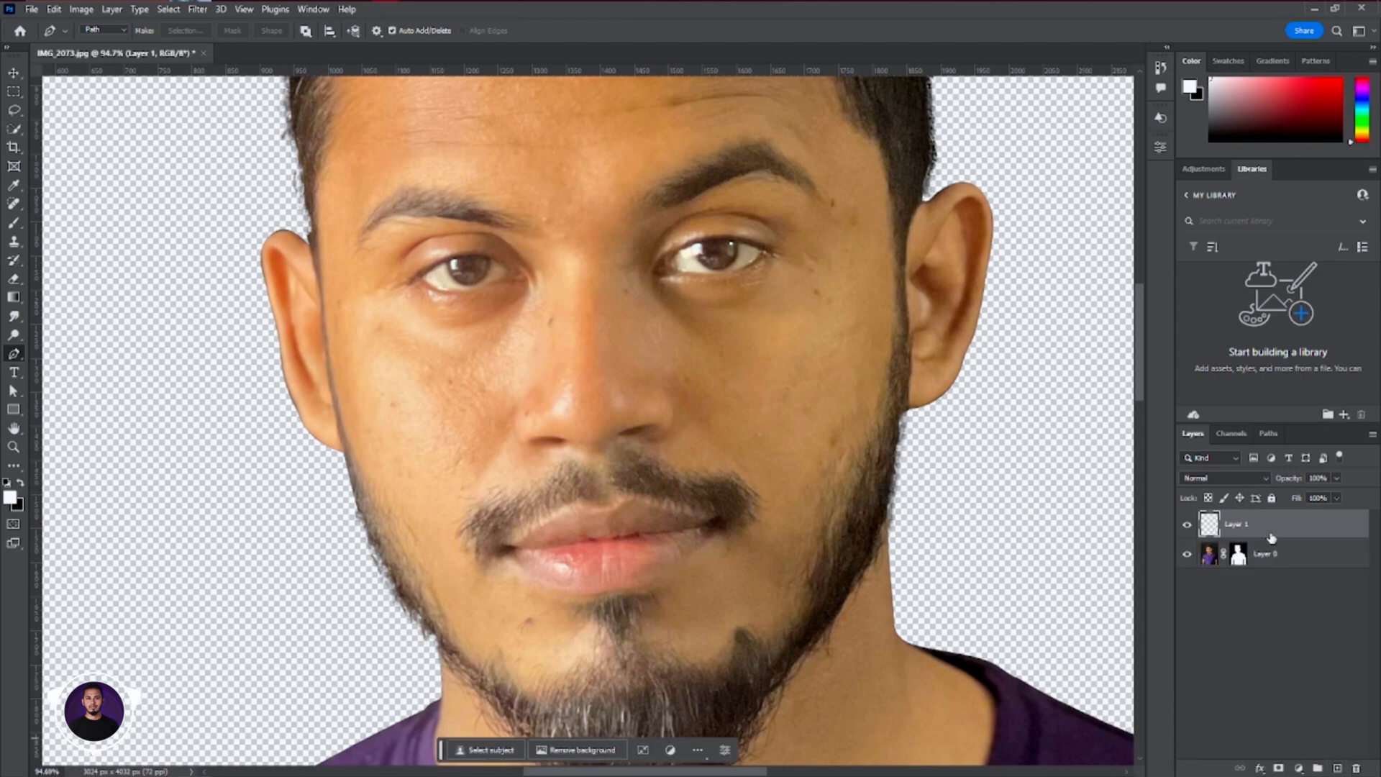
Move Layer 1 below the man's layer and fill it with black
left_click_drag(1268, 523, 1268, 555)
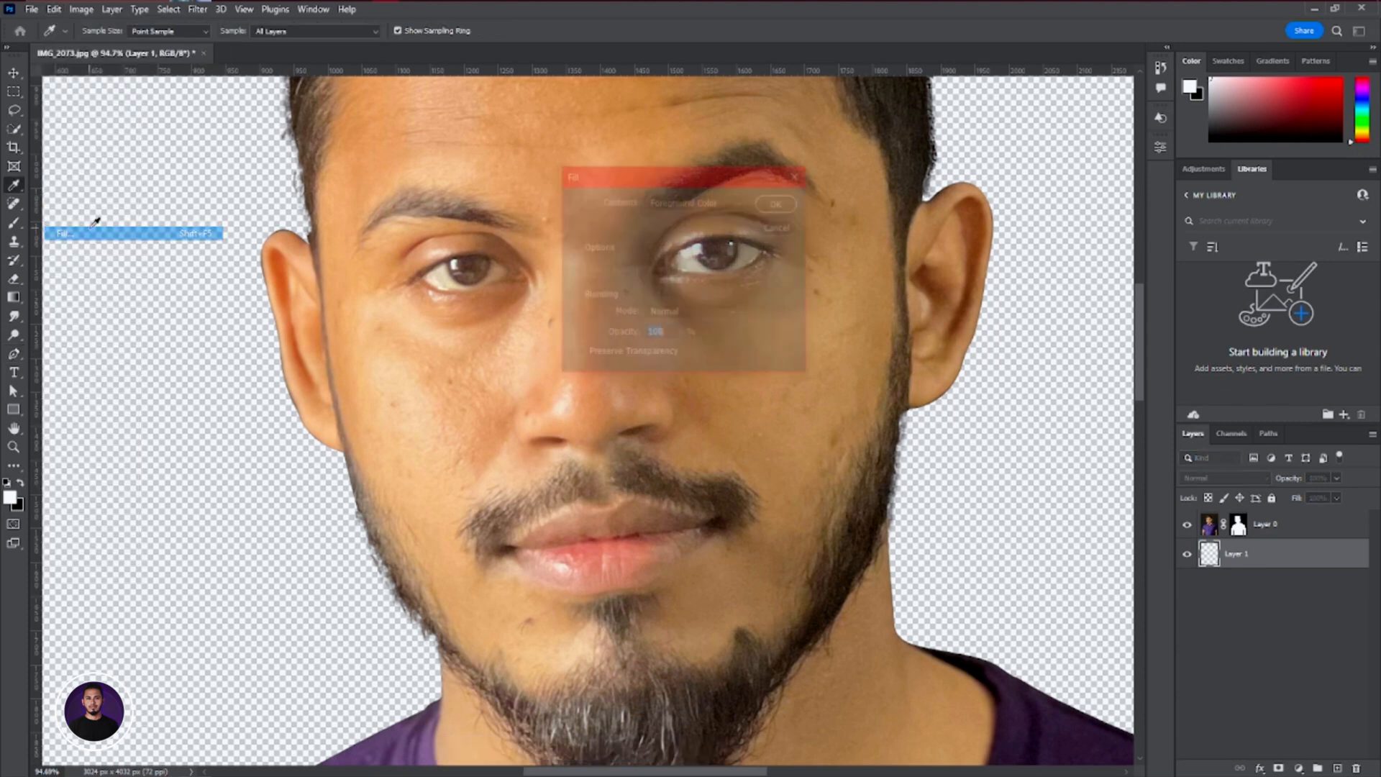
left_click(695, 201)
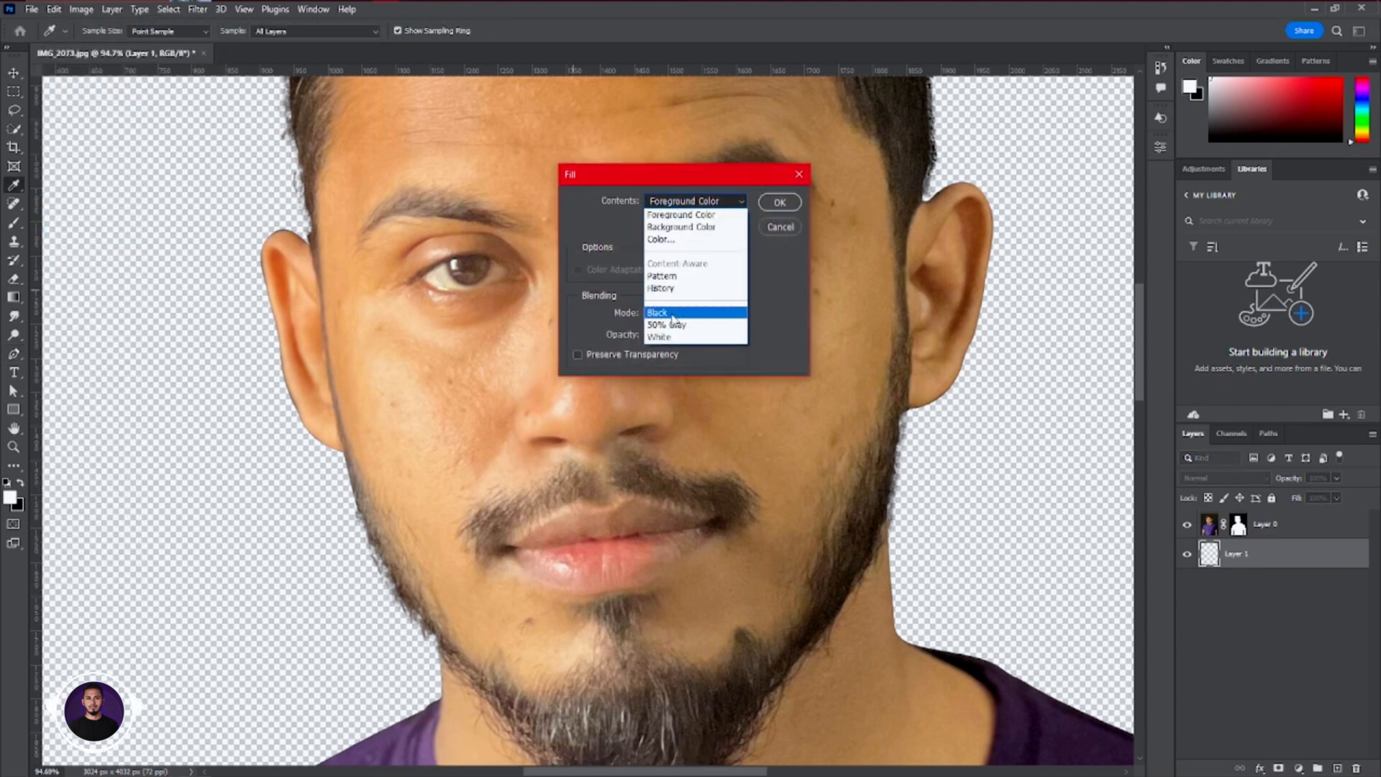
left_click(778, 202)
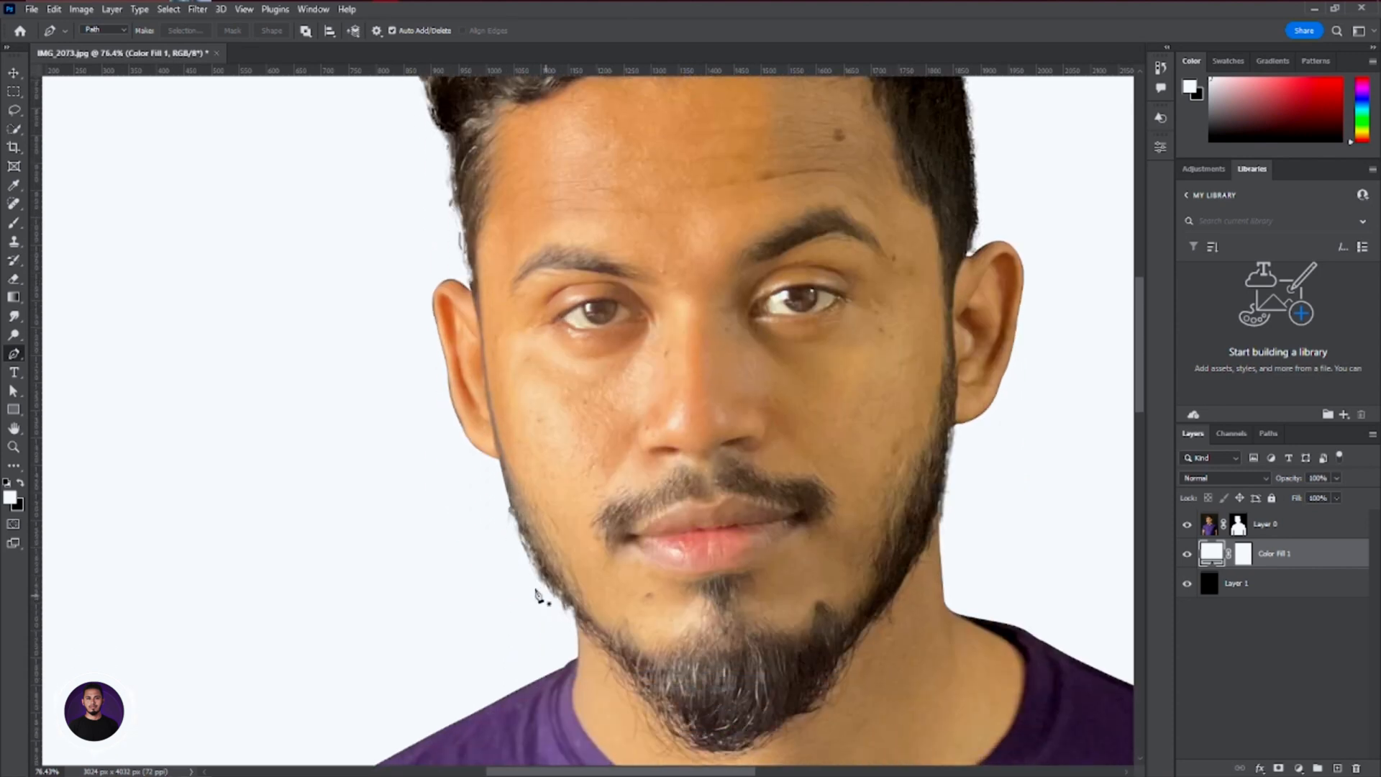
left_click(14, 319)
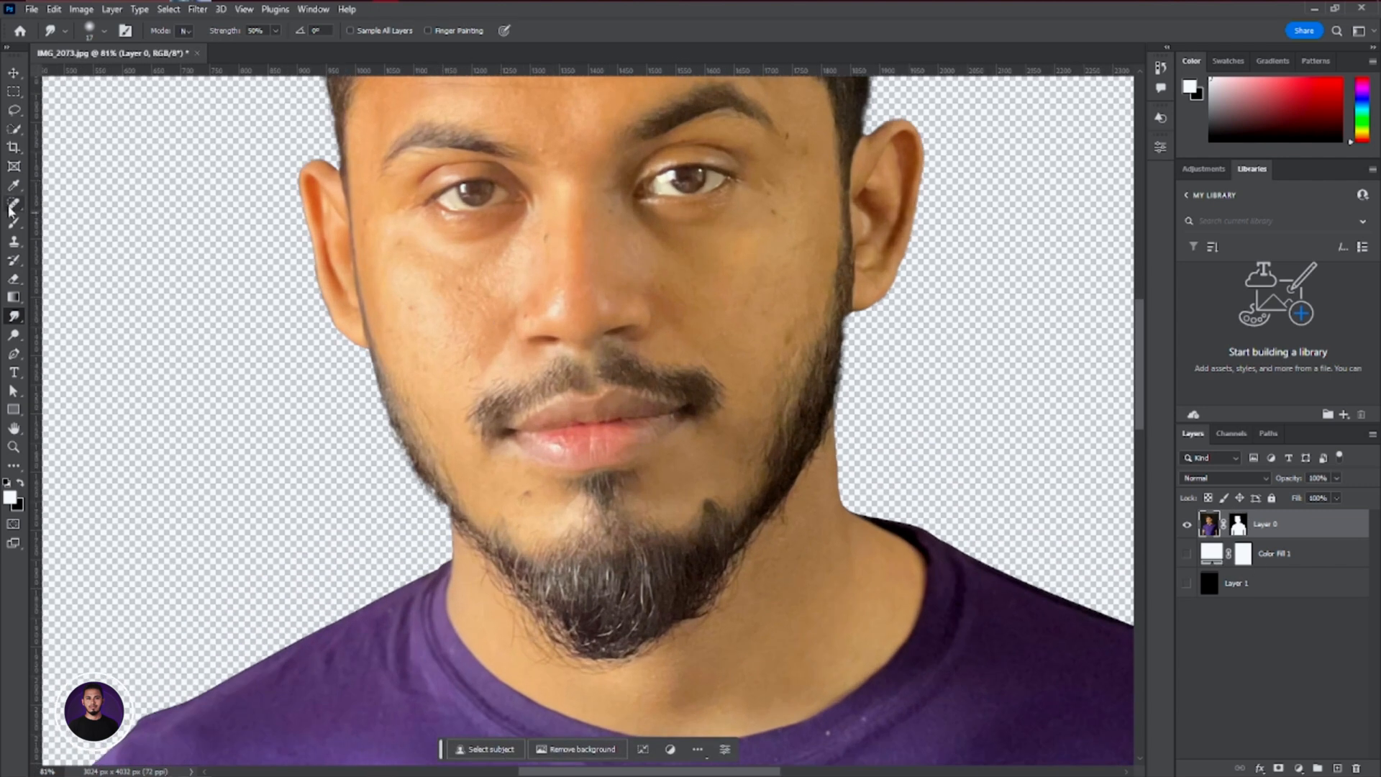
Select the Spot Healing Brush to clean up the man's skin
left_click(15, 205)
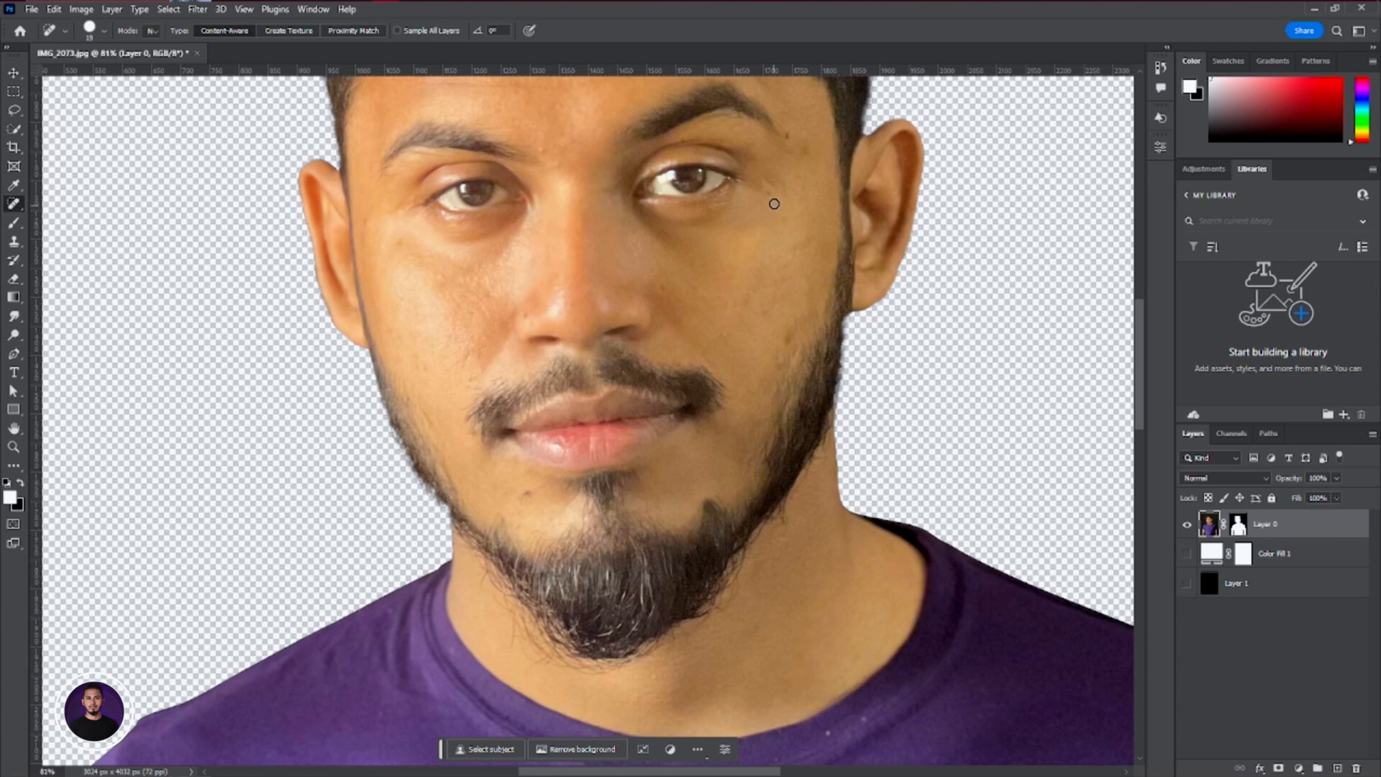
mouse_move(366, 246)
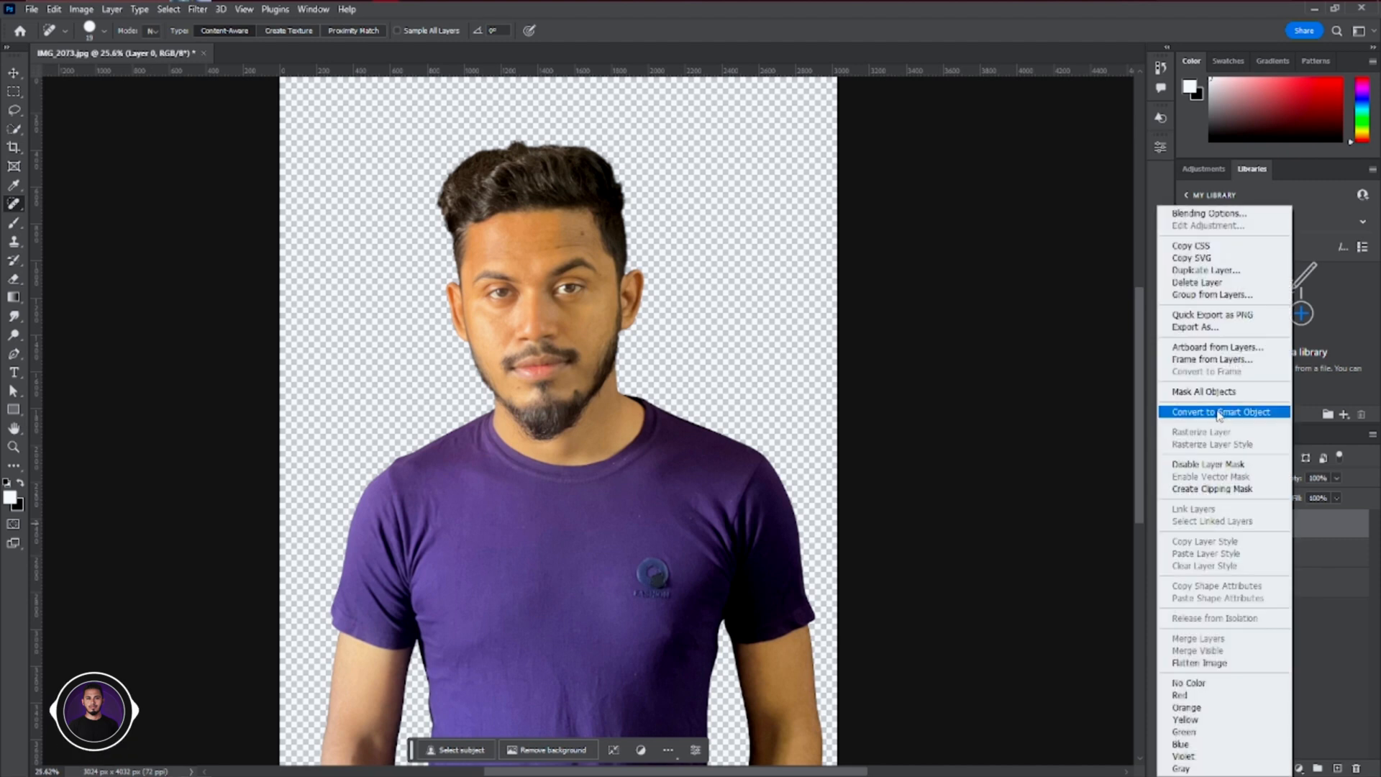
Make Layer 0 a smart object, then invert a duplicate, set it to Vivid Light and apply High Pass
left_click(1221, 412)
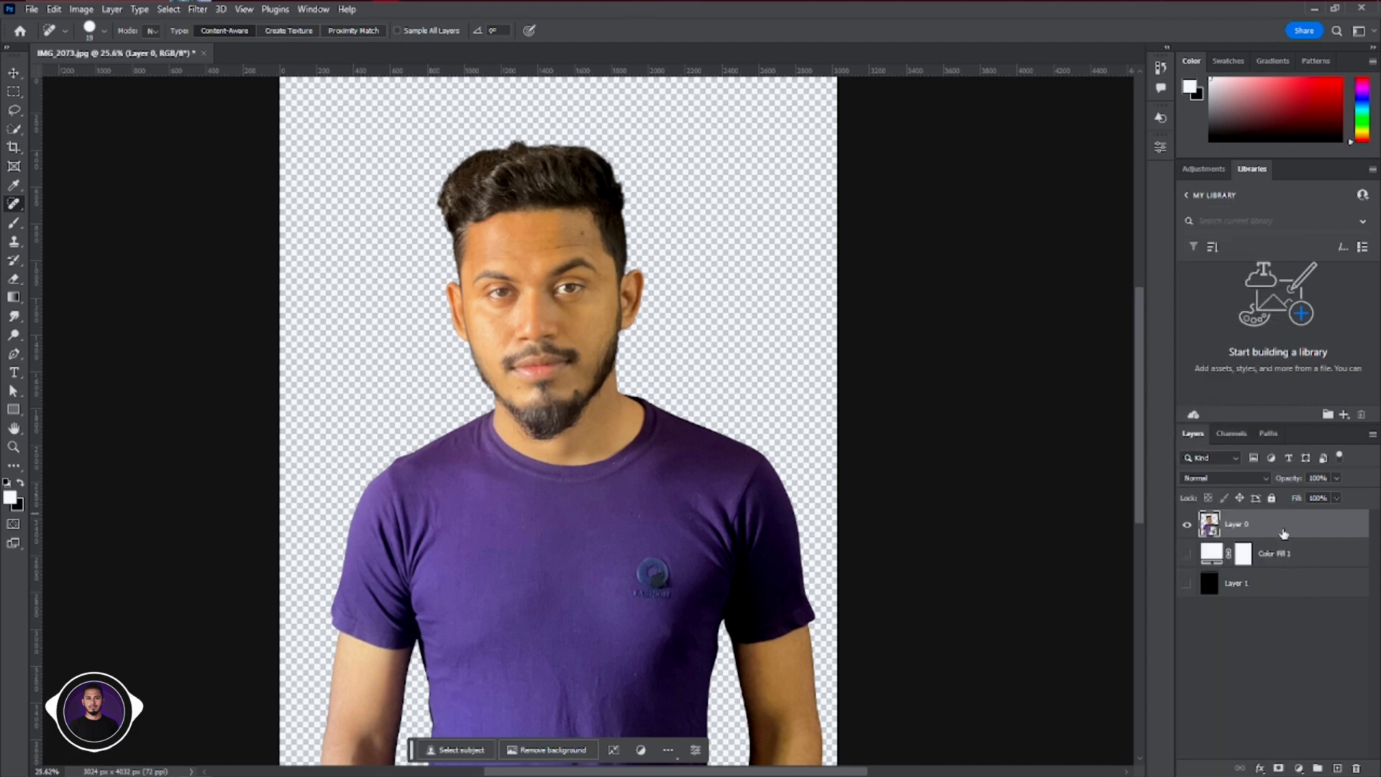
right_click(1242, 522)
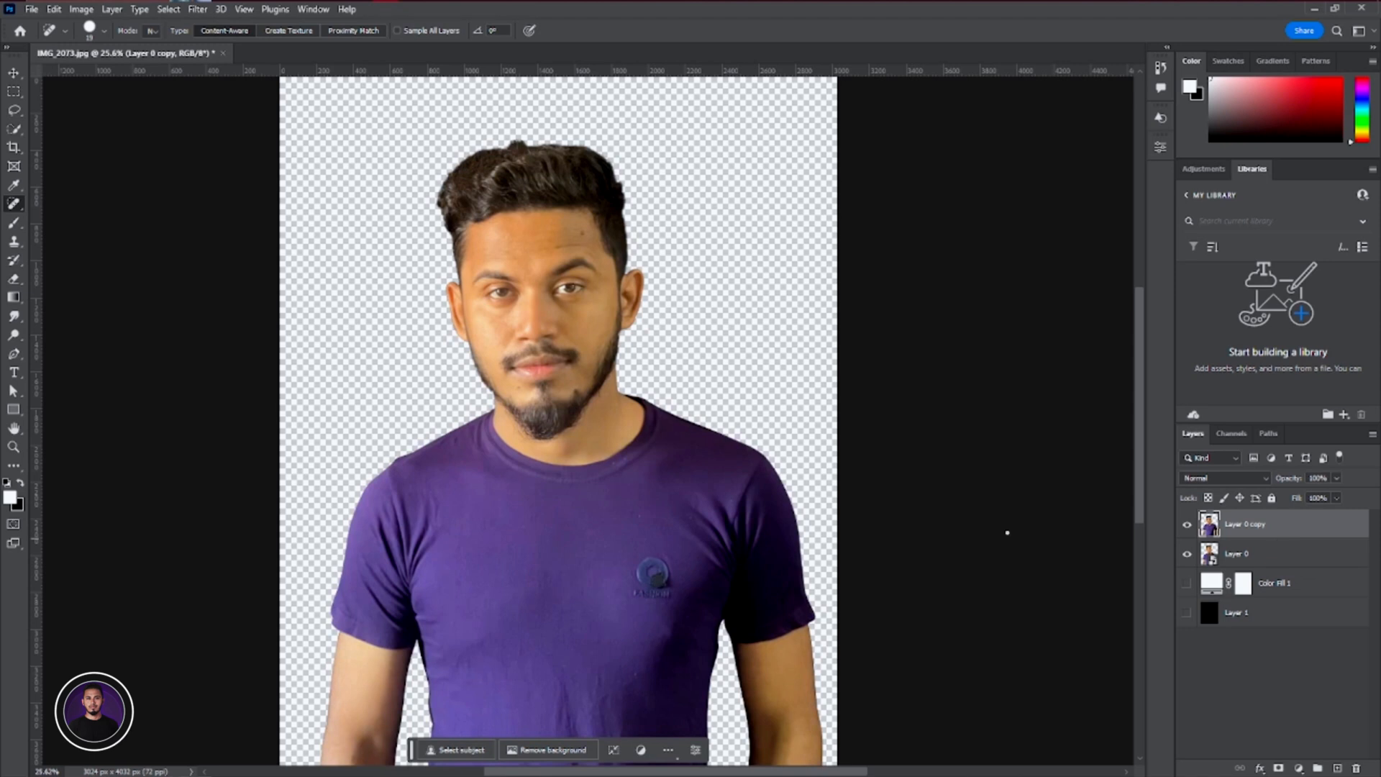
left_click(79, 9)
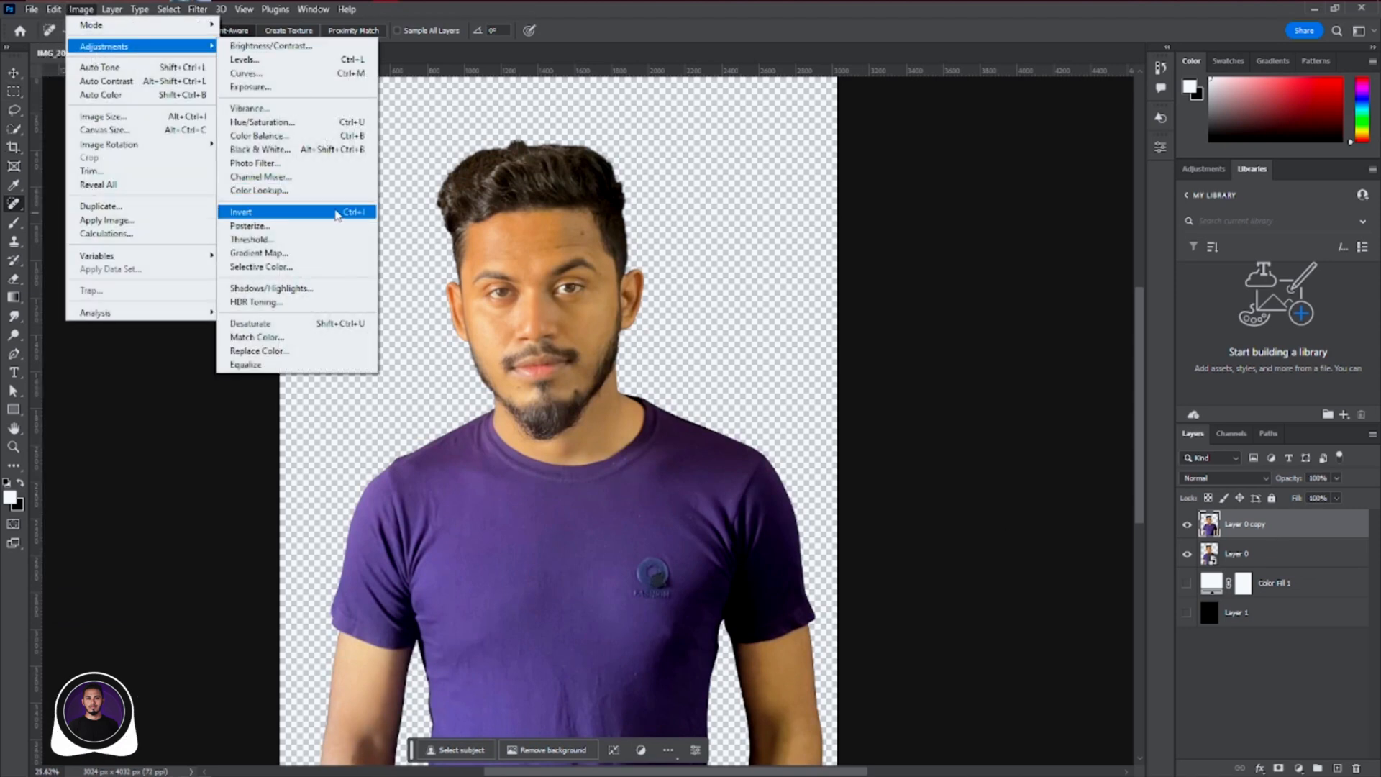
left_click(240, 212)
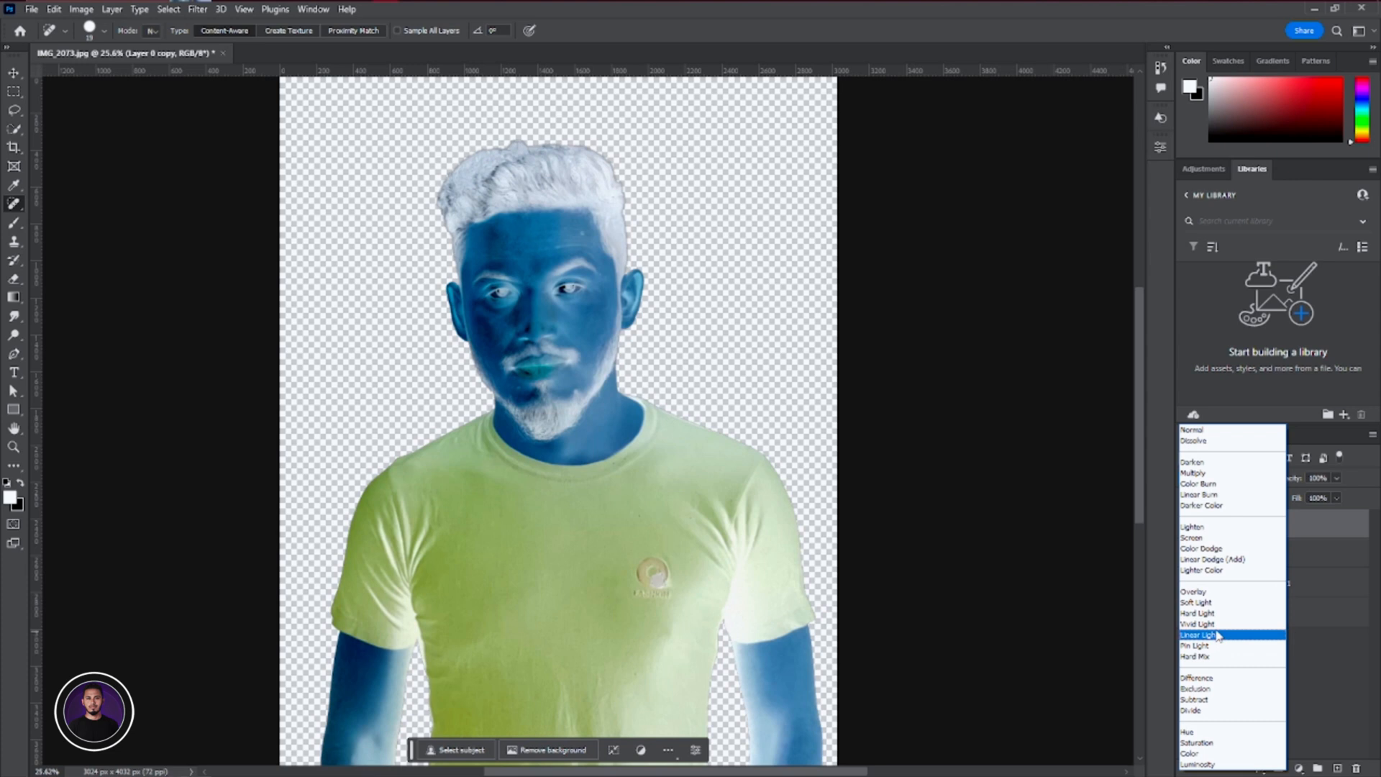
left_click(1197, 624)
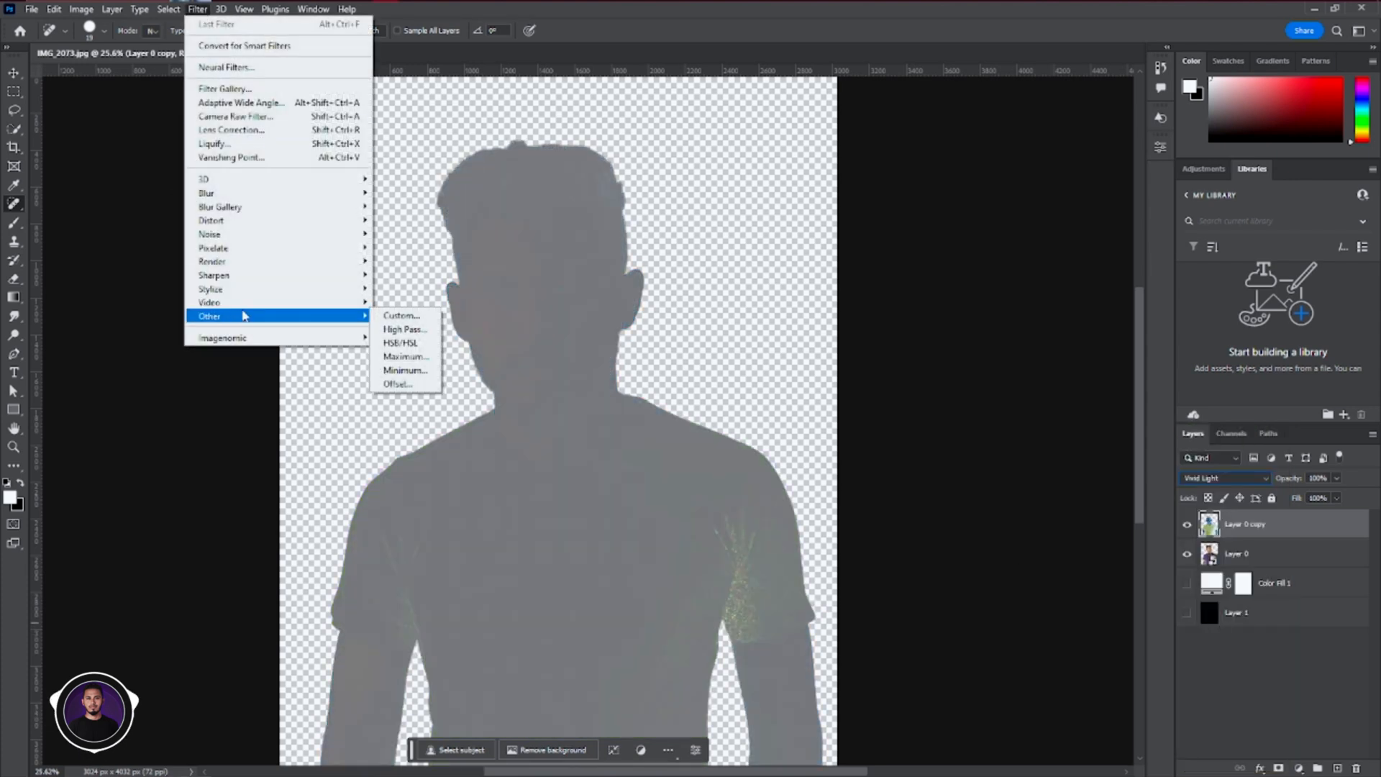
left_click(403, 329)
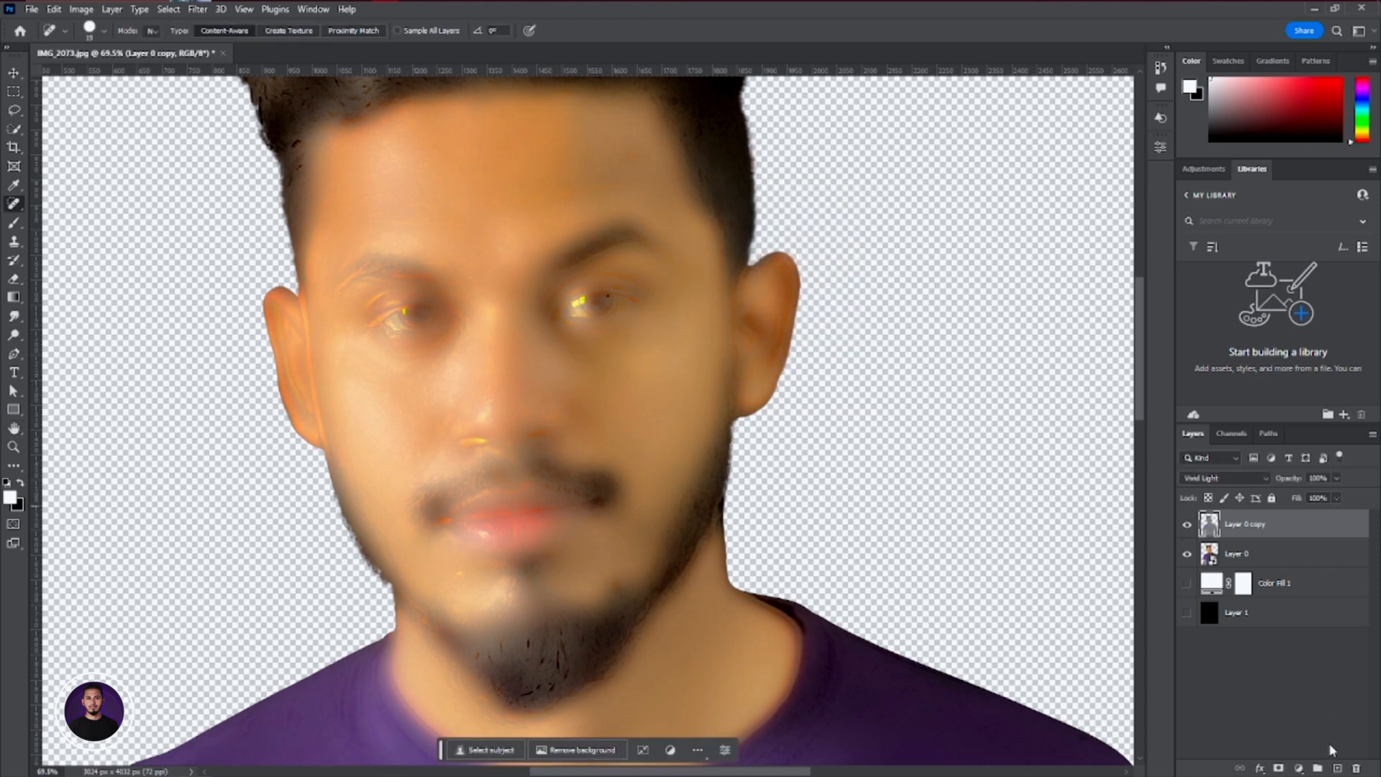
mouse_move(1293, 603)
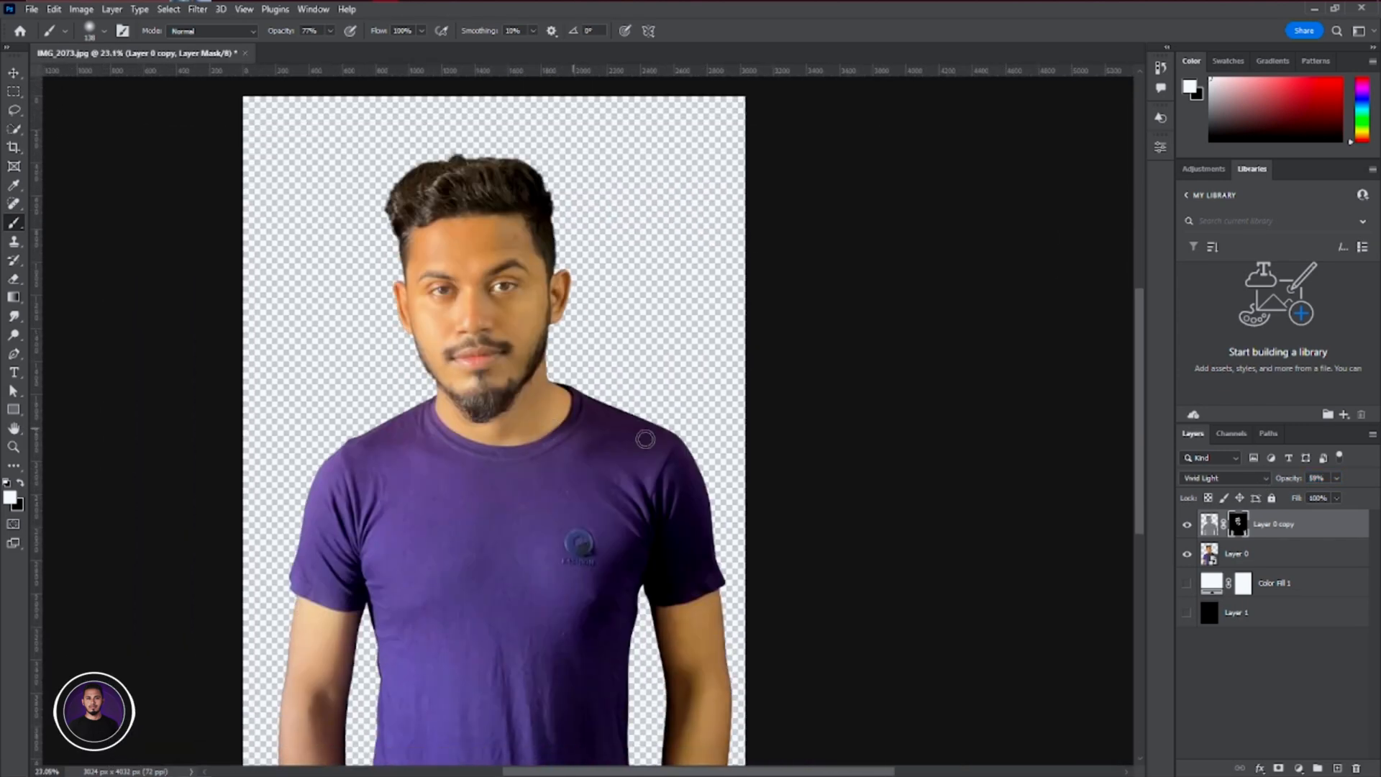
mouse_move(1286, 581)
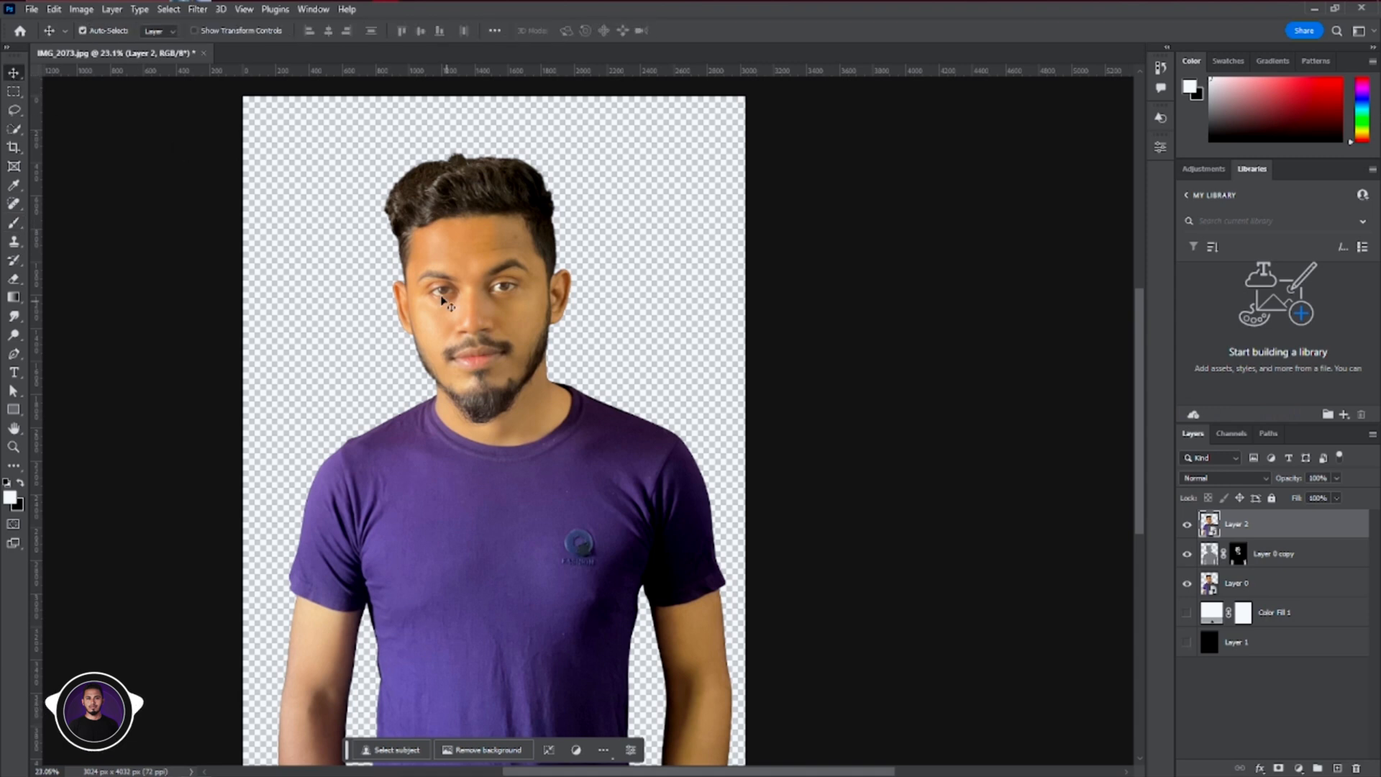
Apply a Camera Raw filter to the merged layer, brightening the yellow tones
left_click(197, 9)
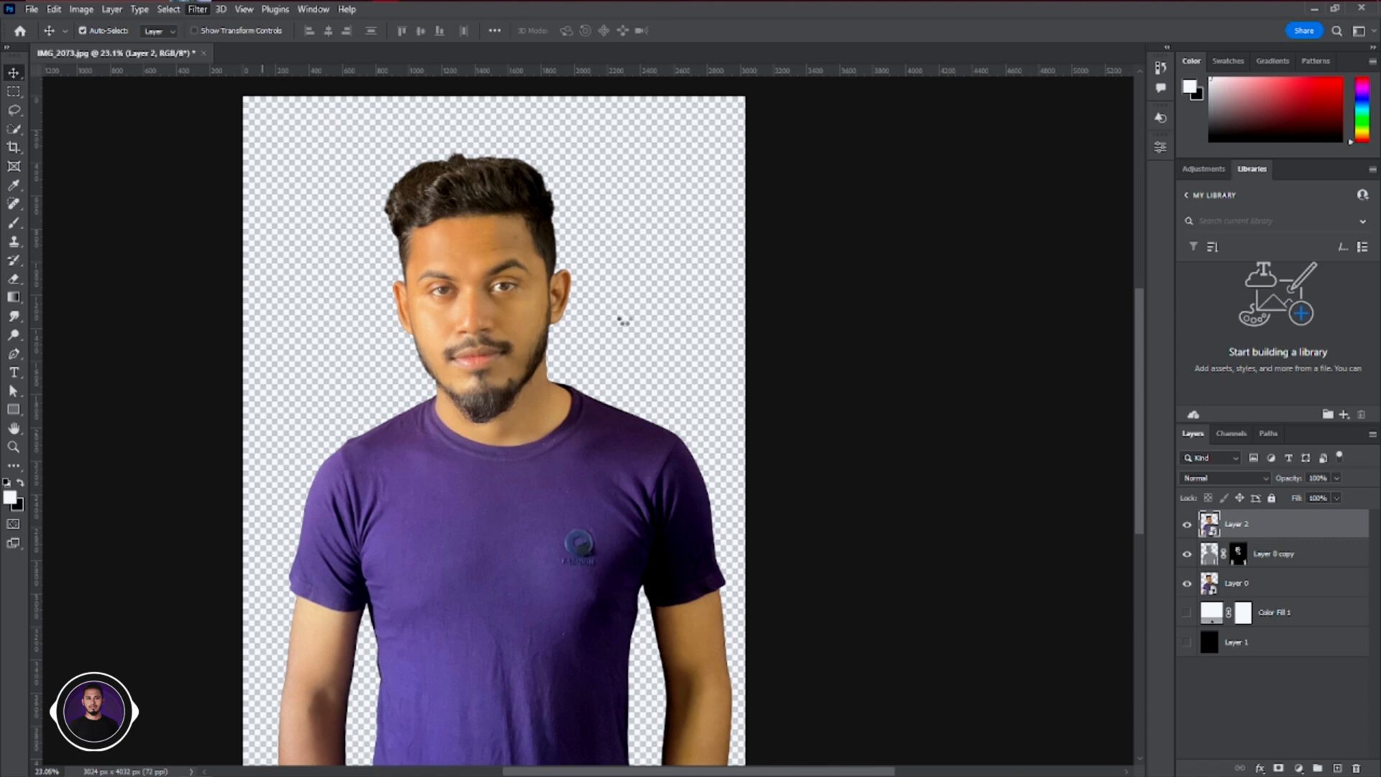
left_click(196, 9)
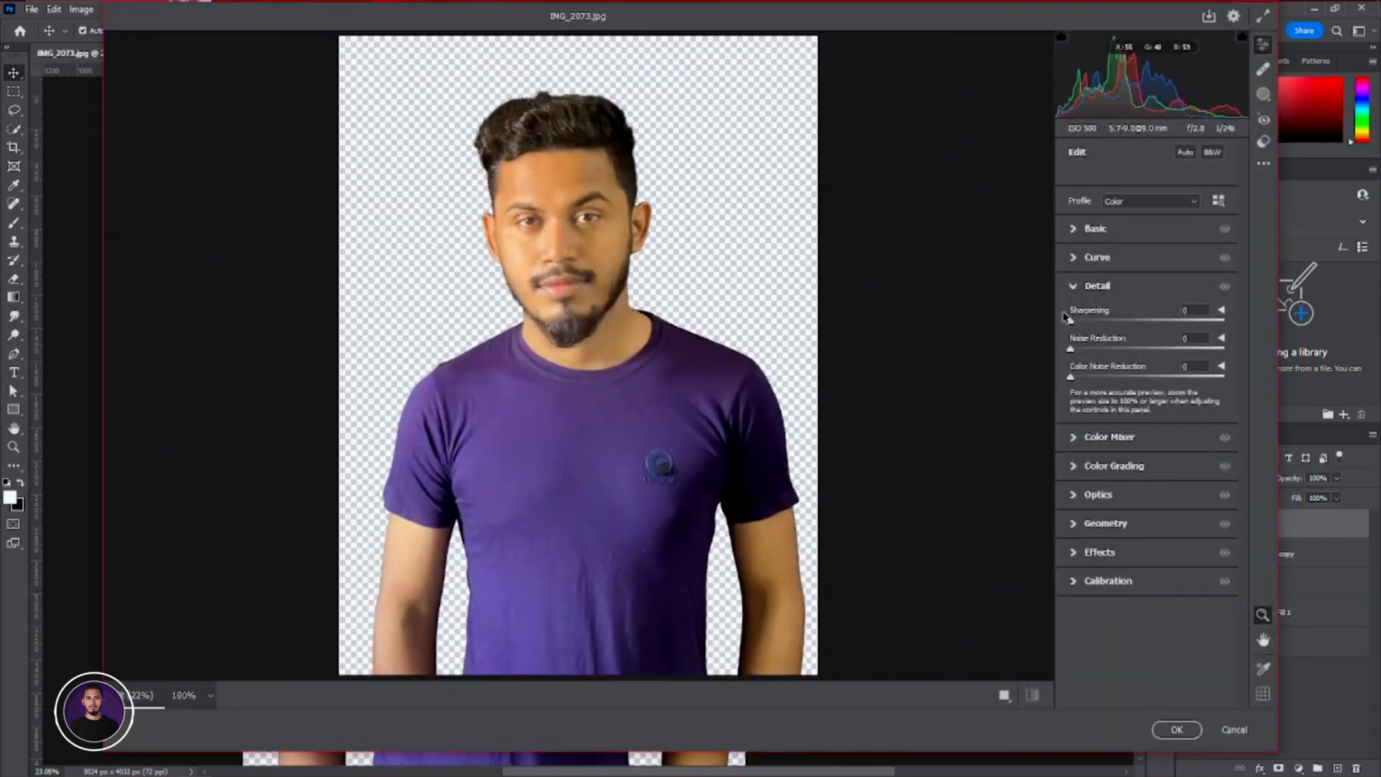
left_click(1095, 228)
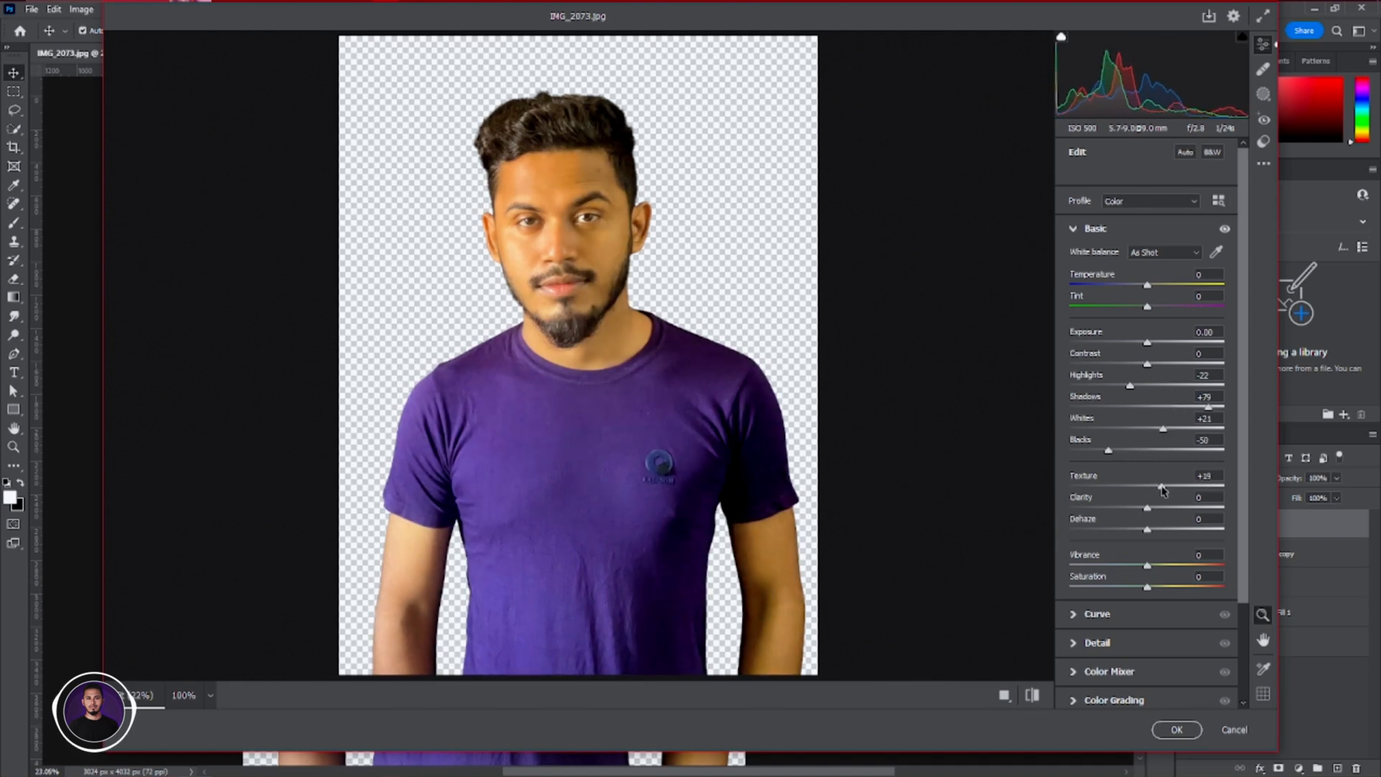
left_click(1097, 286)
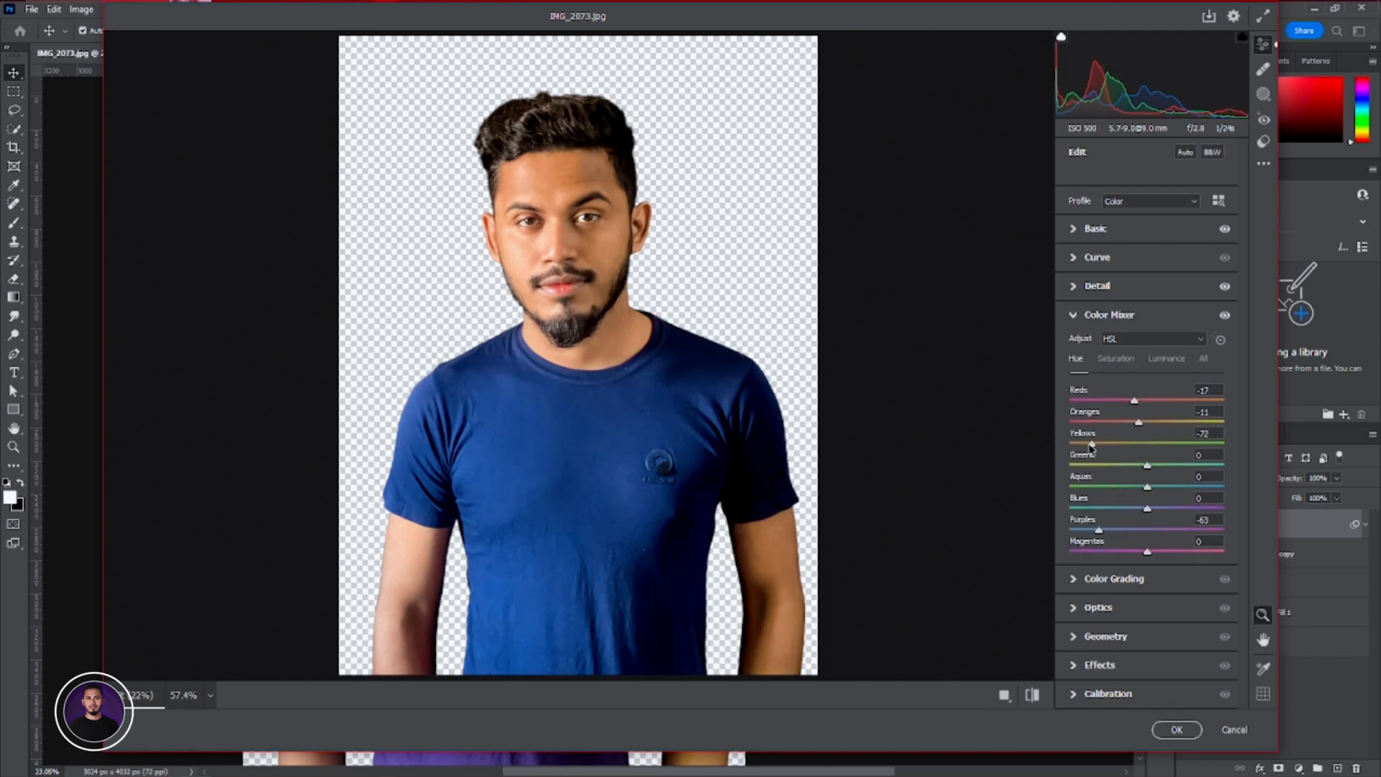
left_click(1166, 358)
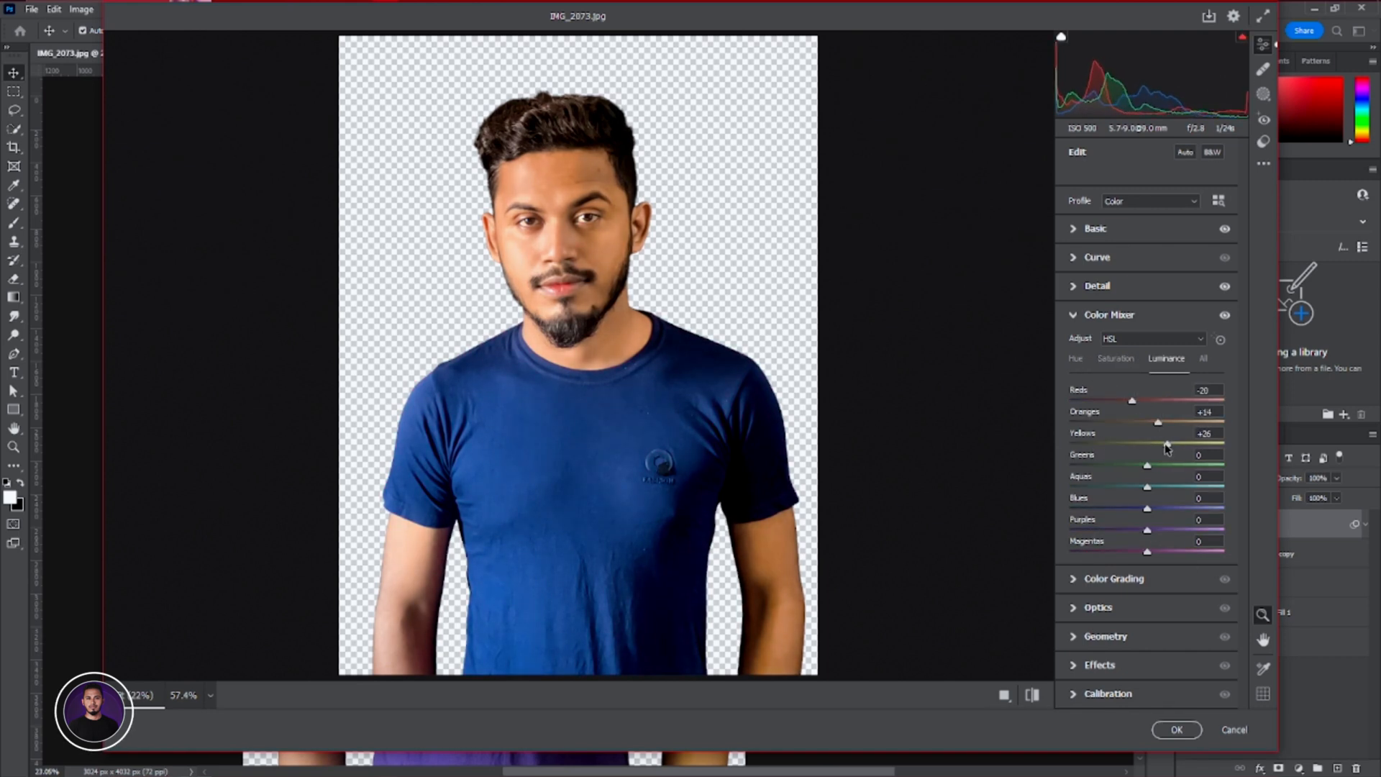
left_click(1113, 344)
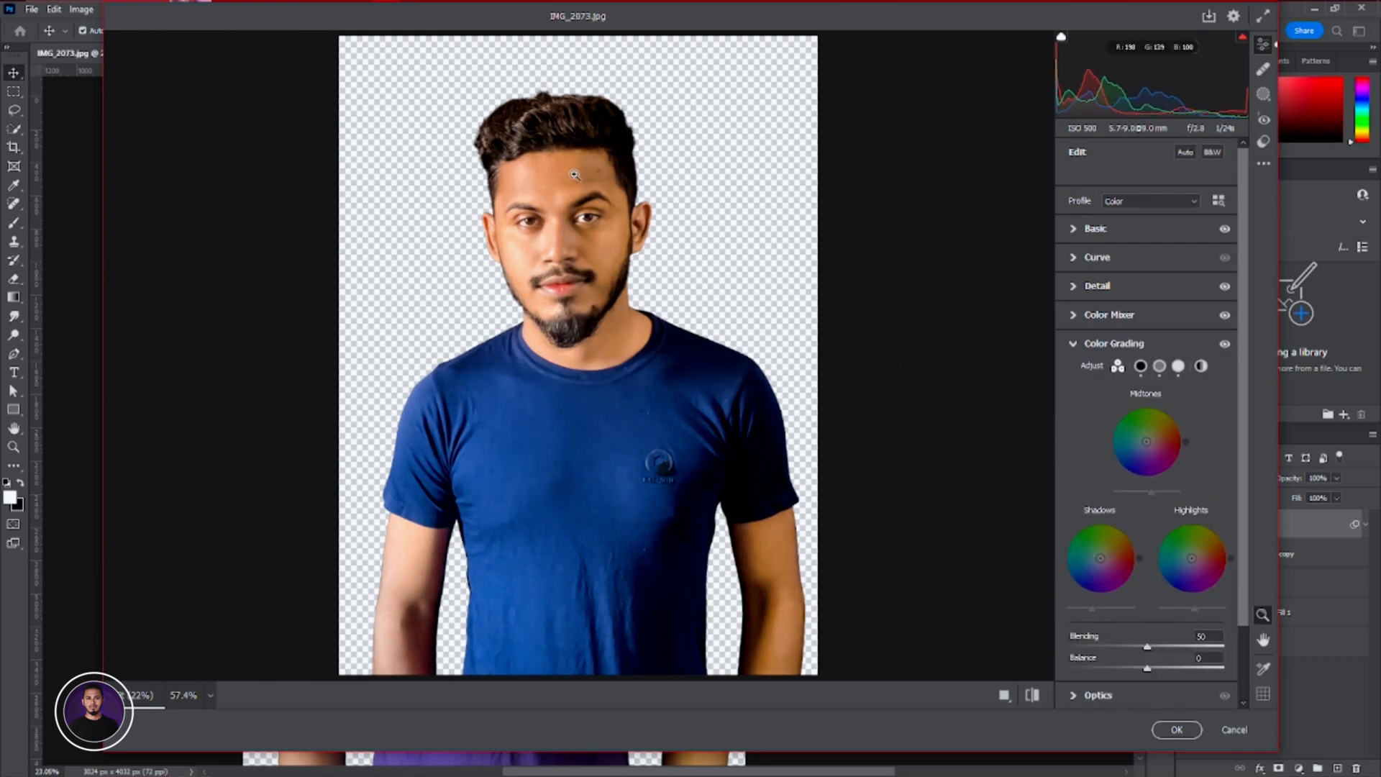
left_click(1109, 314)
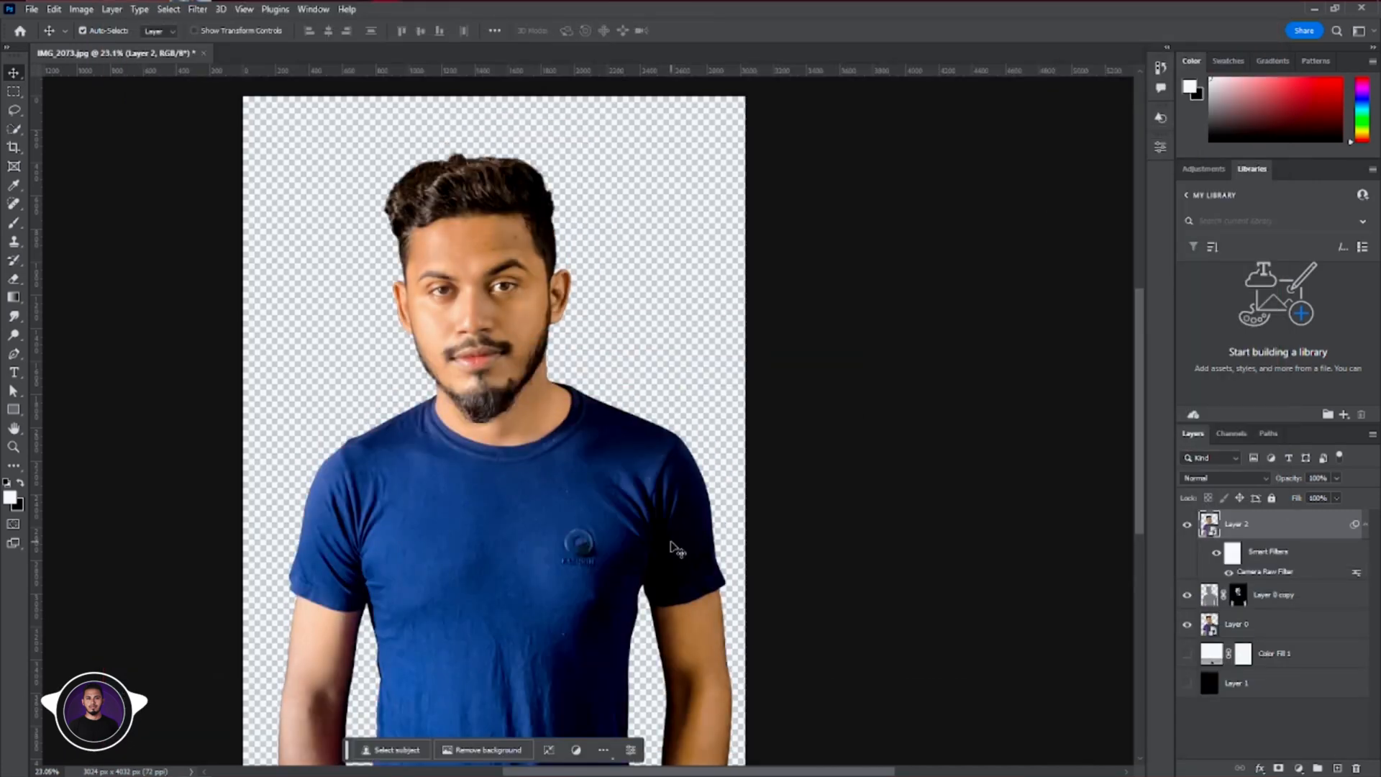
Create a new 1920 × 1080 px document from the custom preset
left_click(31, 9)
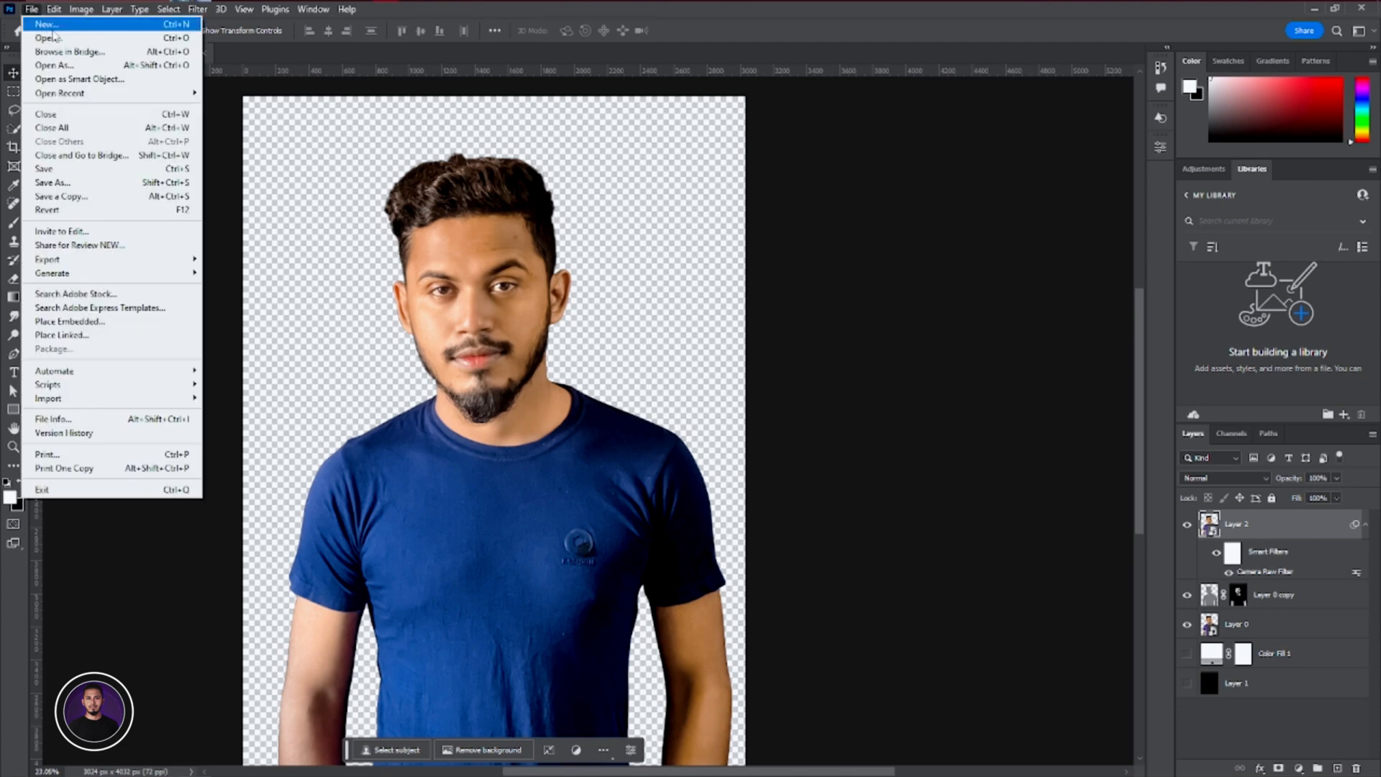
left_click(44, 24)
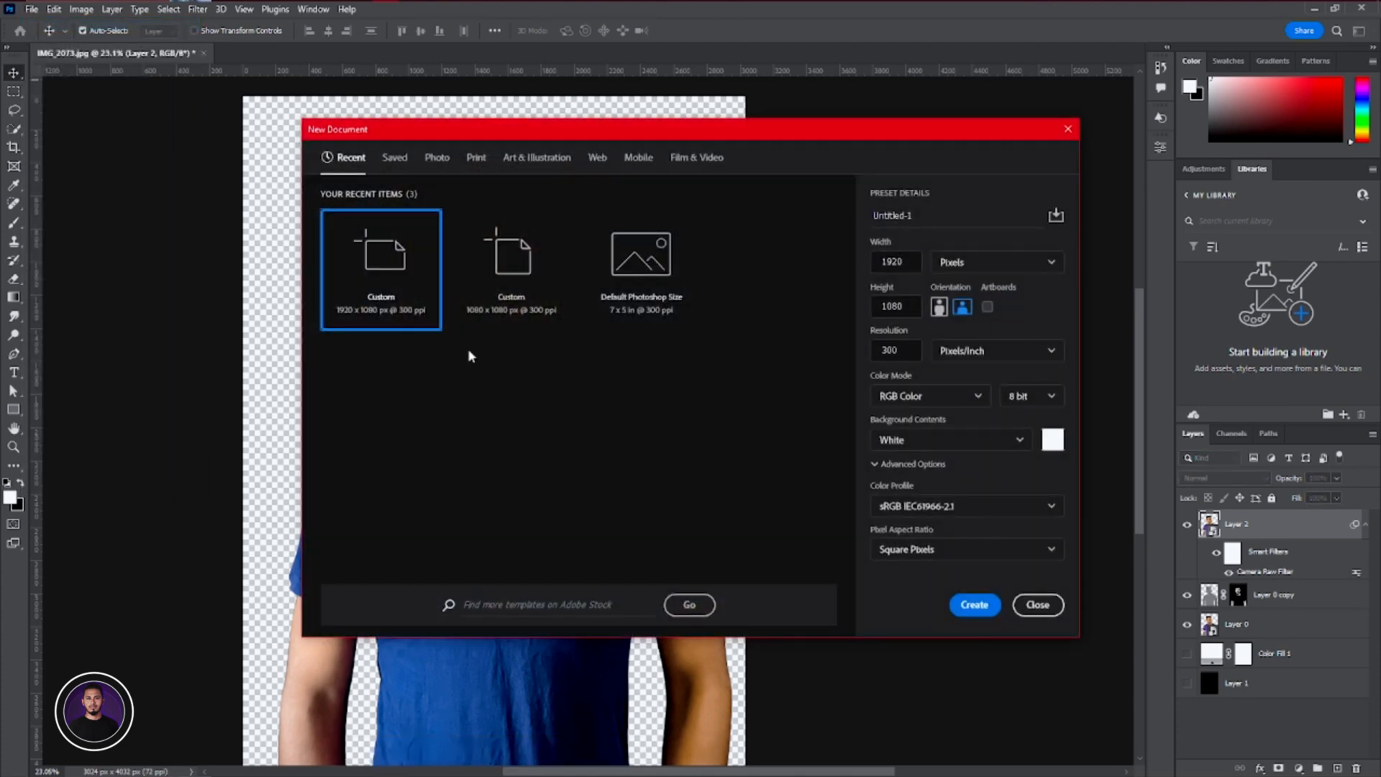
mouse_move(381, 306)
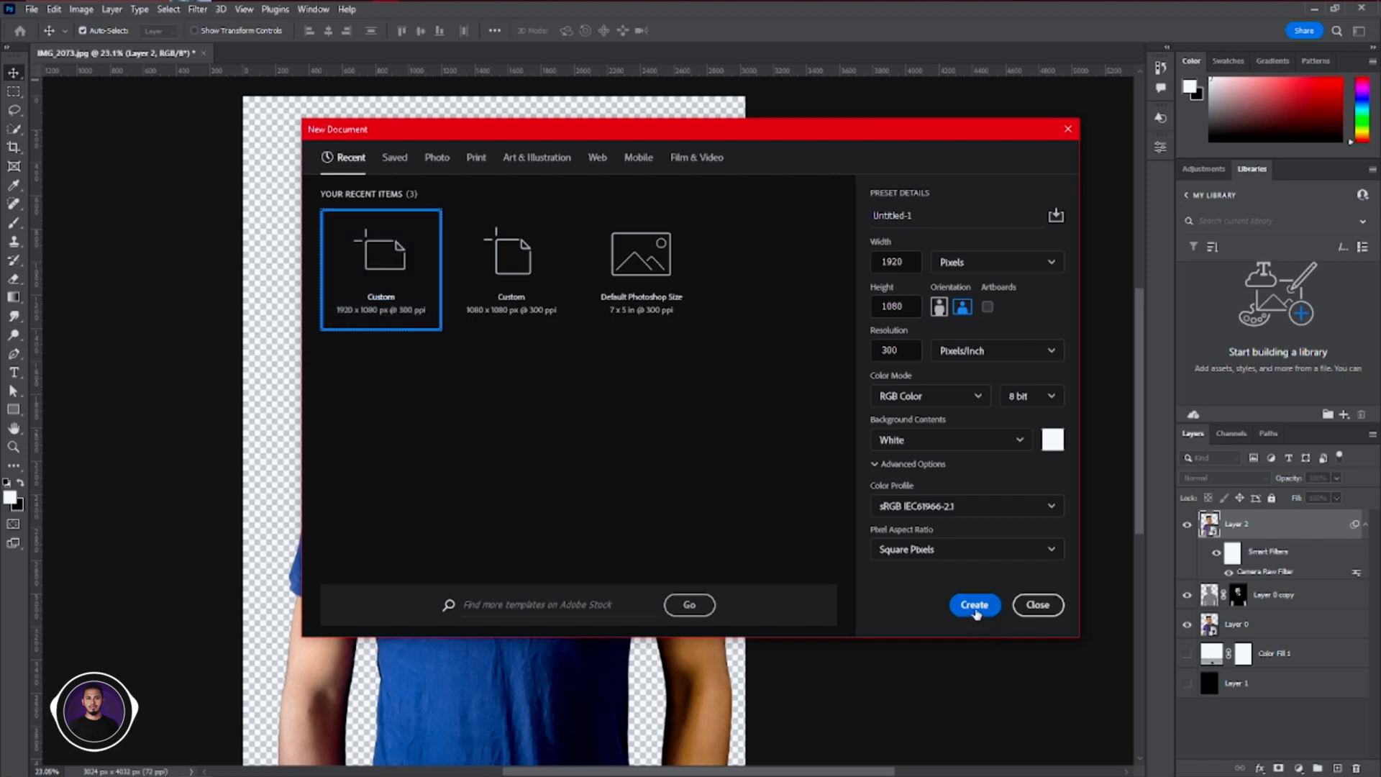
left_click(973, 605)
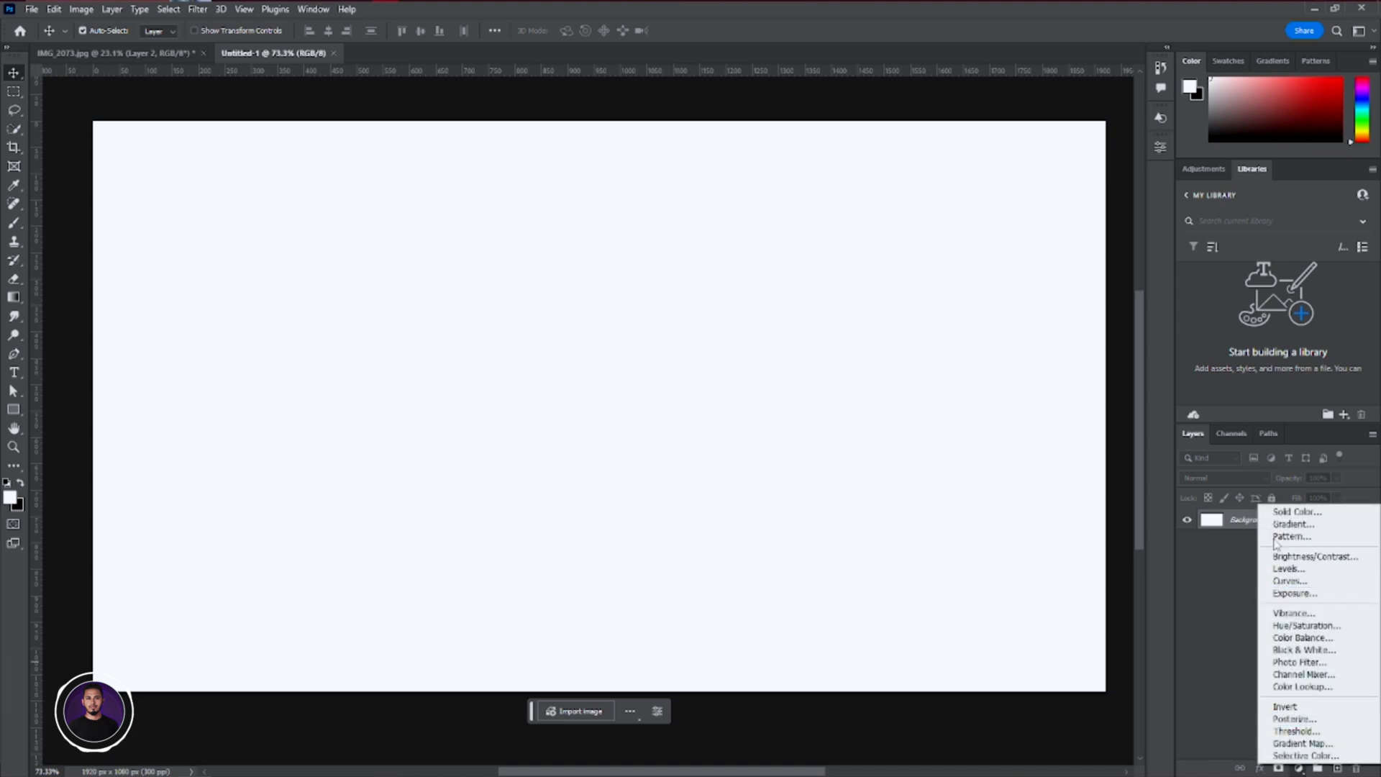
Add a light blue Solid Color fill layer as the canvas background
left_click(1296, 511)
type("8feeff")
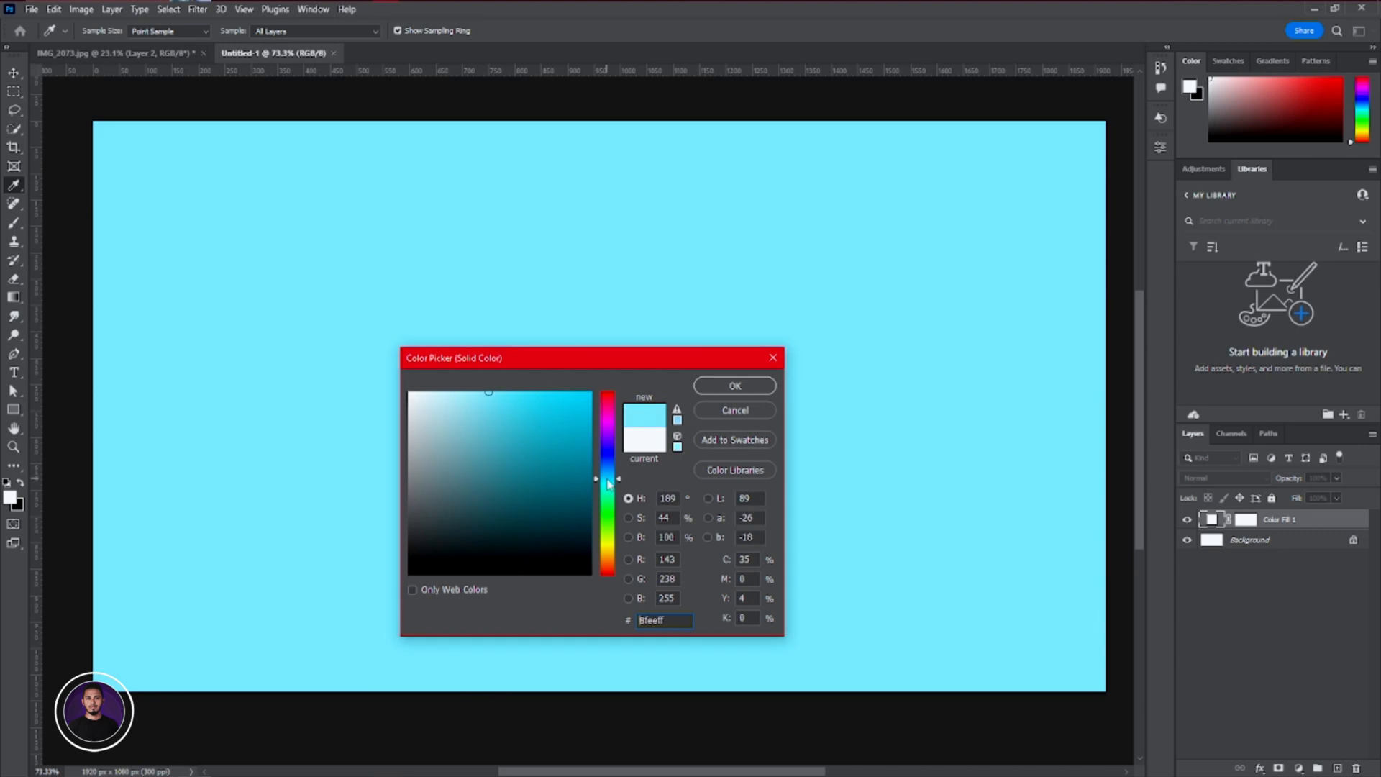
left_click_drag(607, 484, 612, 468)
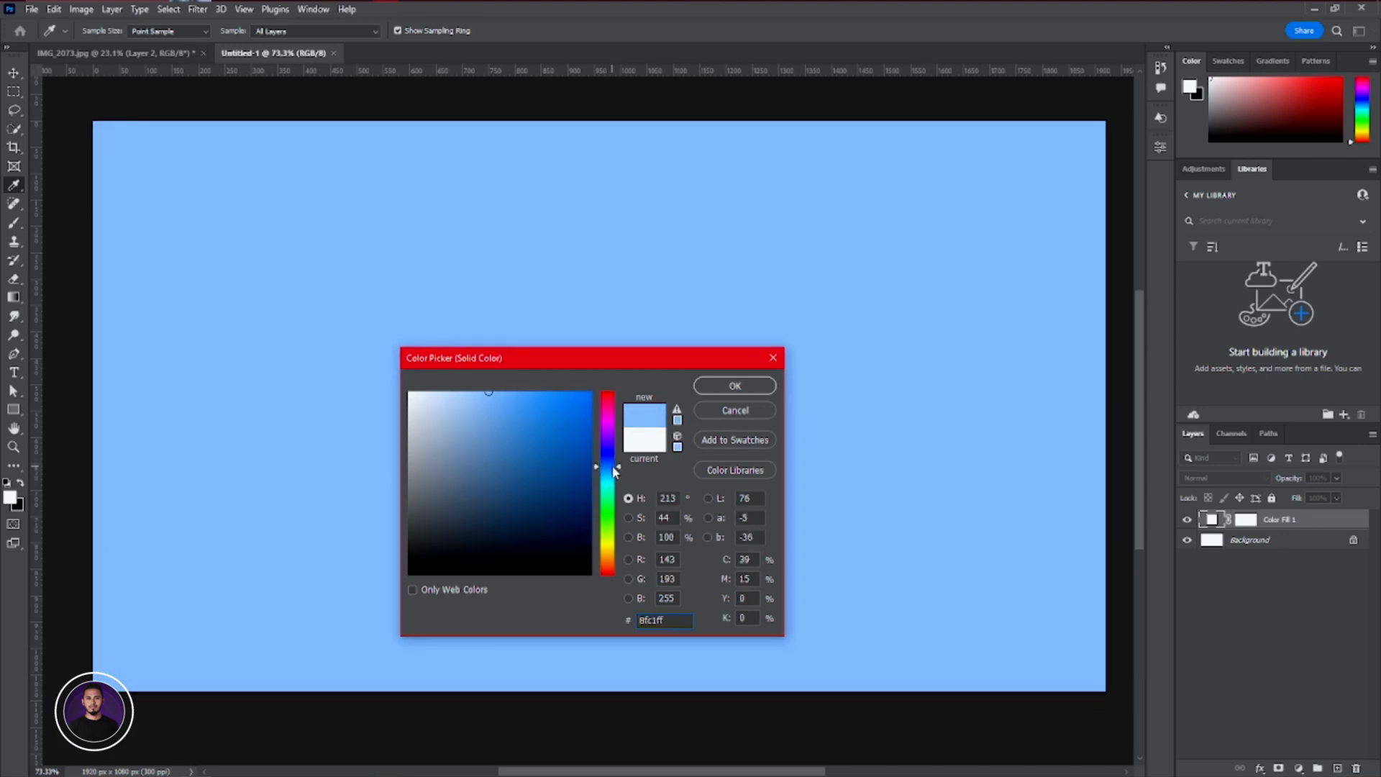
left_click(734, 385)
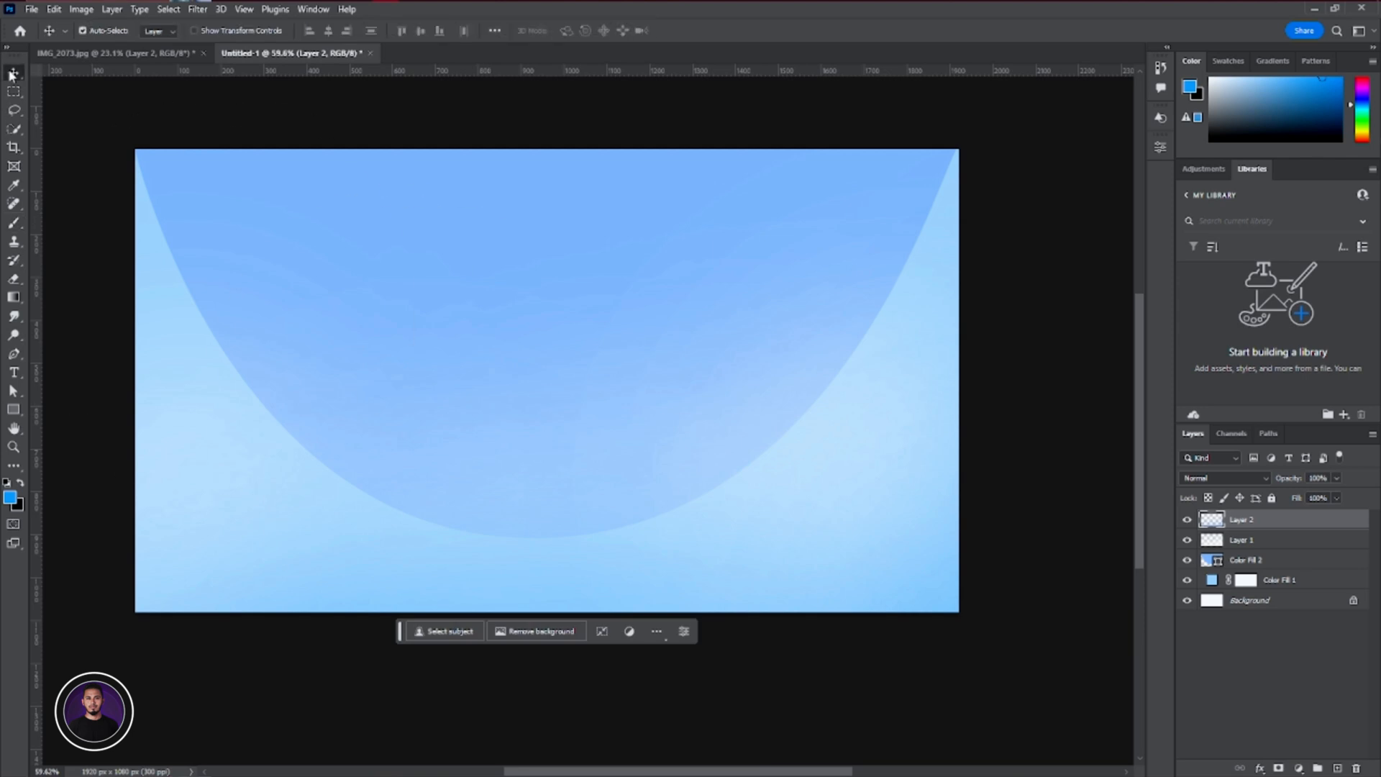
Choose a pink painting colour and recolour the Color Fill 2 curved shape darker blue
left_click(110, 52)
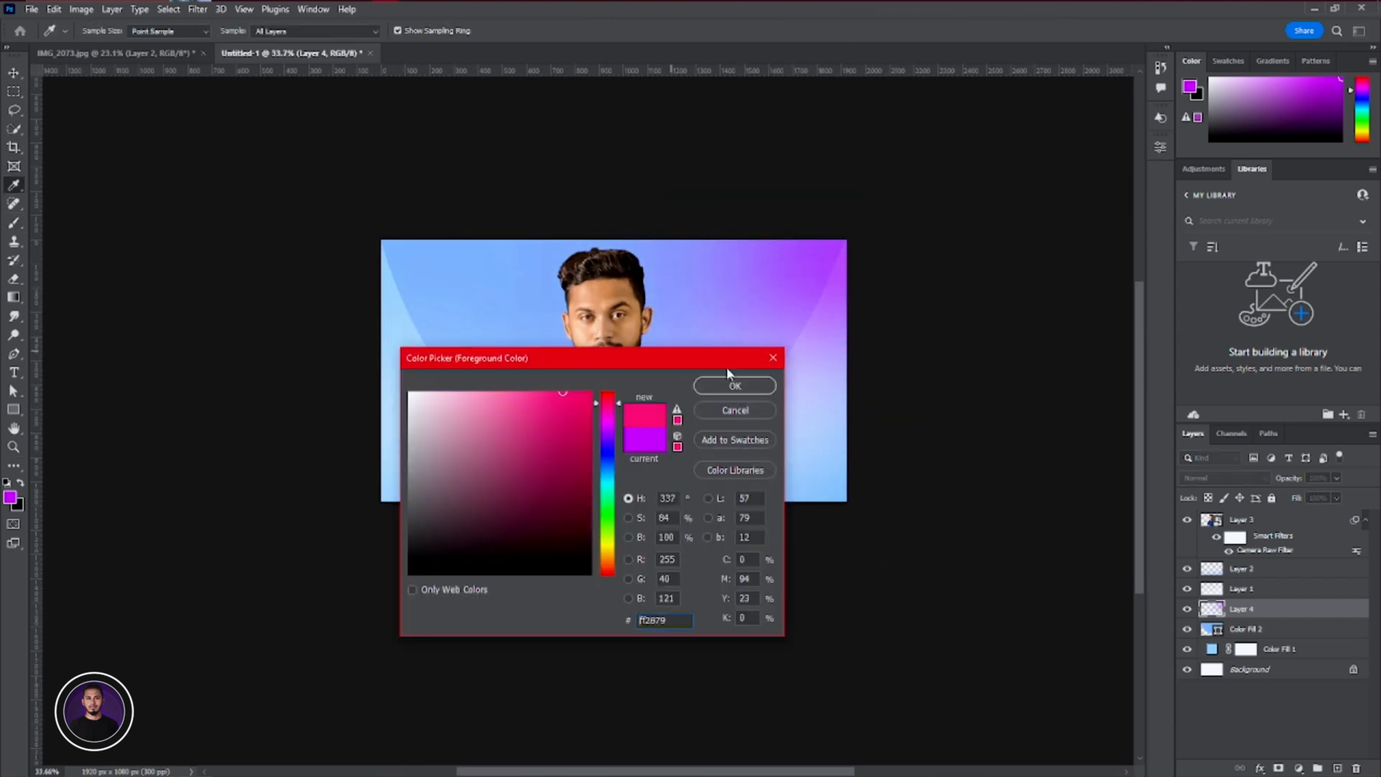
left_click(733, 386)
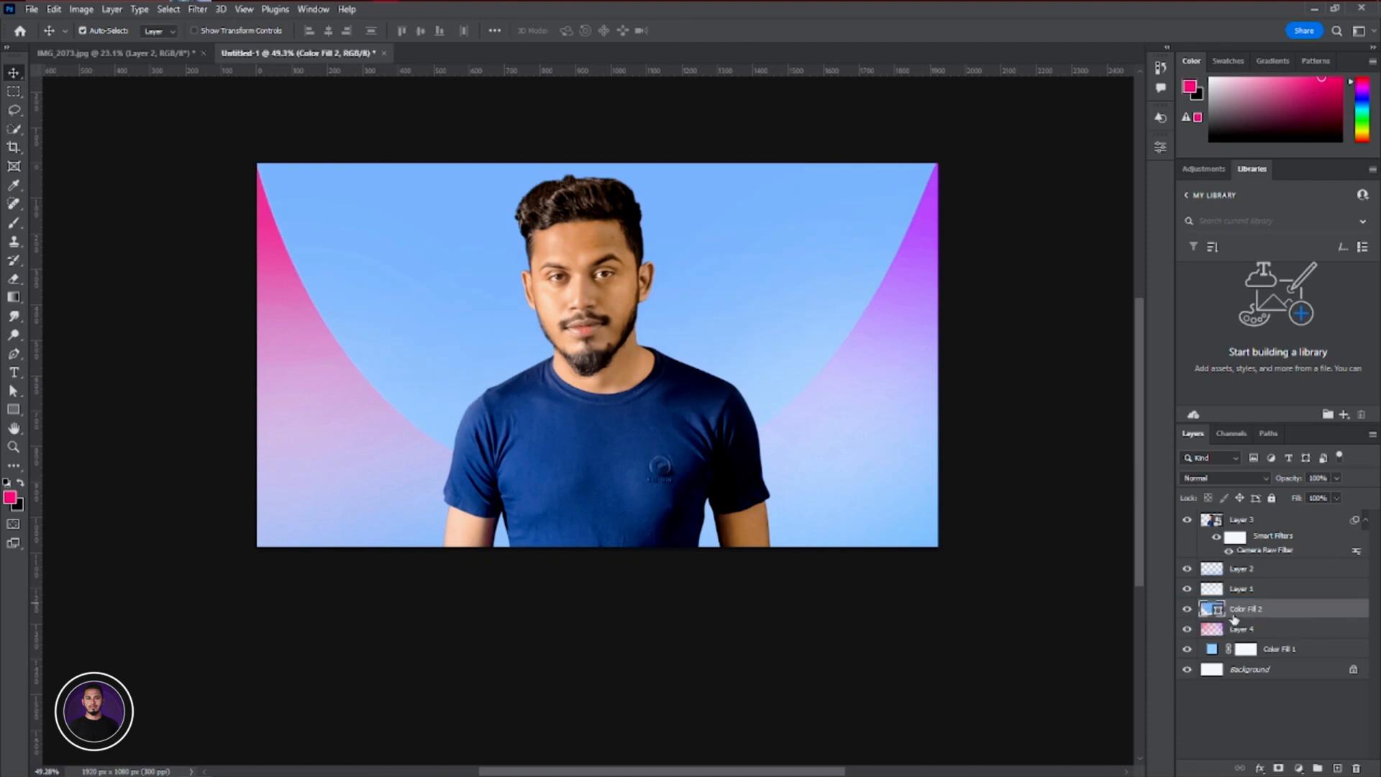
double_click(1211, 609)
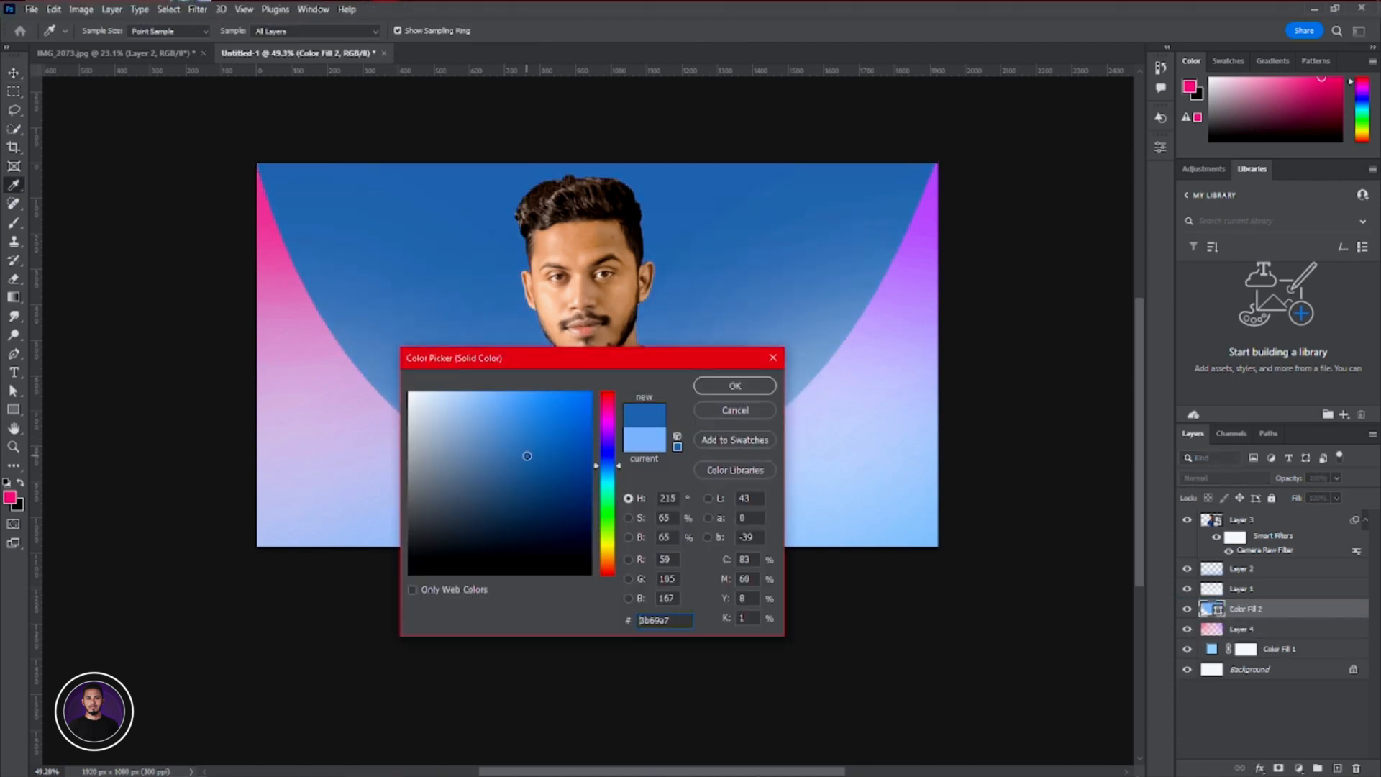
left_click(732, 386)
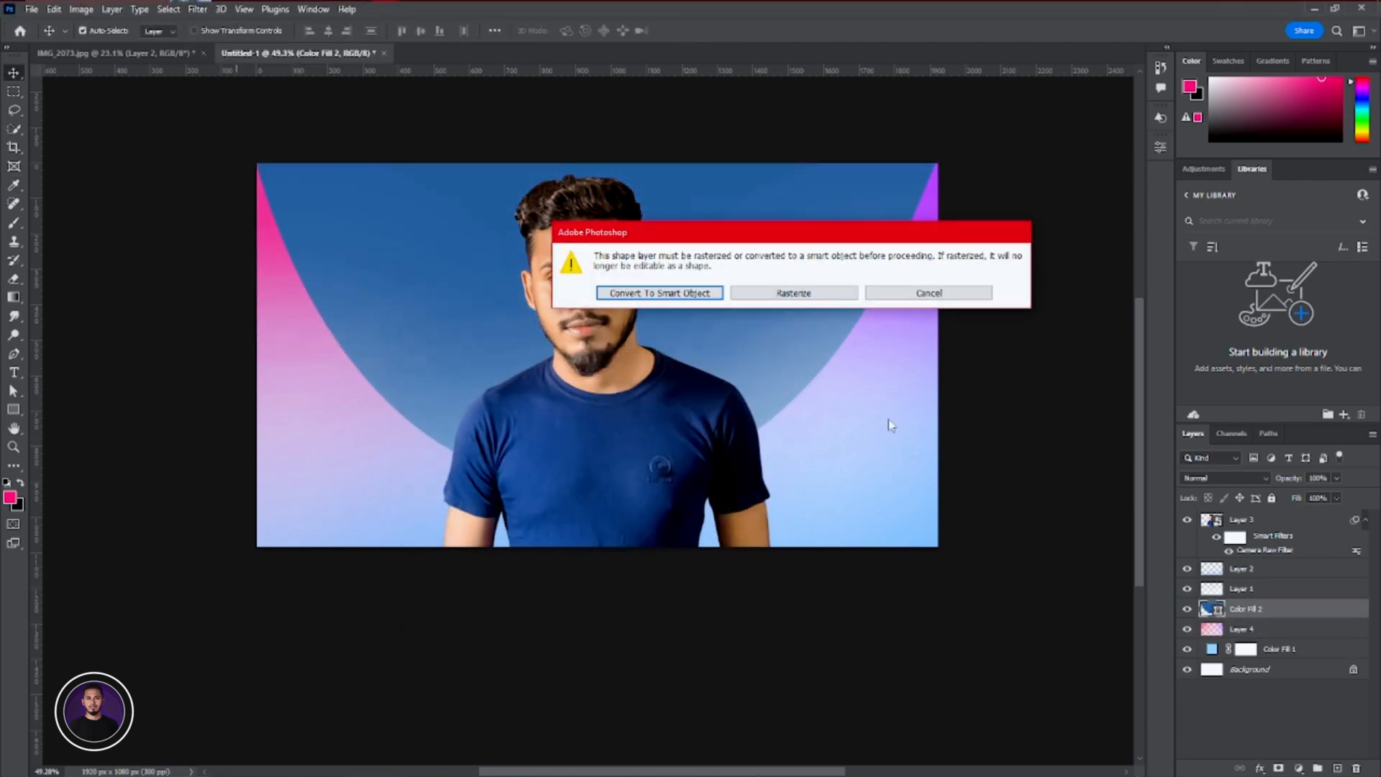
Blur the curved shape as a smart object and type THUMBNAIL, trying typefaces
left_click(658, 293)
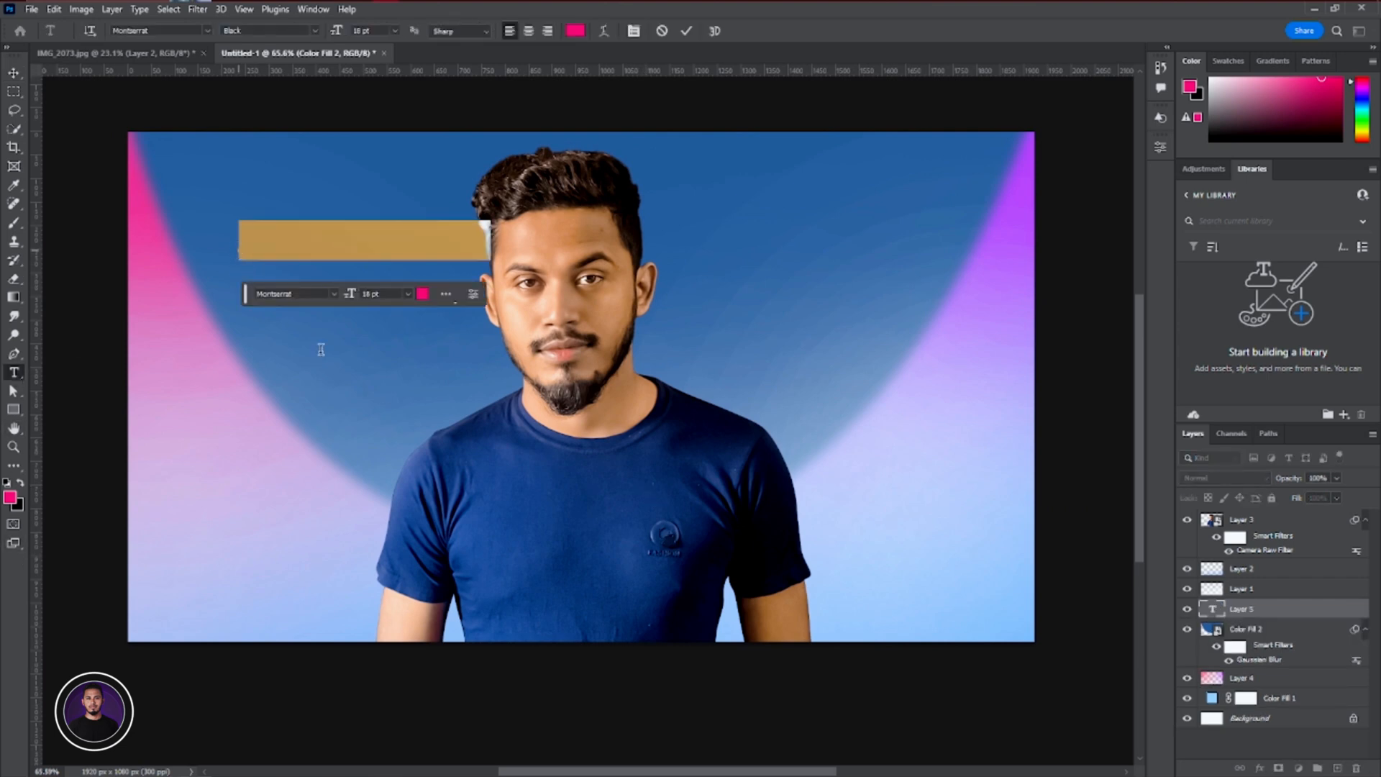
type("thum")
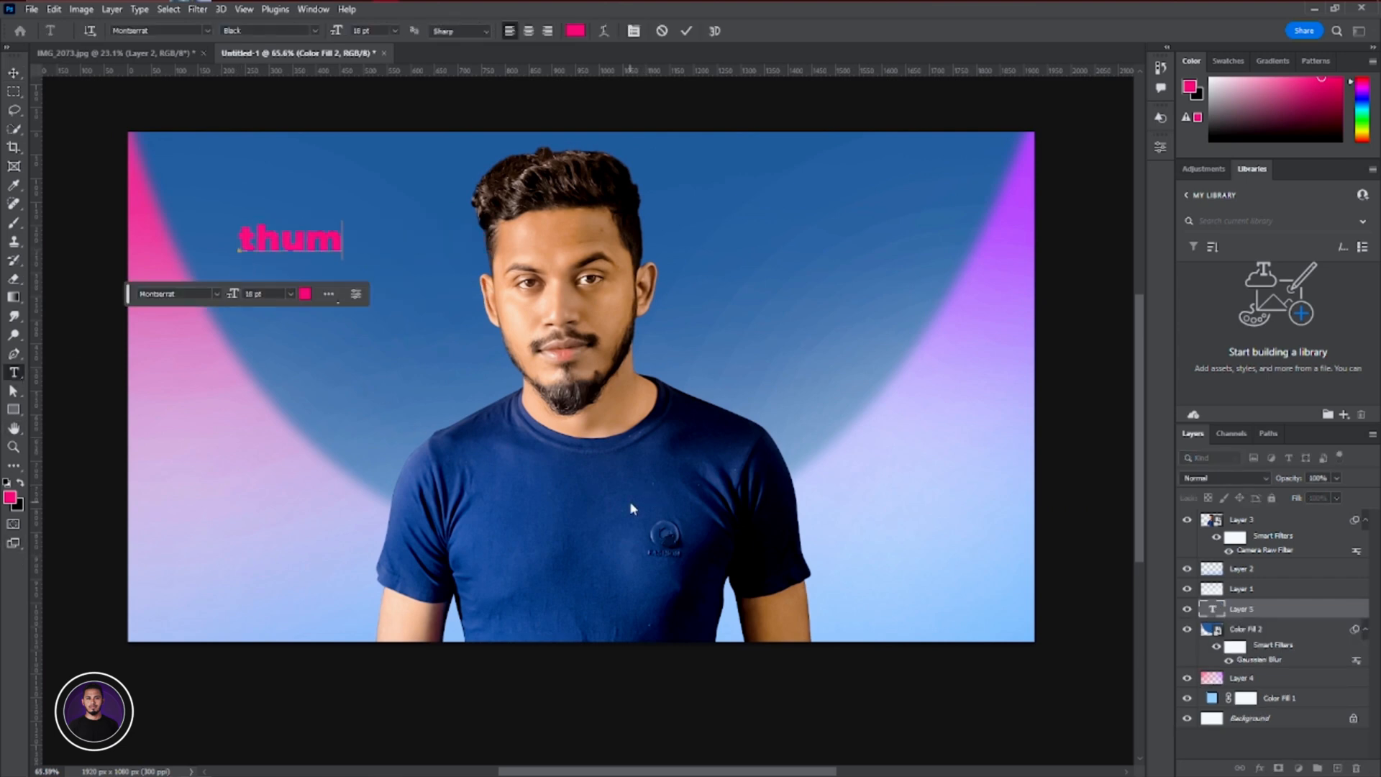
type("bmail")
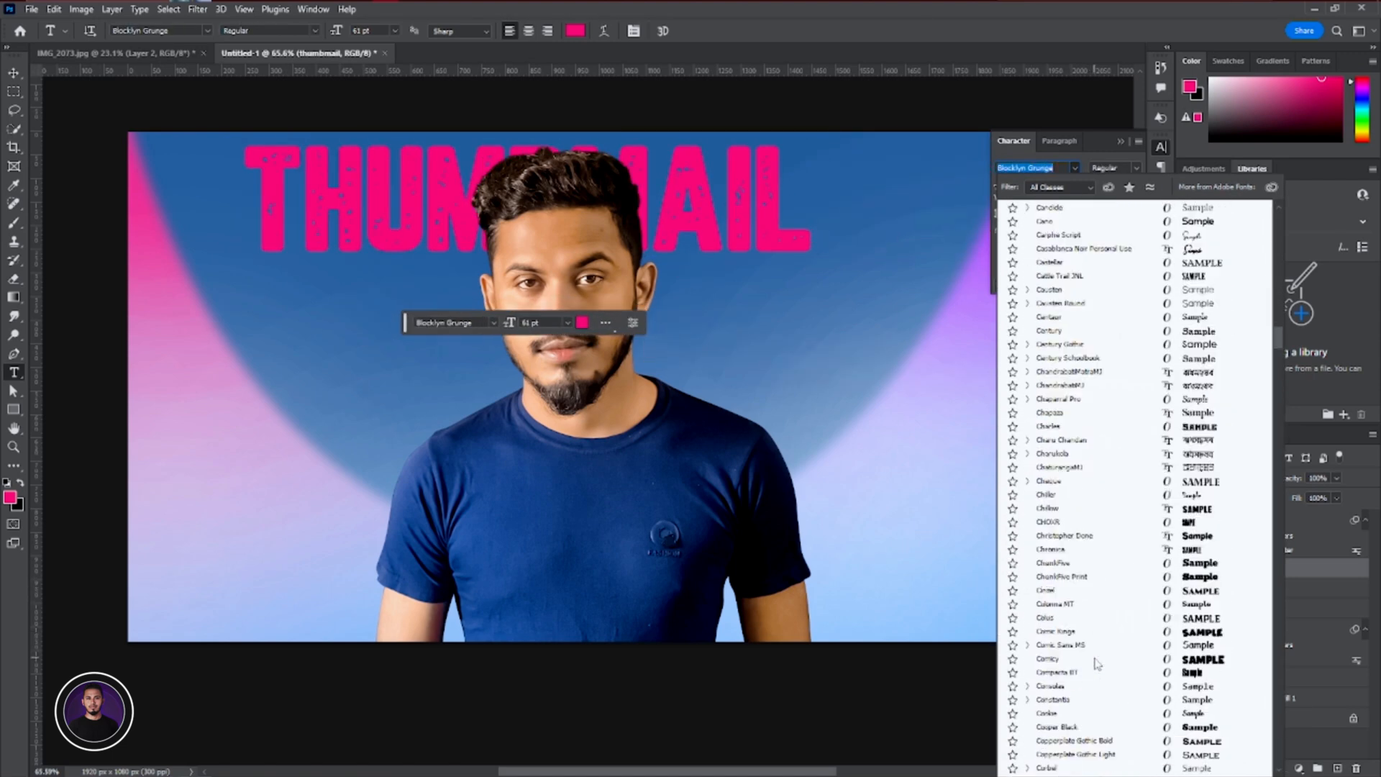
left_click(1061, 613)
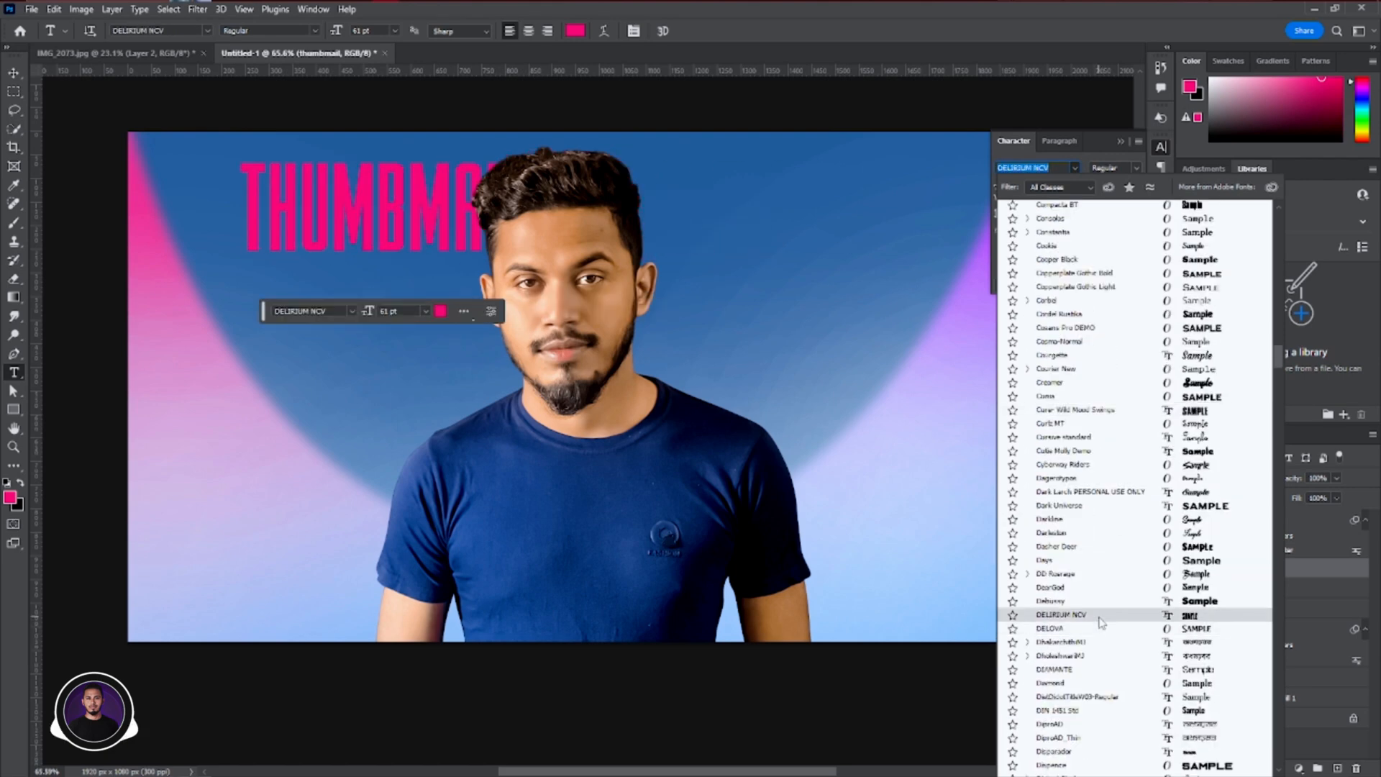
left_click(1070, 581)
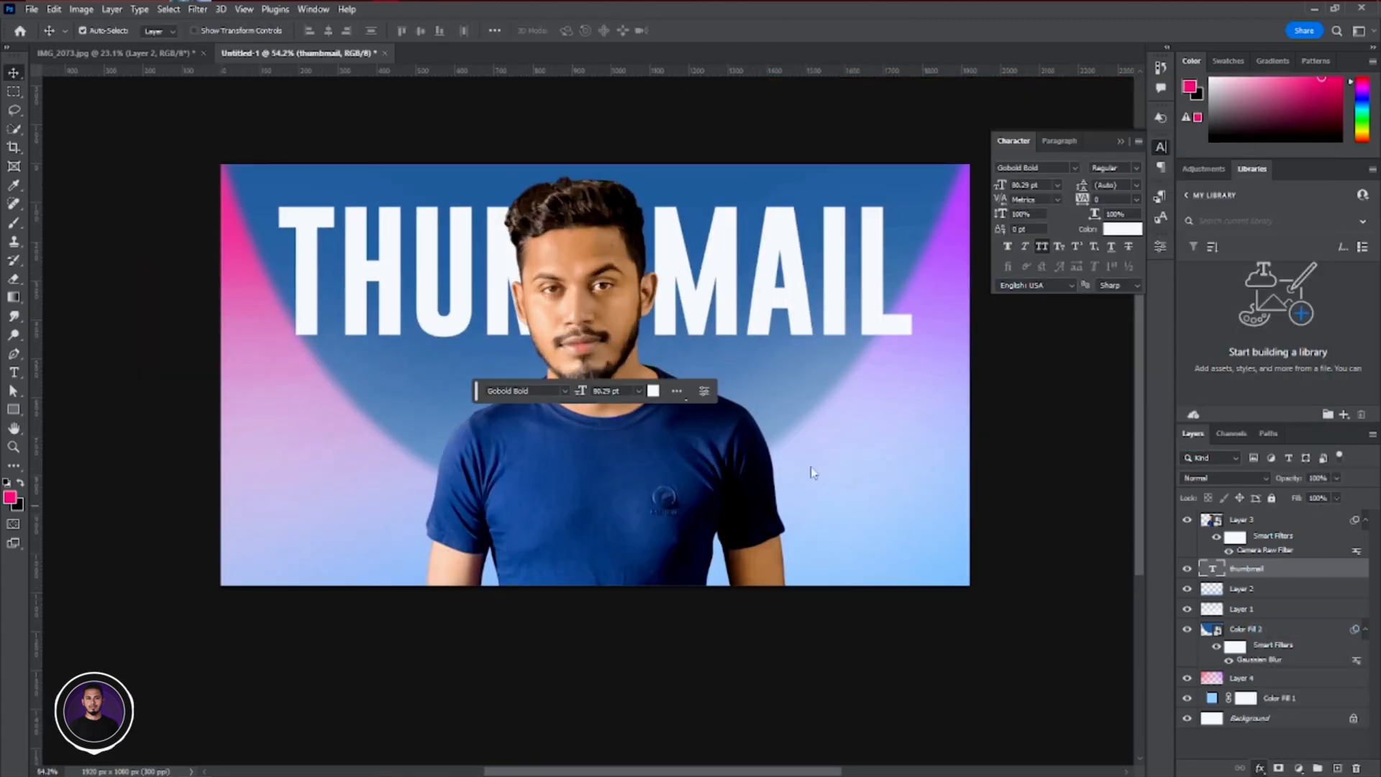
Give THUMBNAIL a gradient overlay, magenta stroke, bevel and emboss, and drop shadow
double_click(1247, 569)
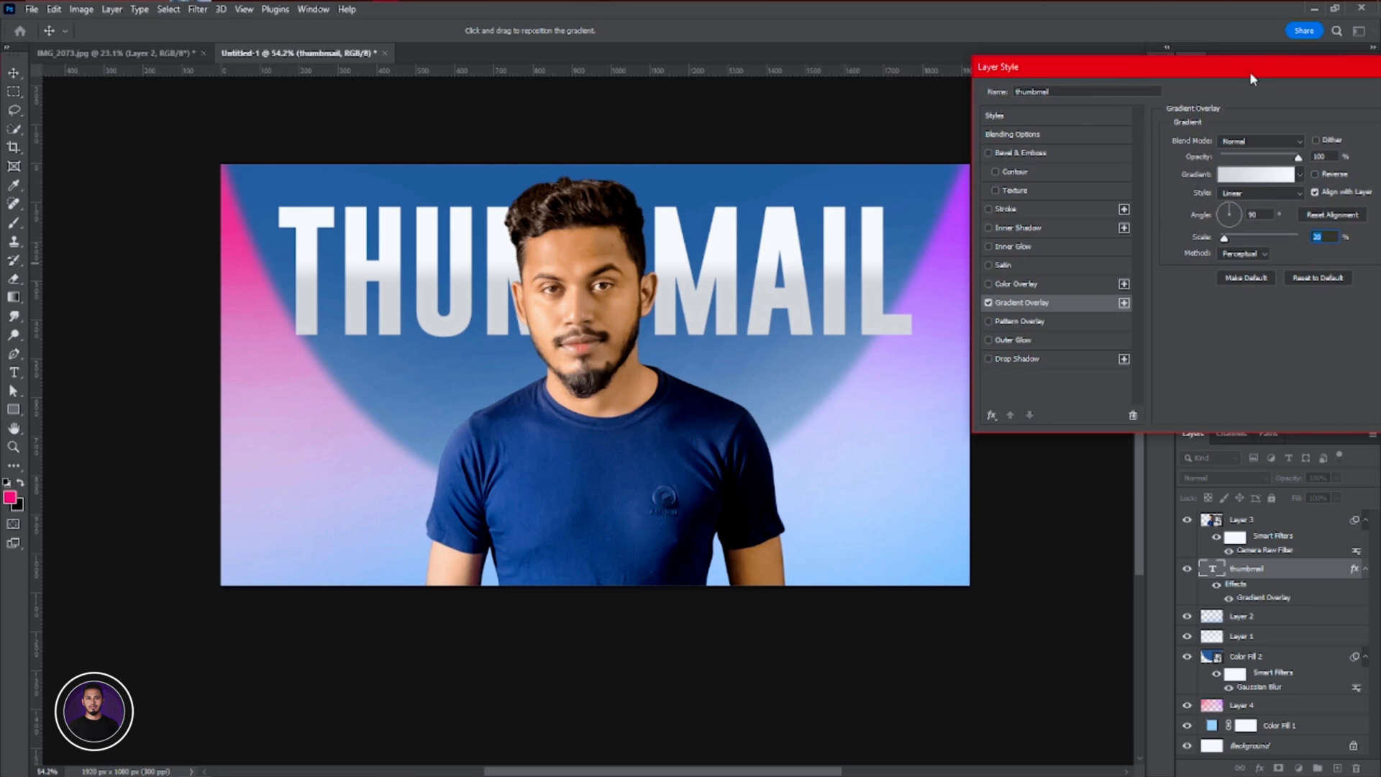
left_click(966, 213)
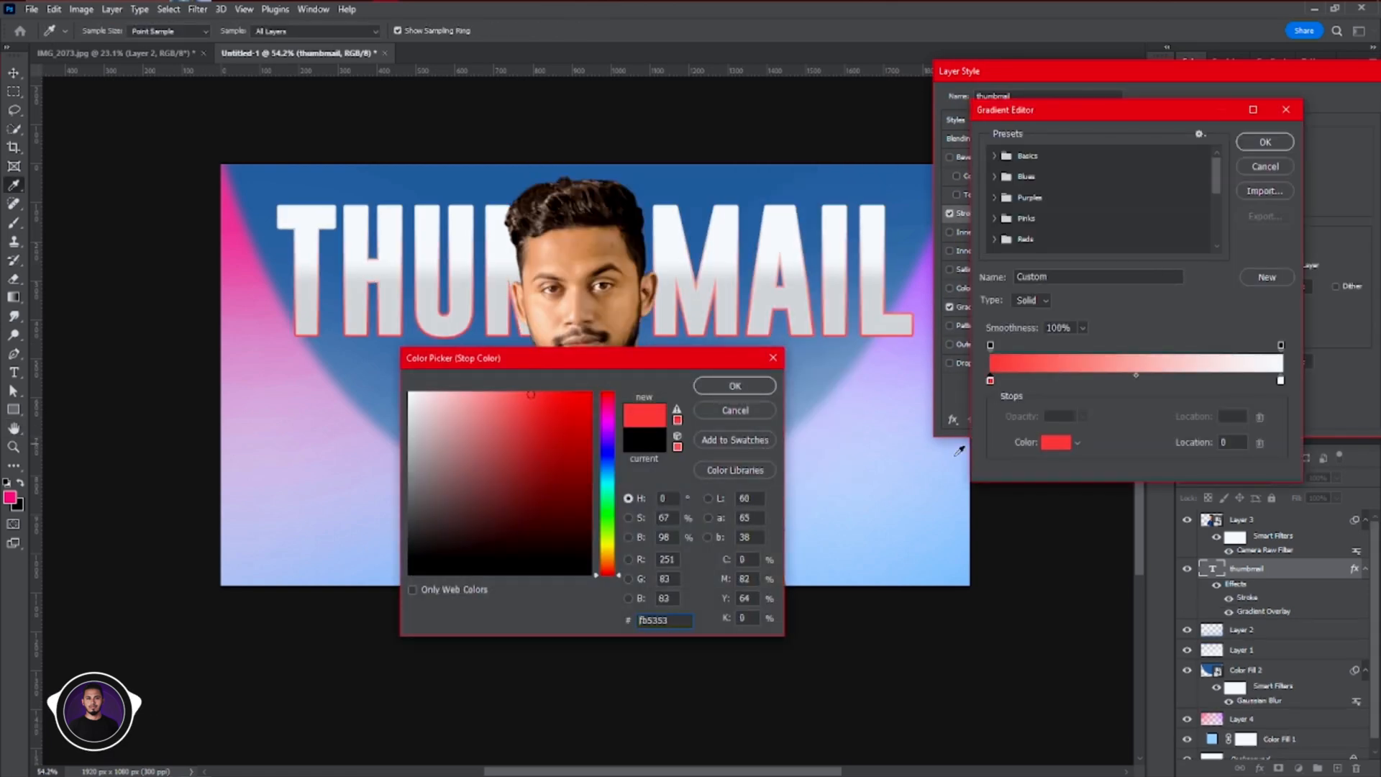
left_click(735, 385)
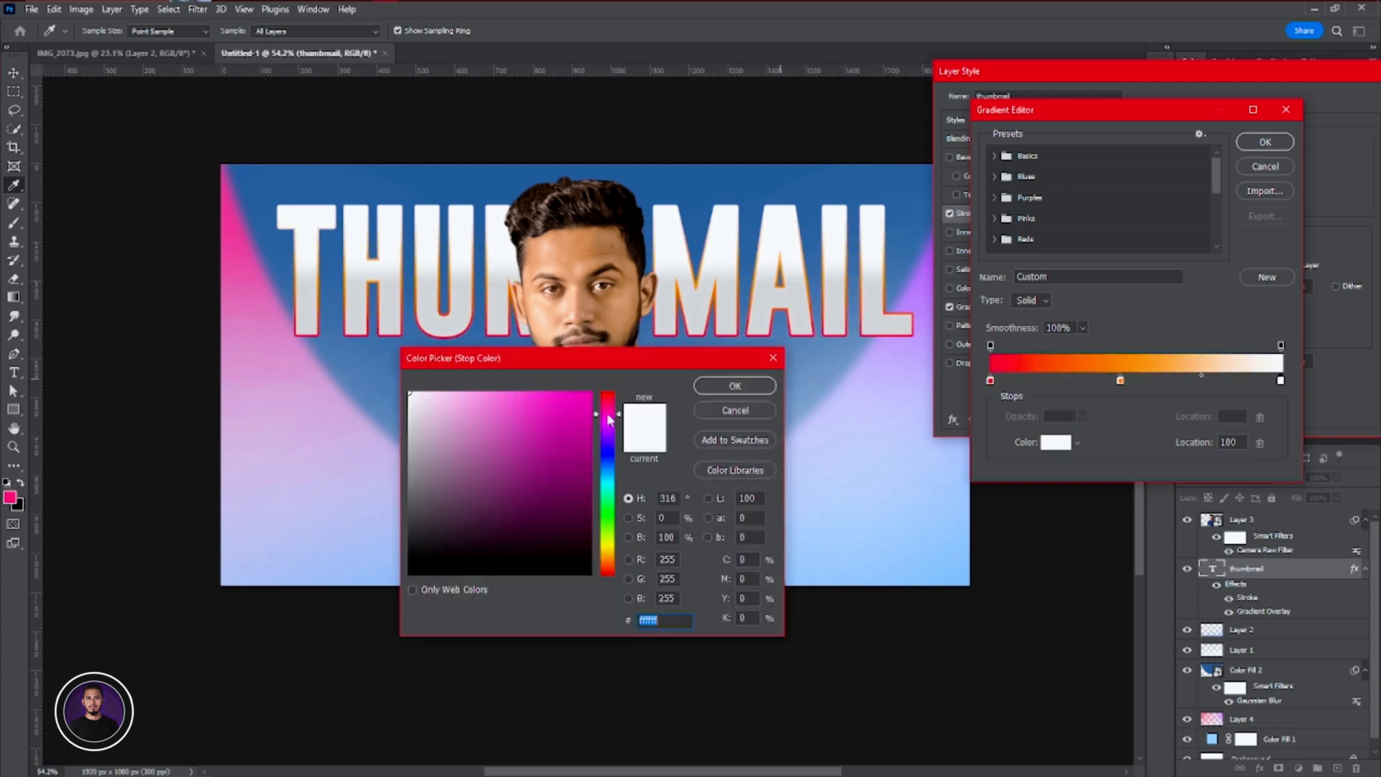
left_click(734, 385)
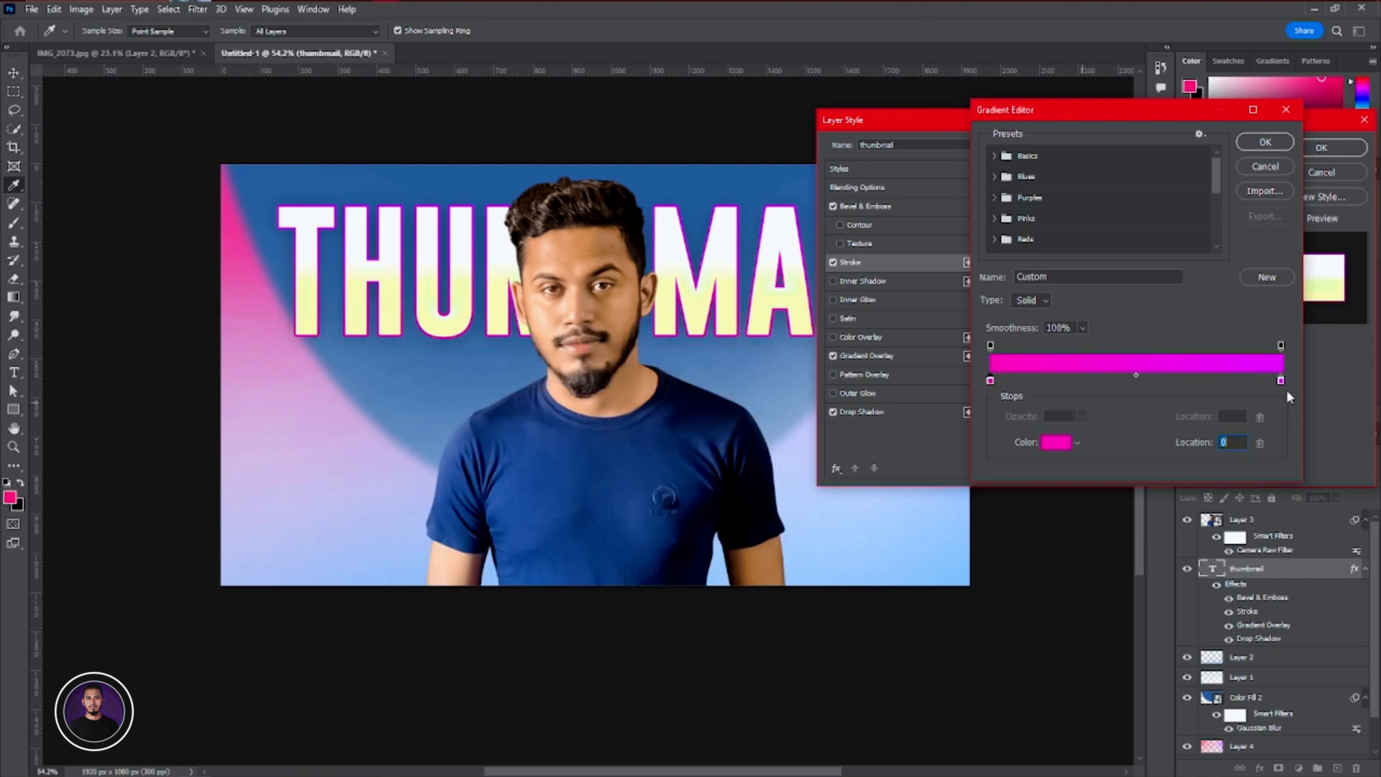
left_click(1265, 142)
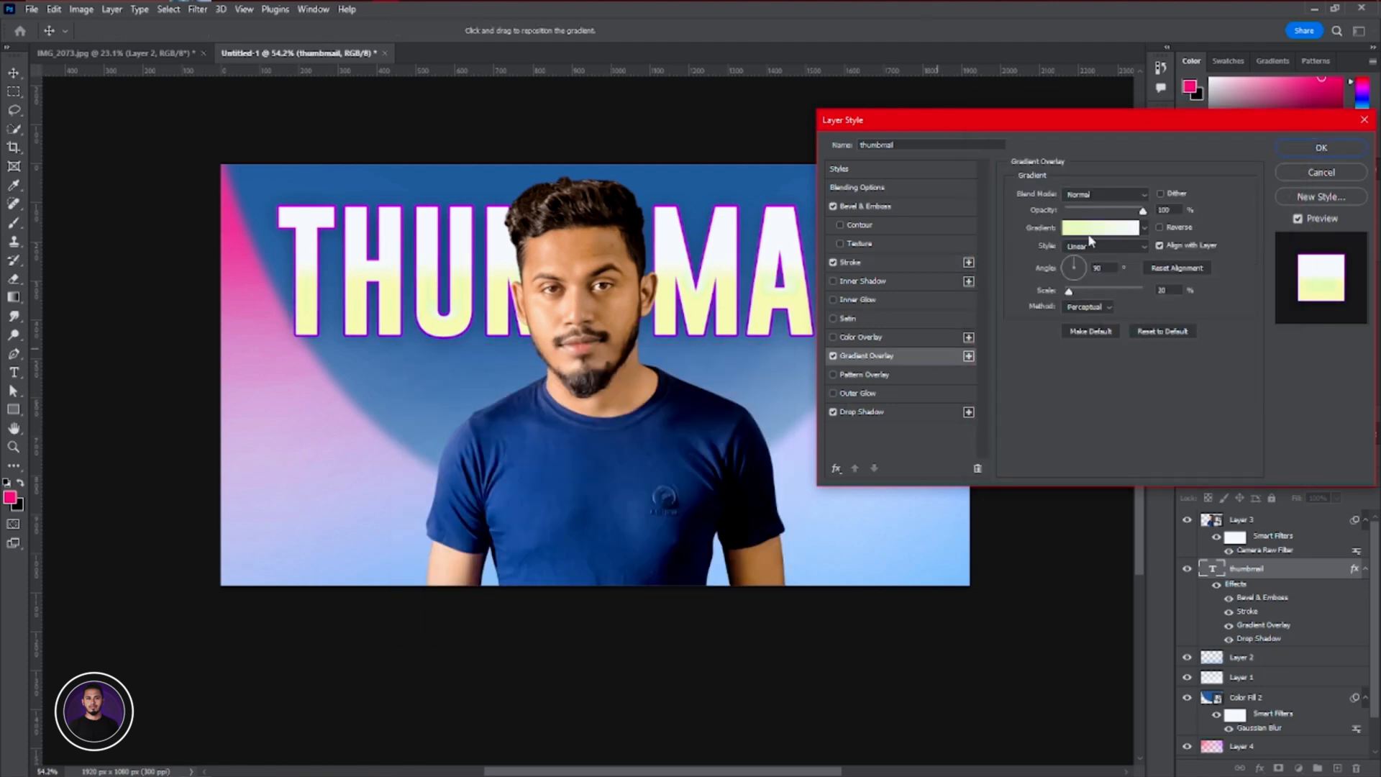
left_click(1103, 227)
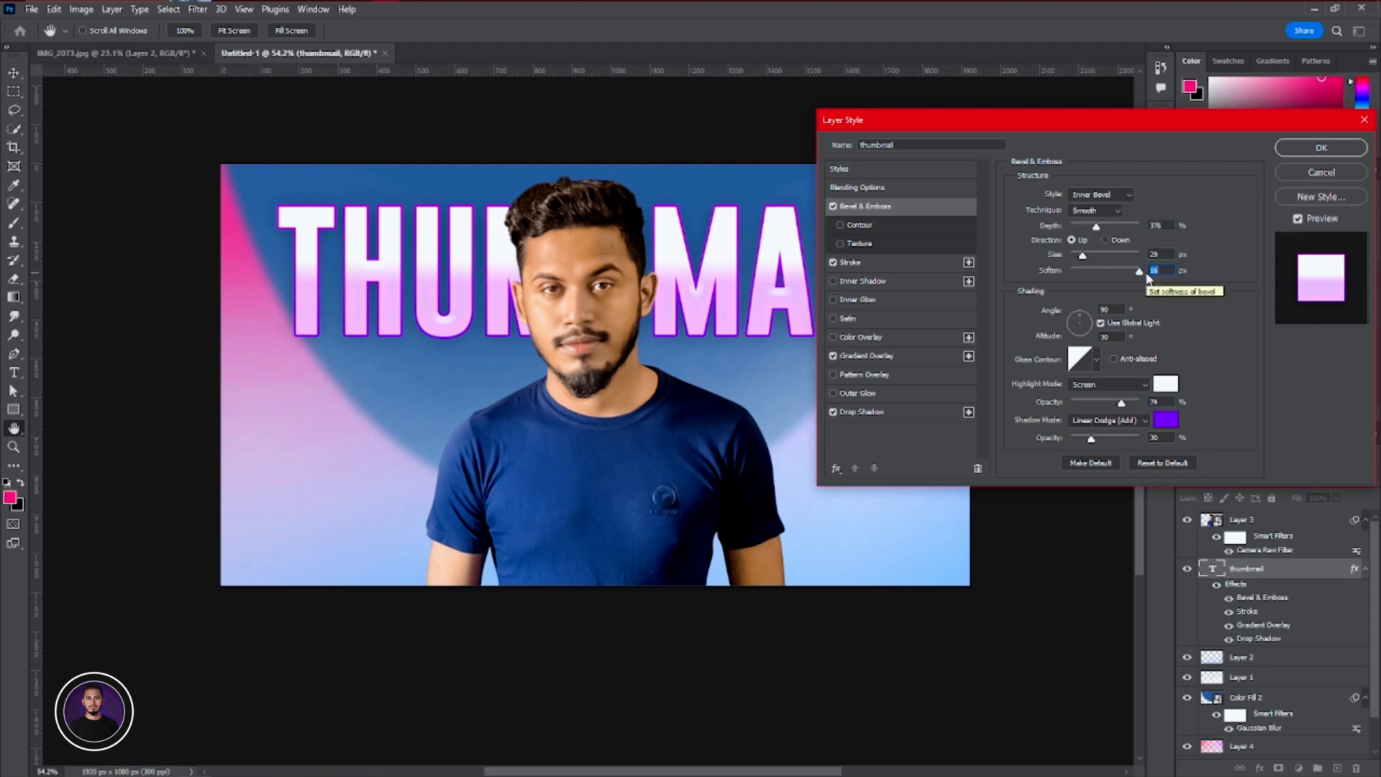
left_click(1319, 147)
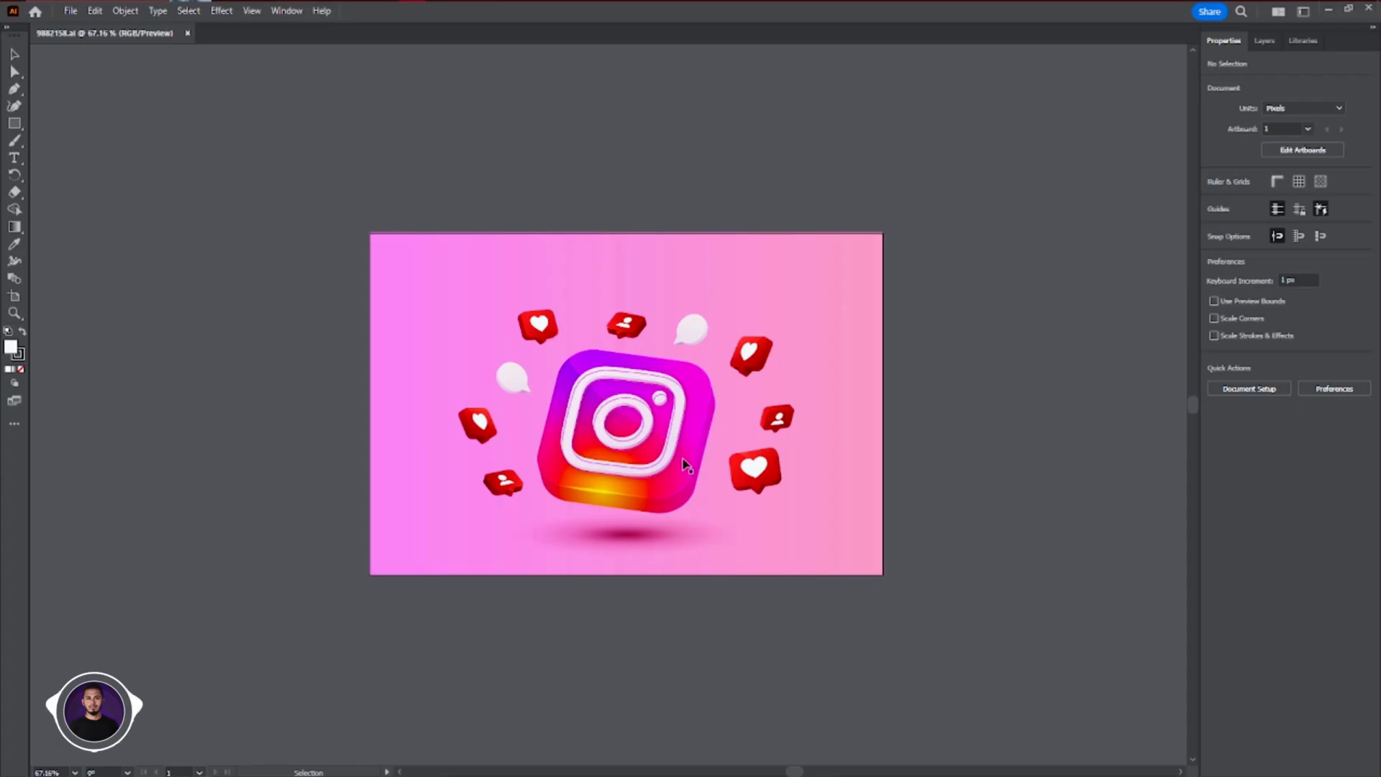
Tilt the Instagram icon artwork slightly in Illustrator
left_click(625, 423)
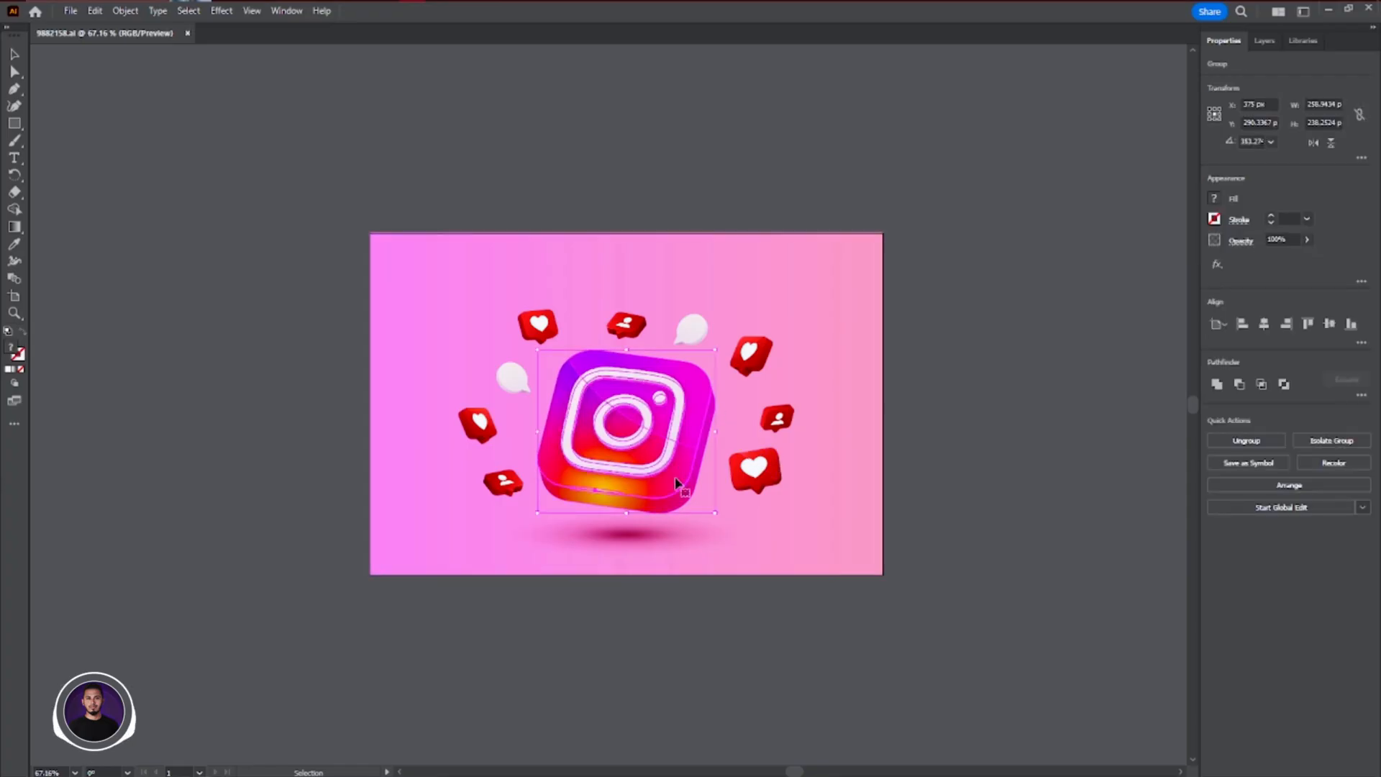
left_click_drag(715, 513, 731, 519)
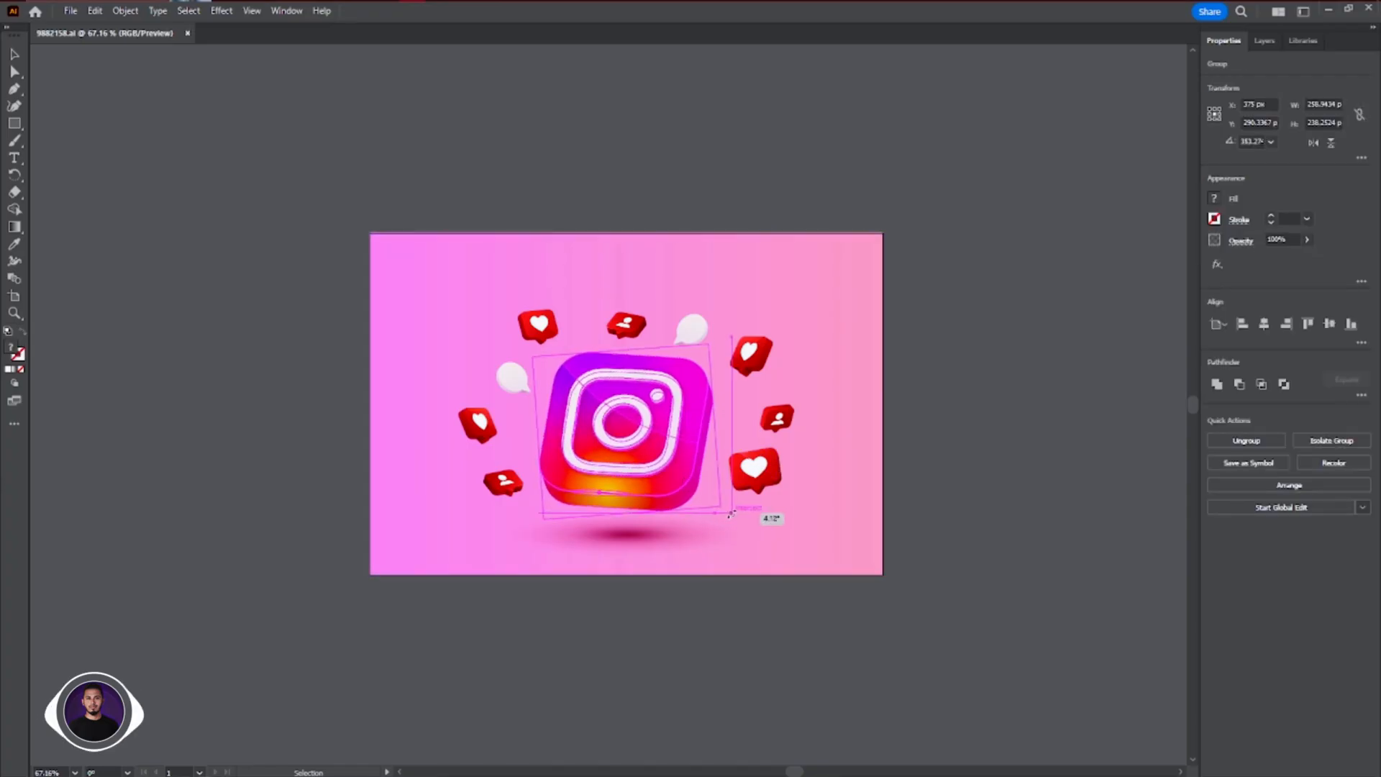
left_click_drag(625, 440, 418, 101)
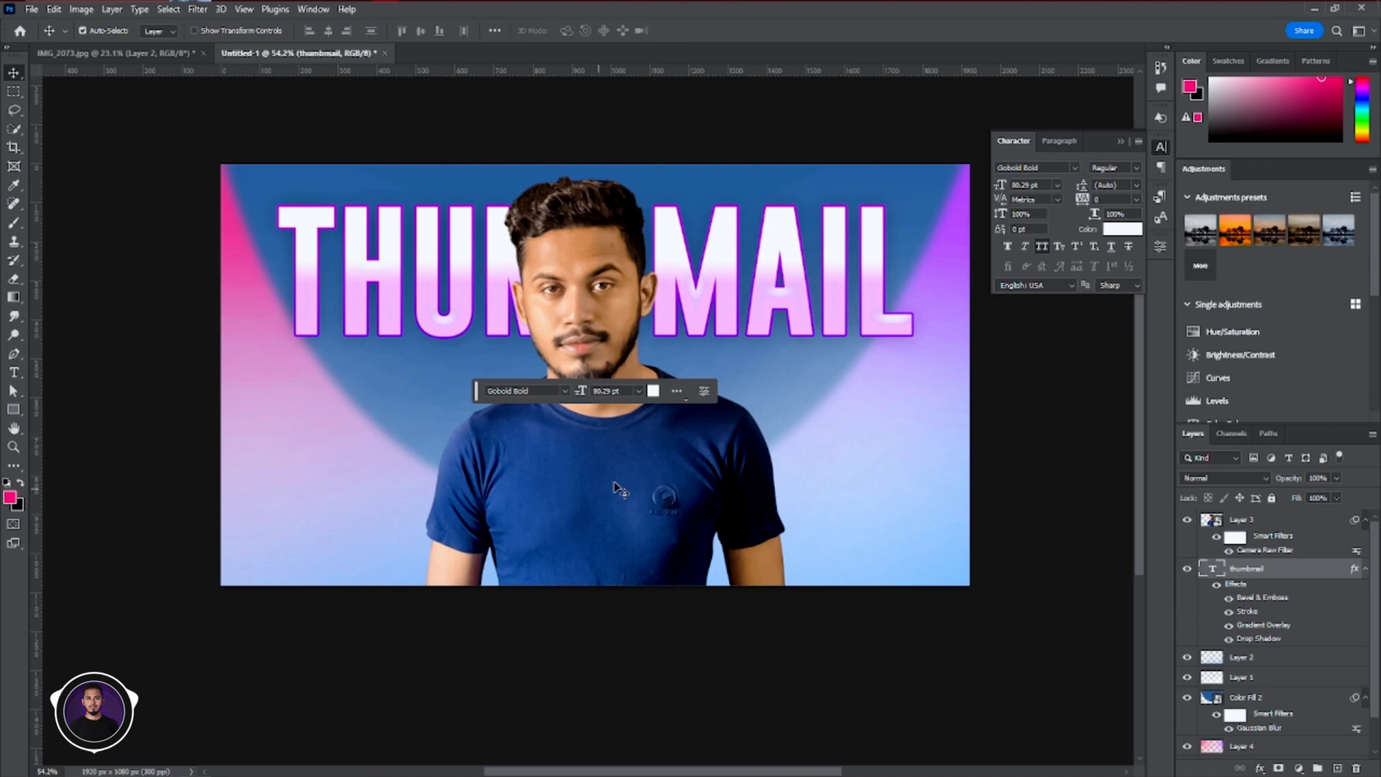
Place the heart, profile, Instagram and curved arrow graphics around the man
left_click(54, 8)
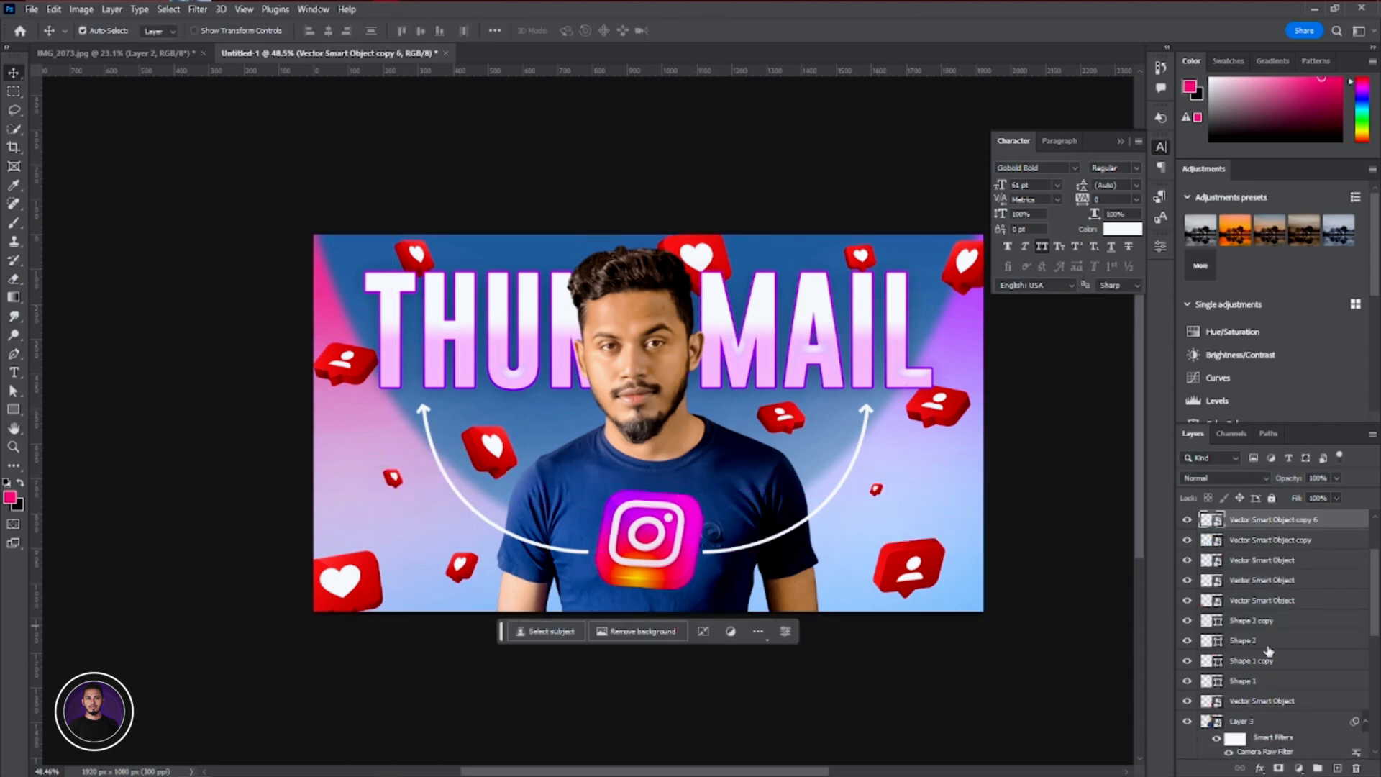
left_click(1261, 600)
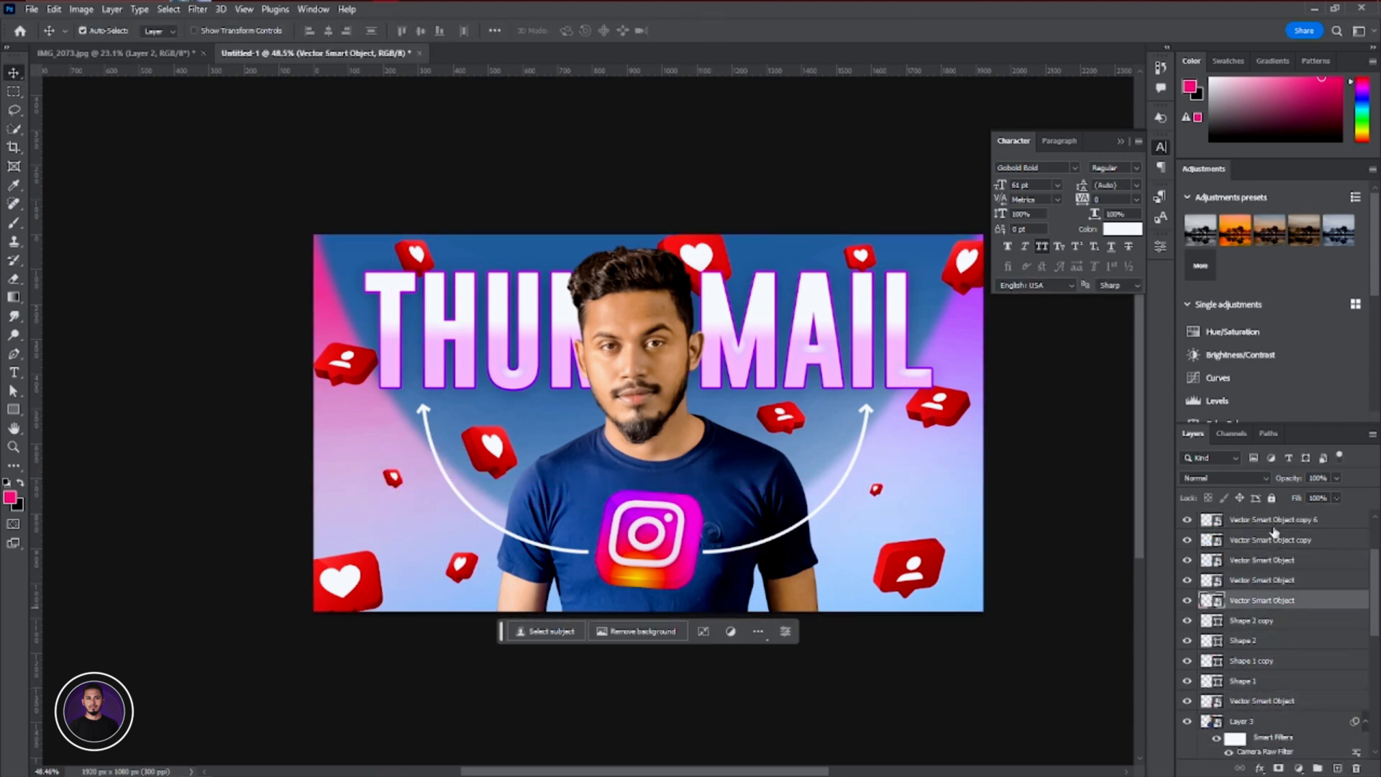
Apply Motion Blur to several red icons, then open the THUMBNAIL text's layer style
left_click(196, 10)
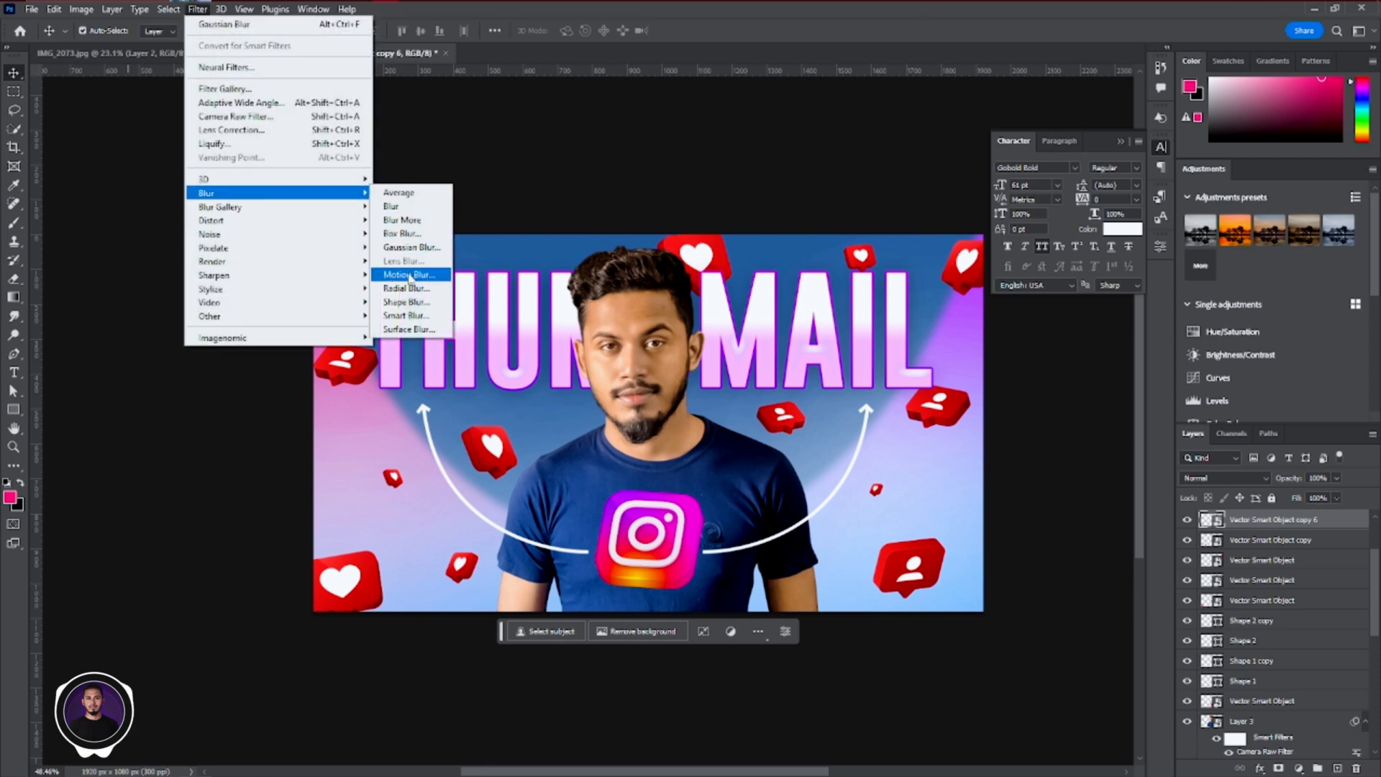
left_click(406, 274)
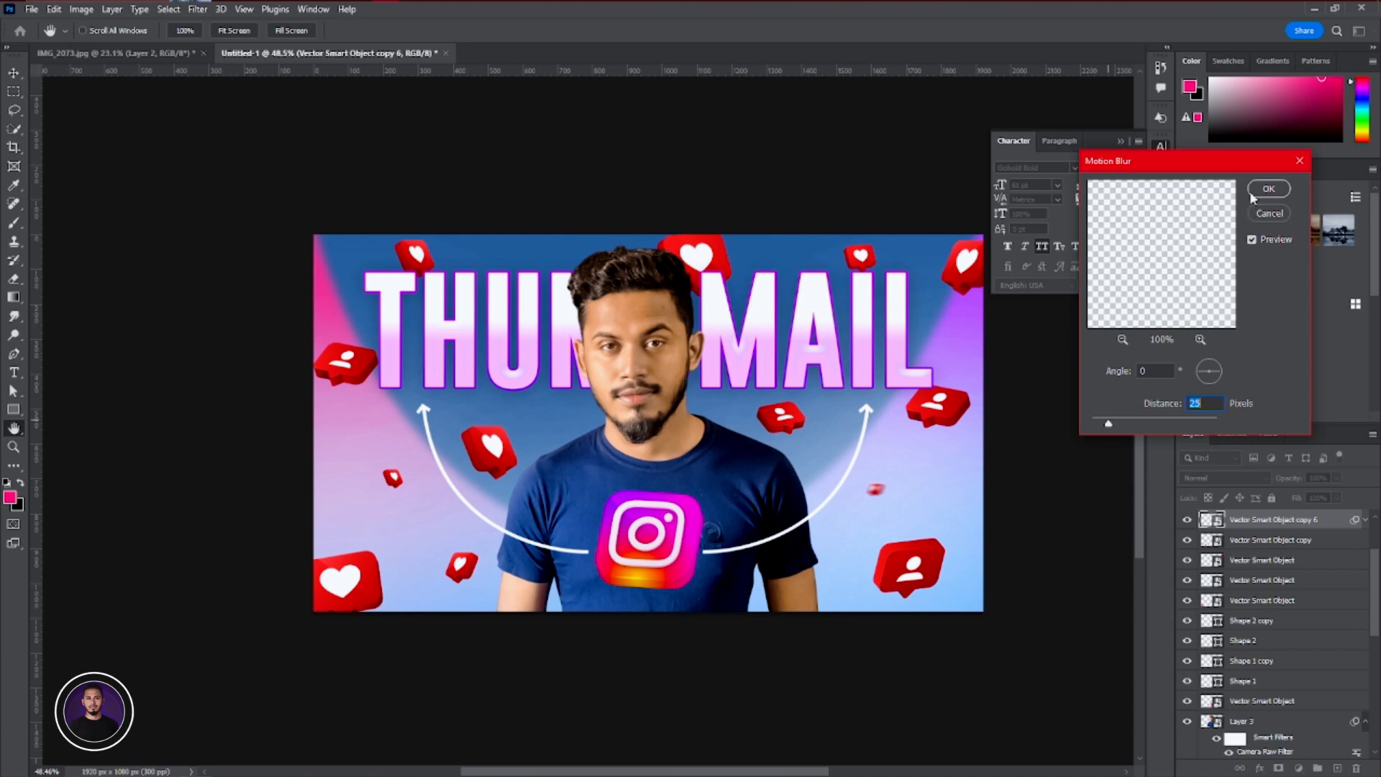
left_click(1268, 188)
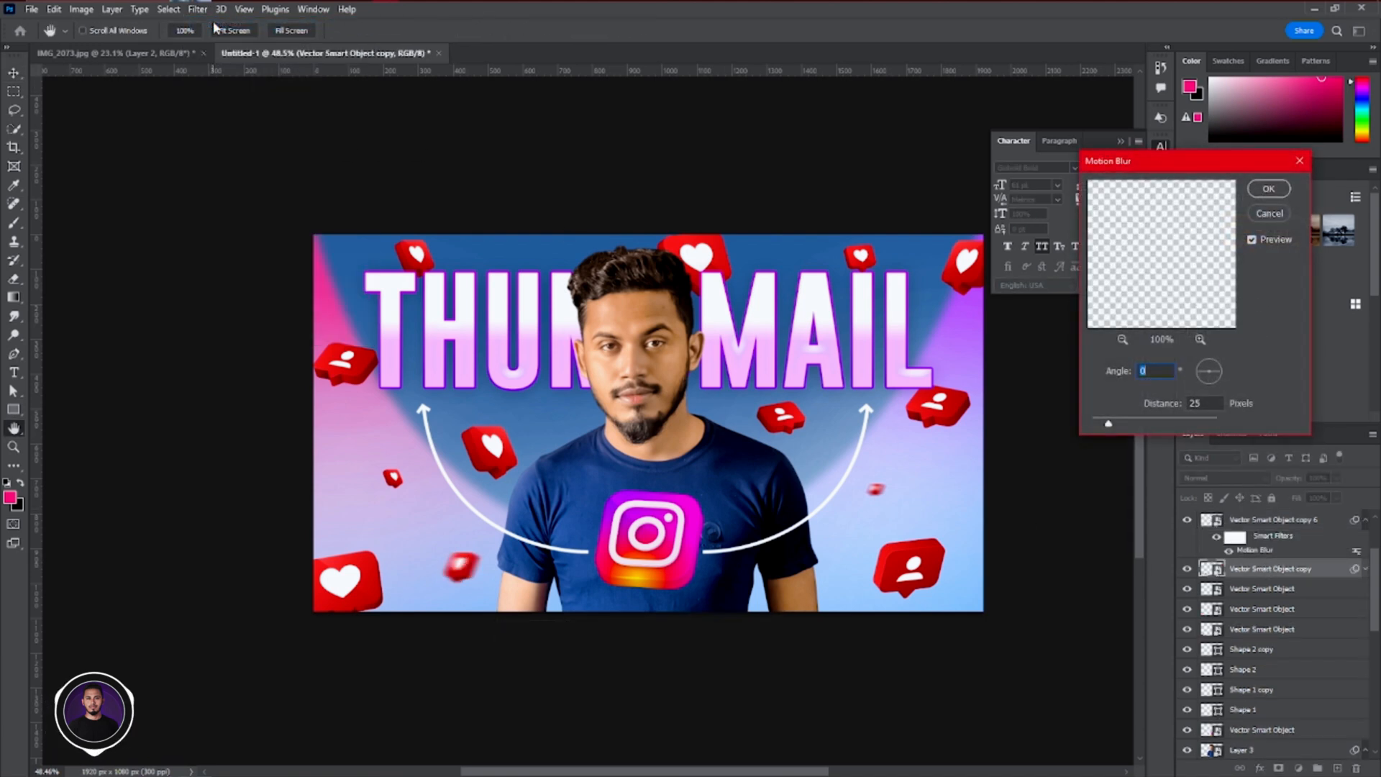
left_click(1268, 188)
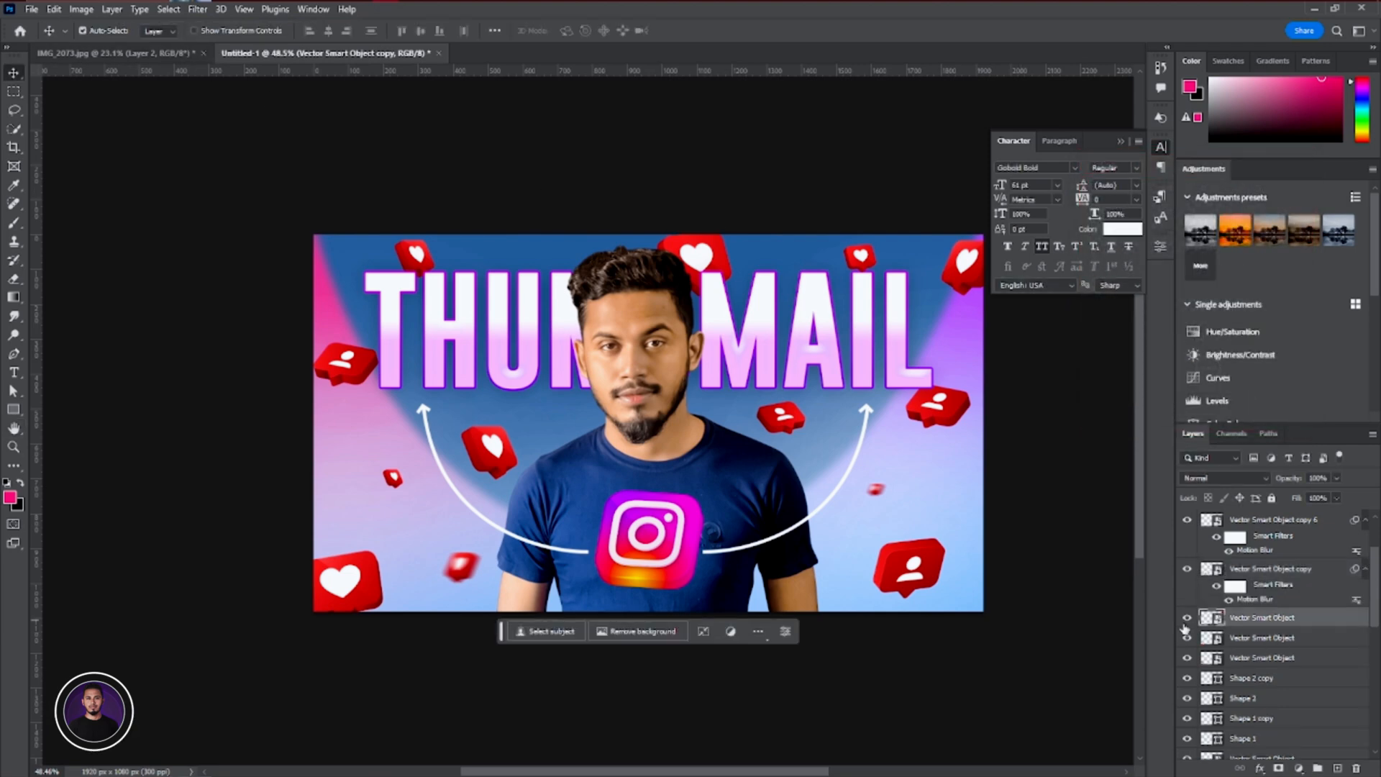
left_click(80, 10)
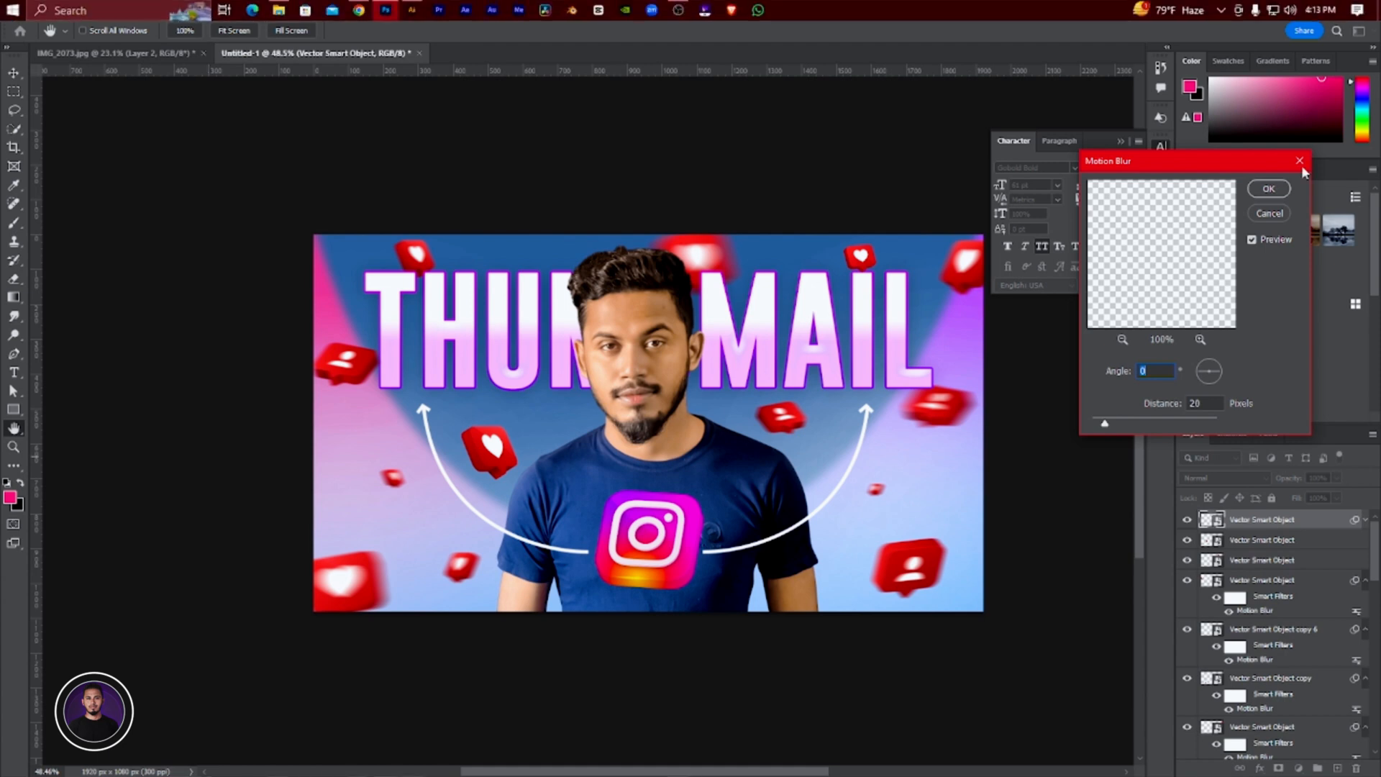
left_click(1268, 188)
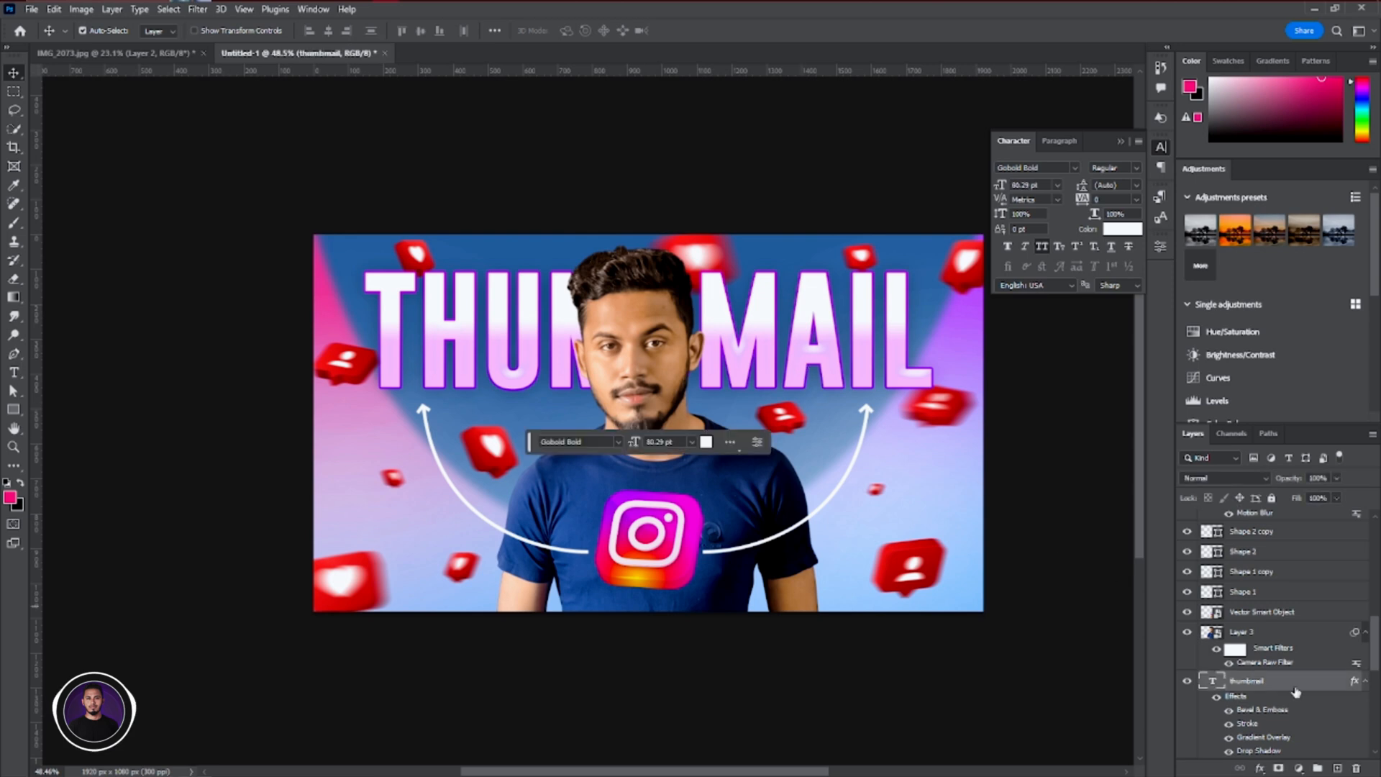
double_click(1246, 680)
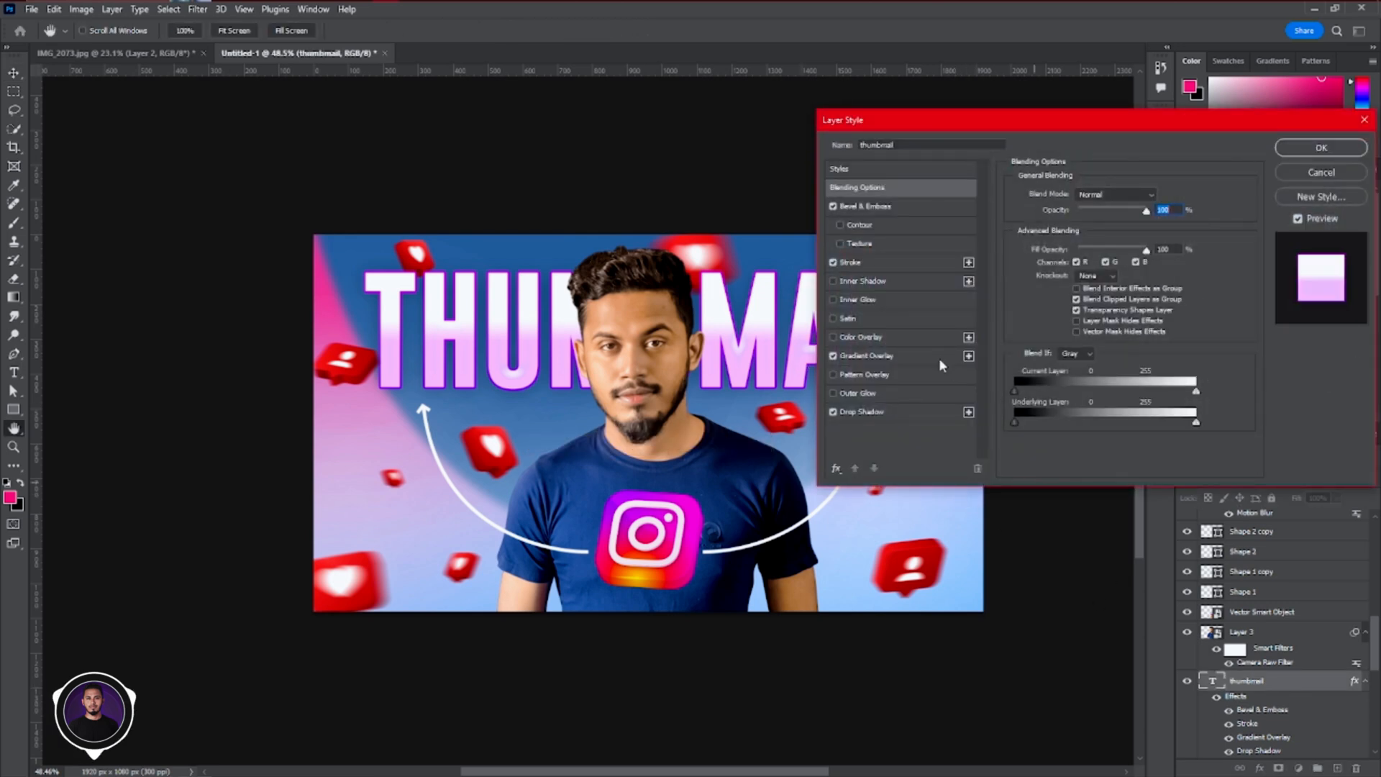
Change THUMBNAIL's gradient overlay stop to a colour sampled from the image
left_click(866, 355)
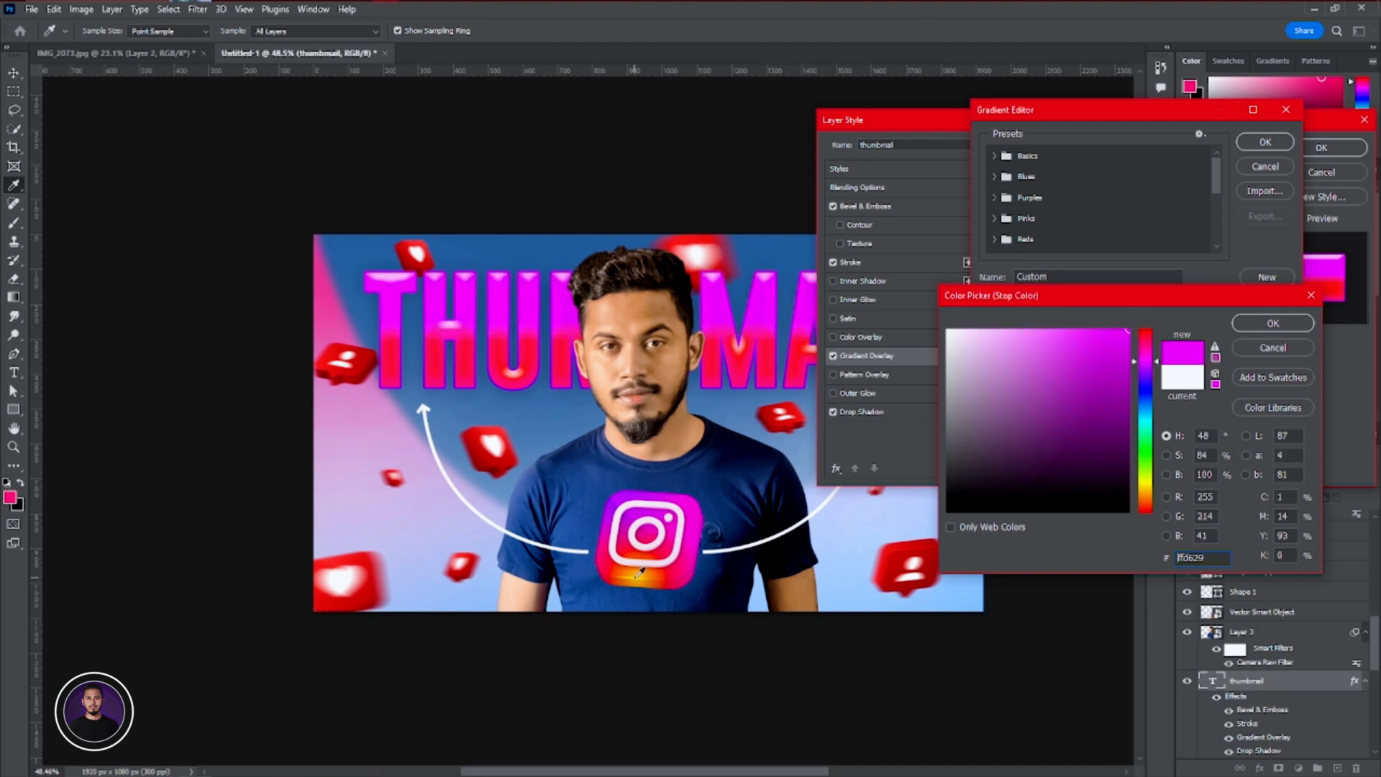
left_click(995, 330)
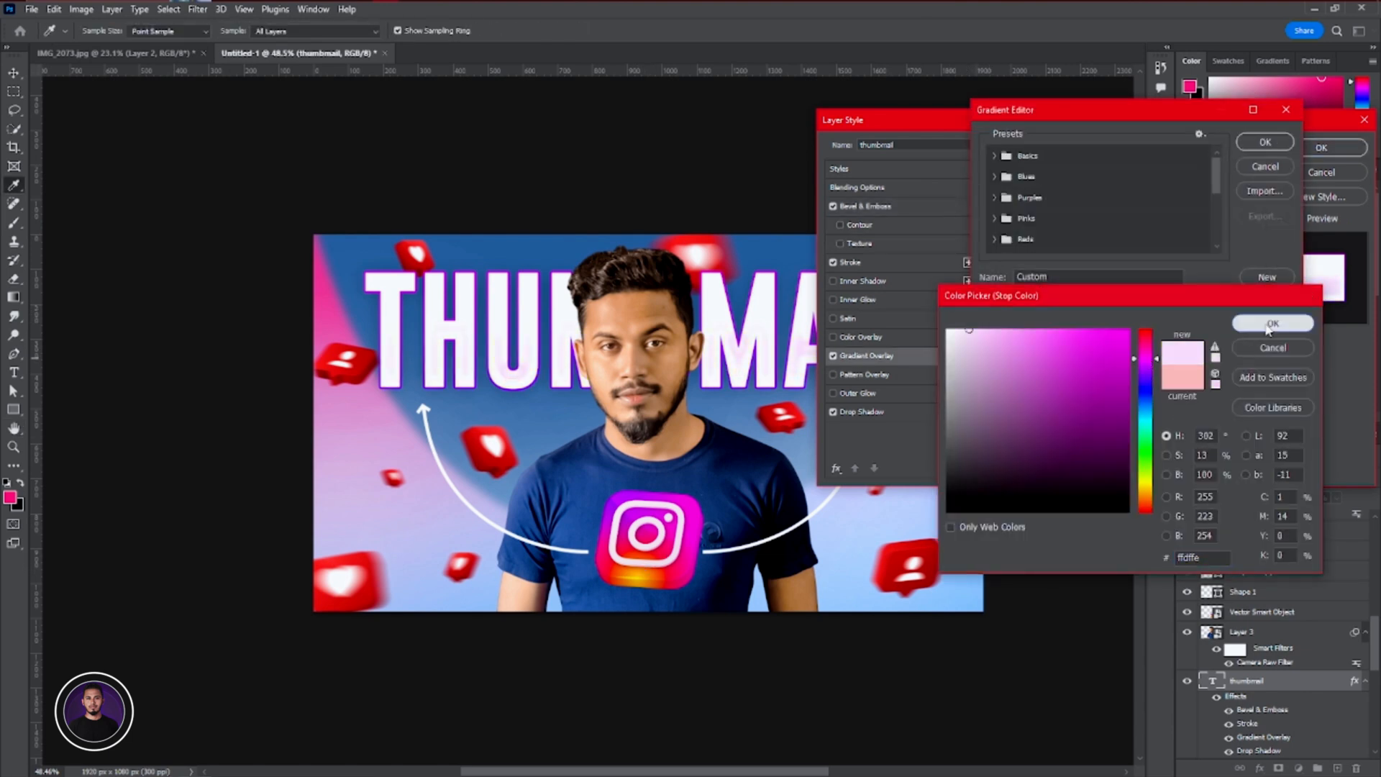
left_click(1272, 323)
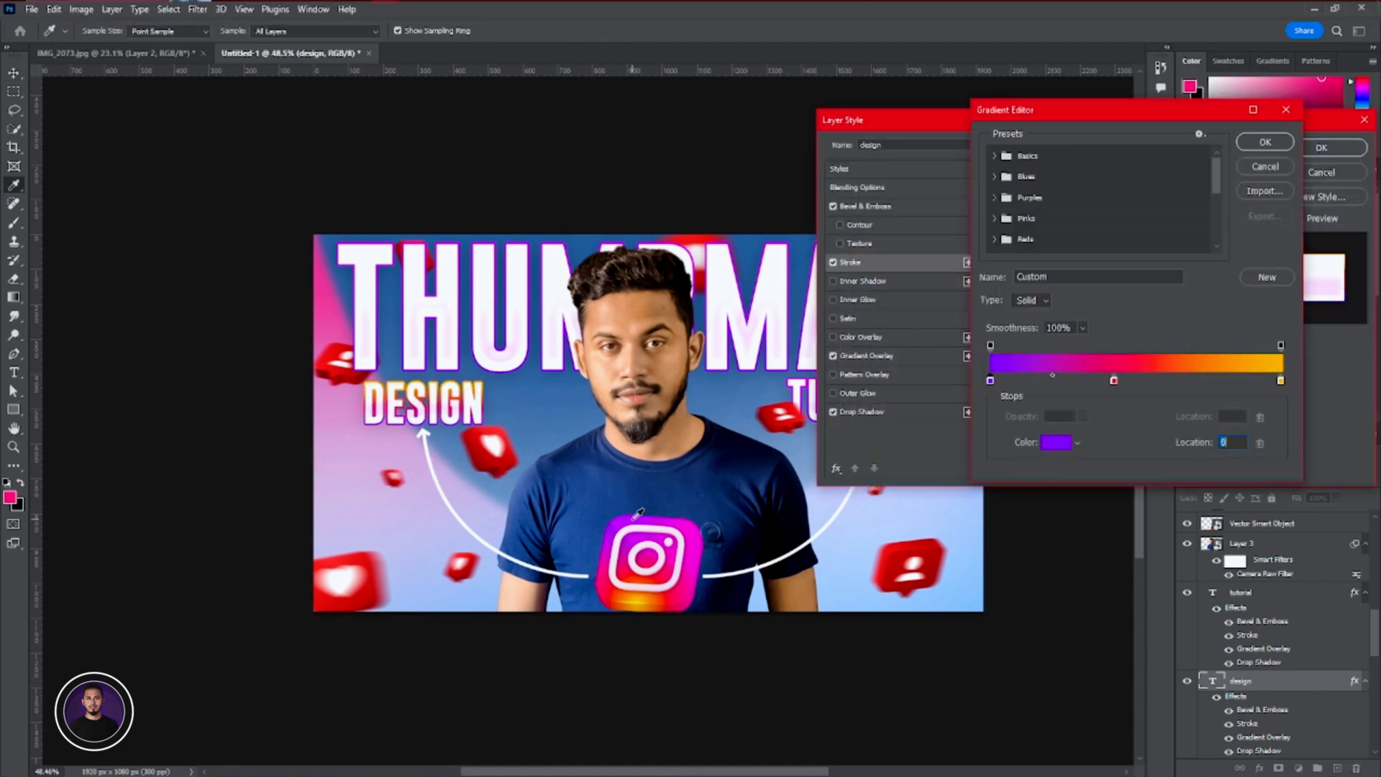
Give the DESIGN label a purple-to-orange gradient overlay and adjusted stroke
left_click(1264, 142)
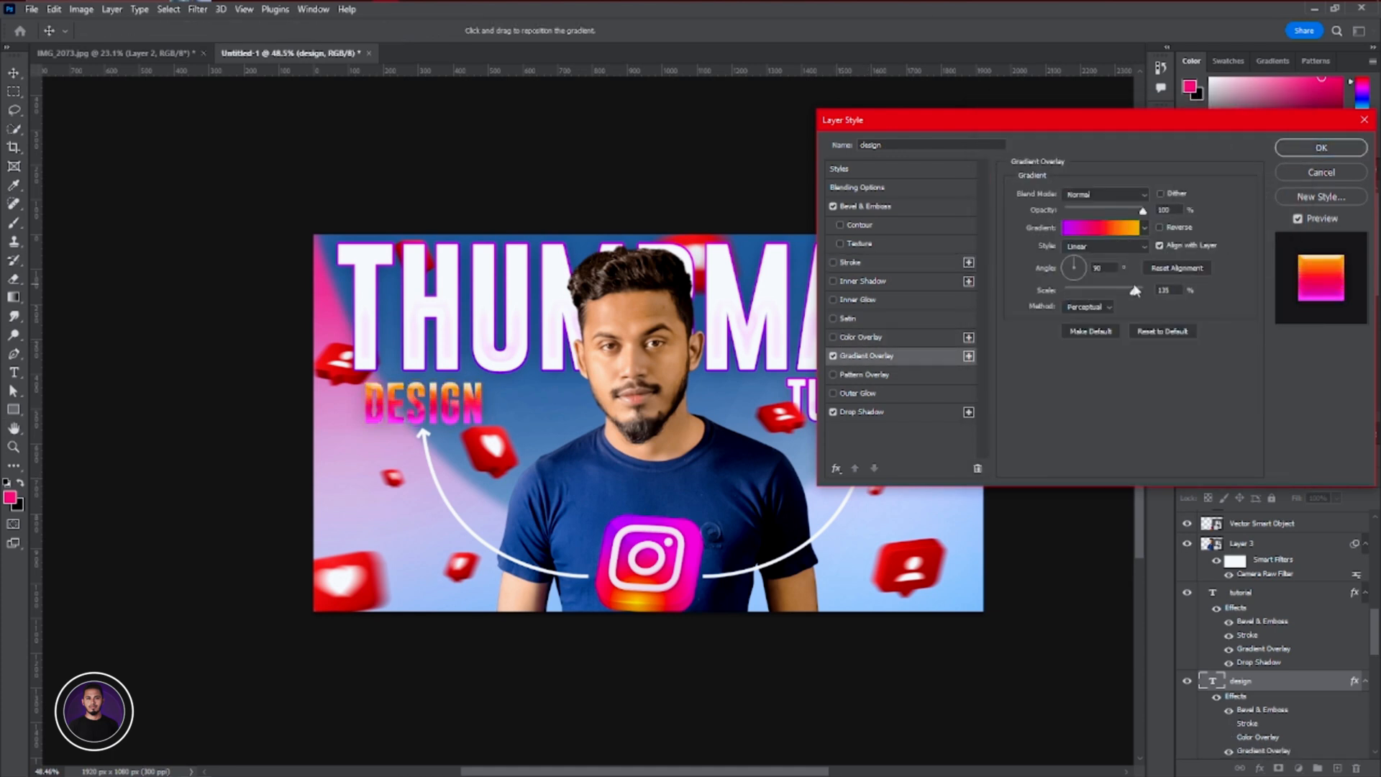
left_click(850, 262)
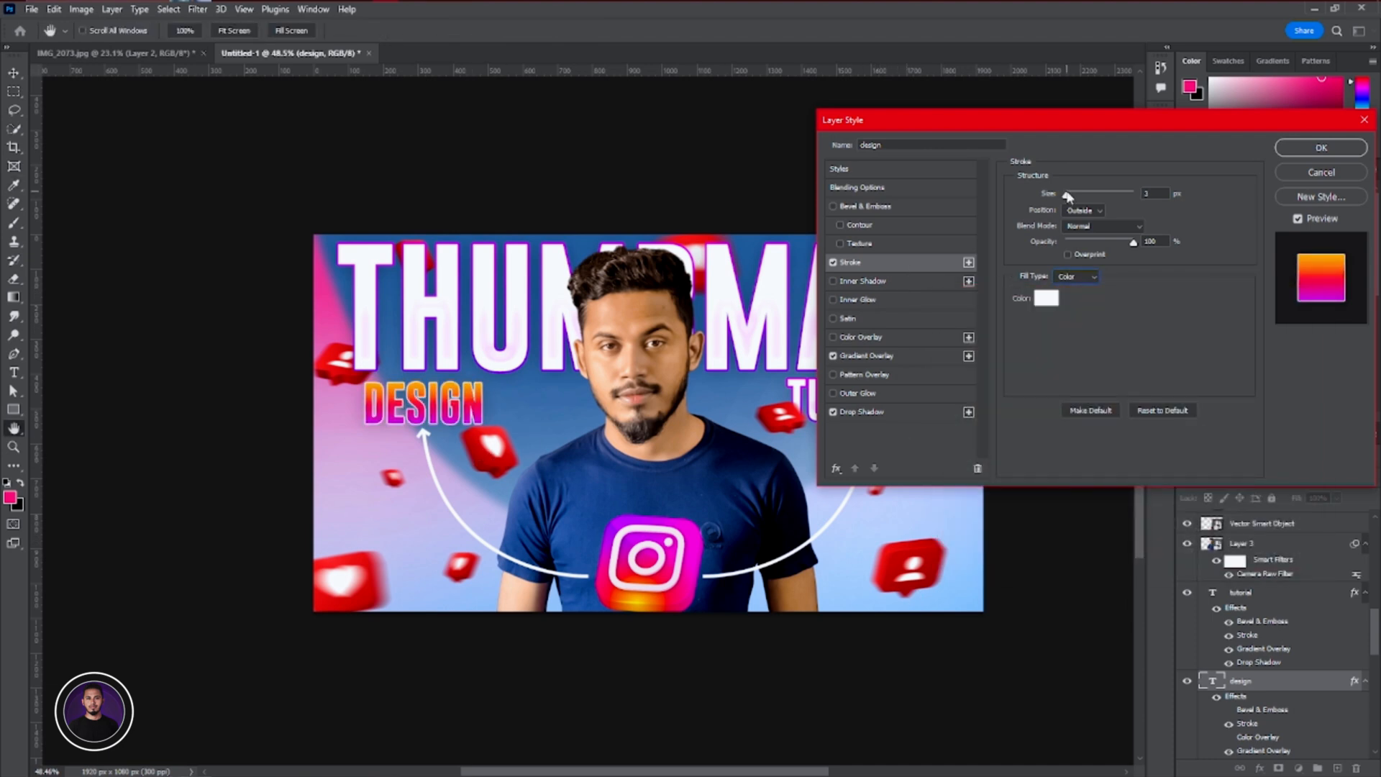
left_click(866, 355)
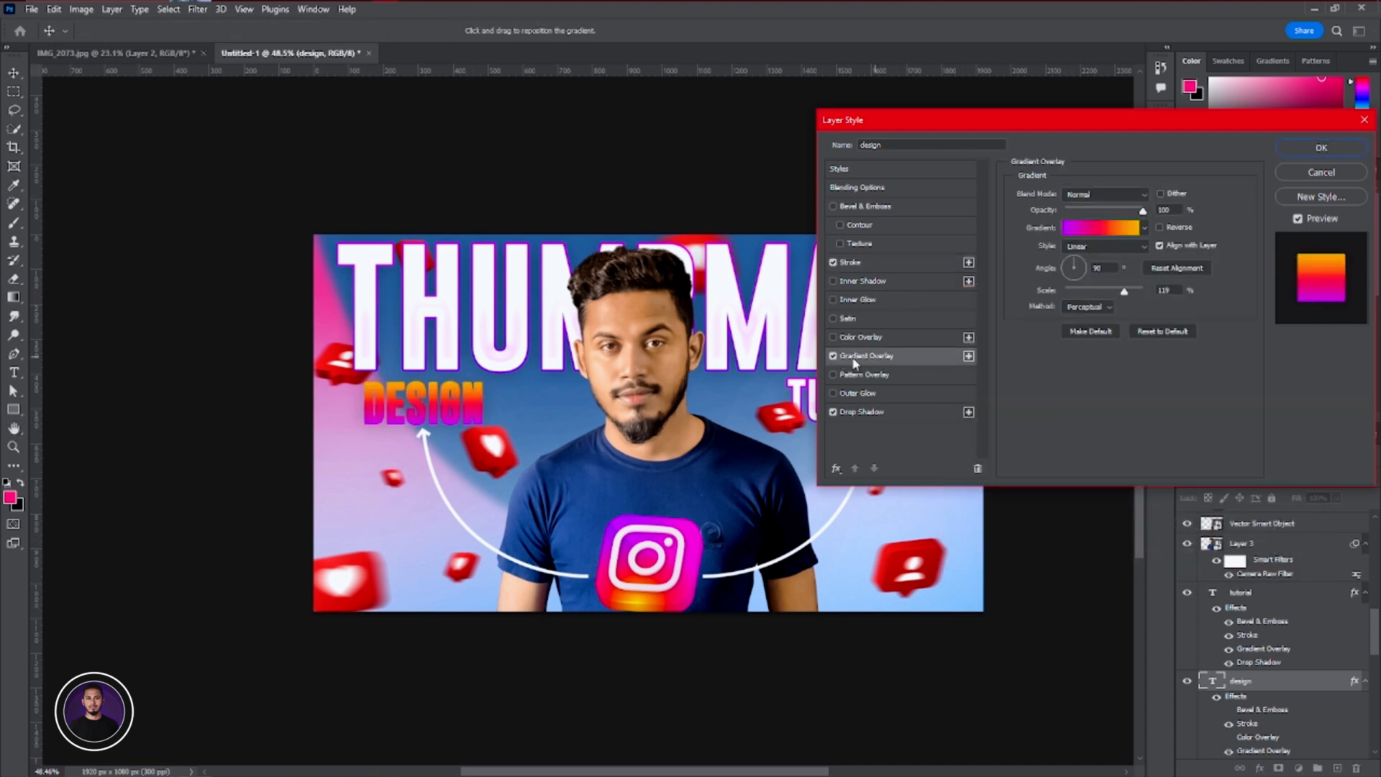
left_click(1319, 147)
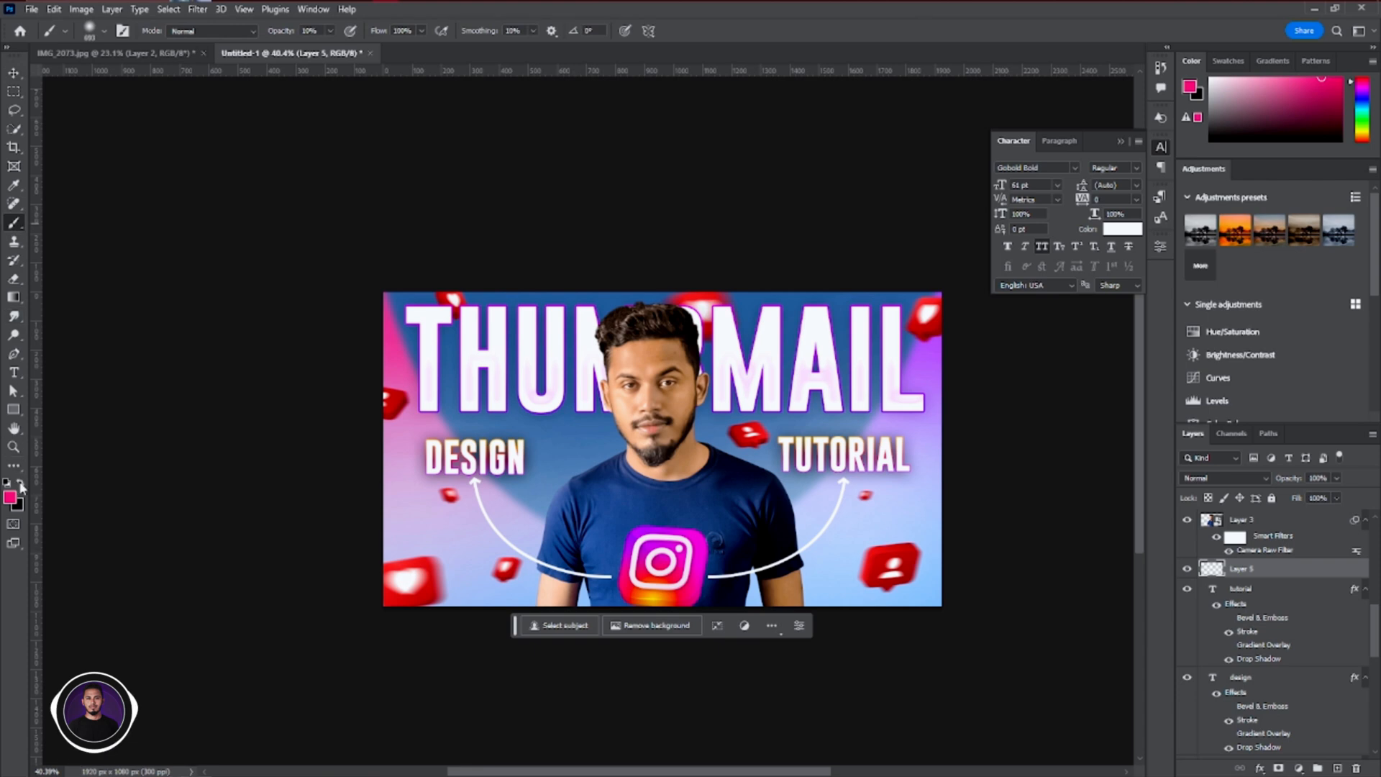
mouse_move(1290, 585)
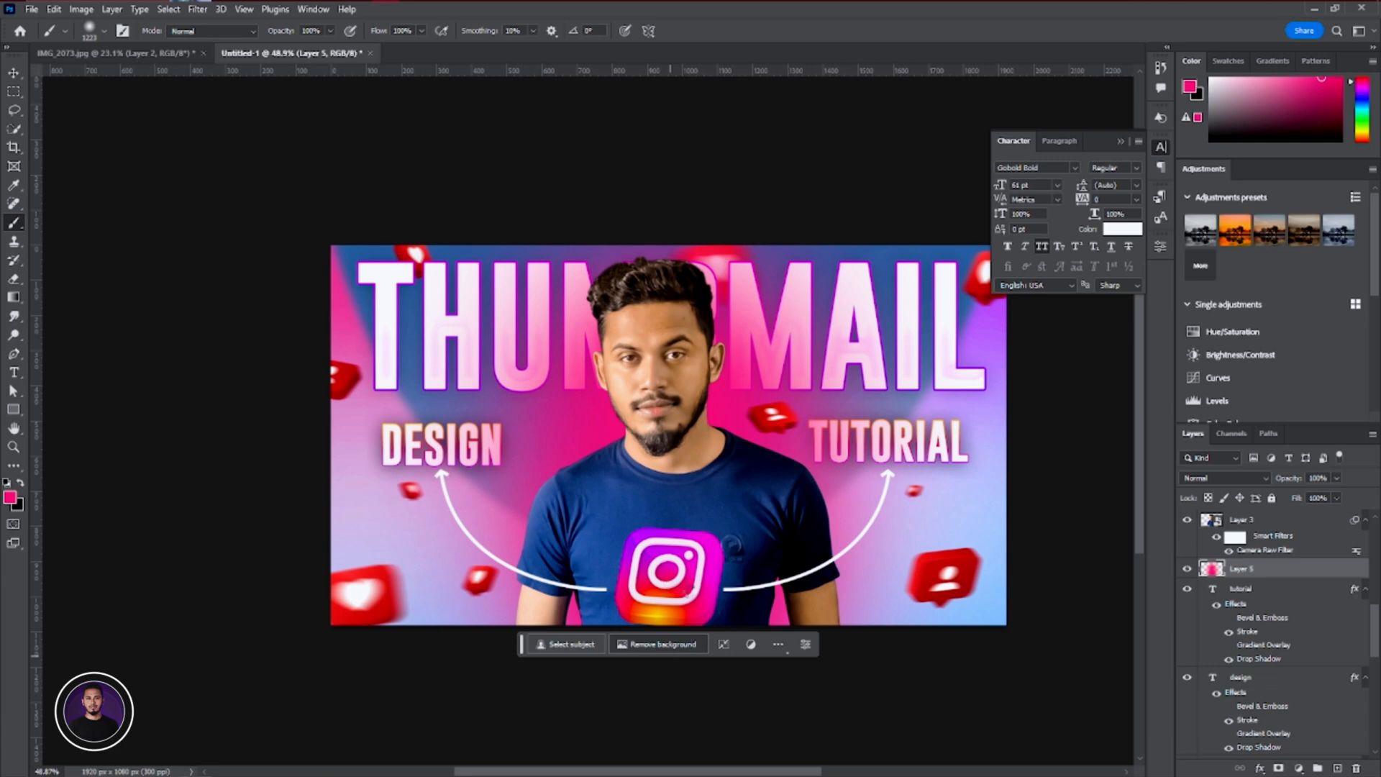
Paint soft pink and purple glows on new layers across the background
left_click(1223, 478)
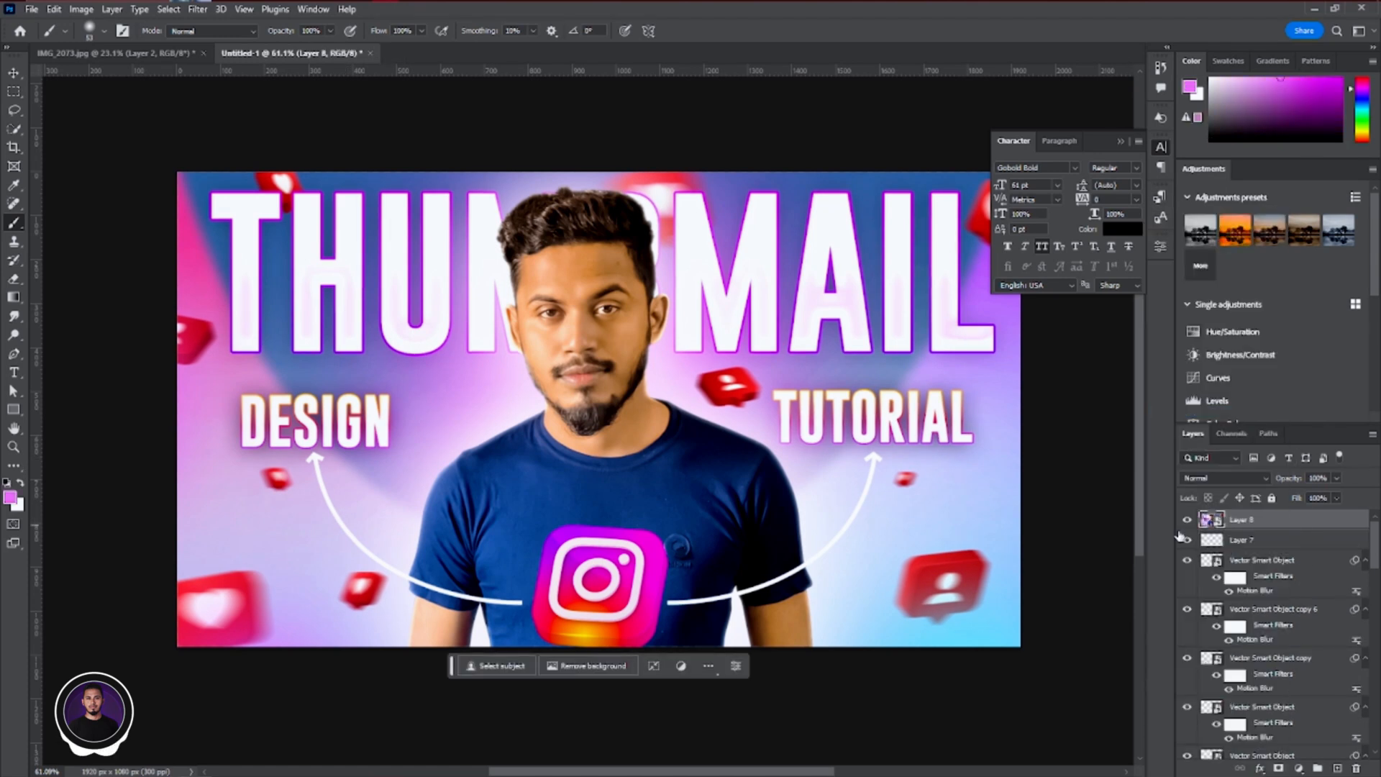
scroll("down", 3)
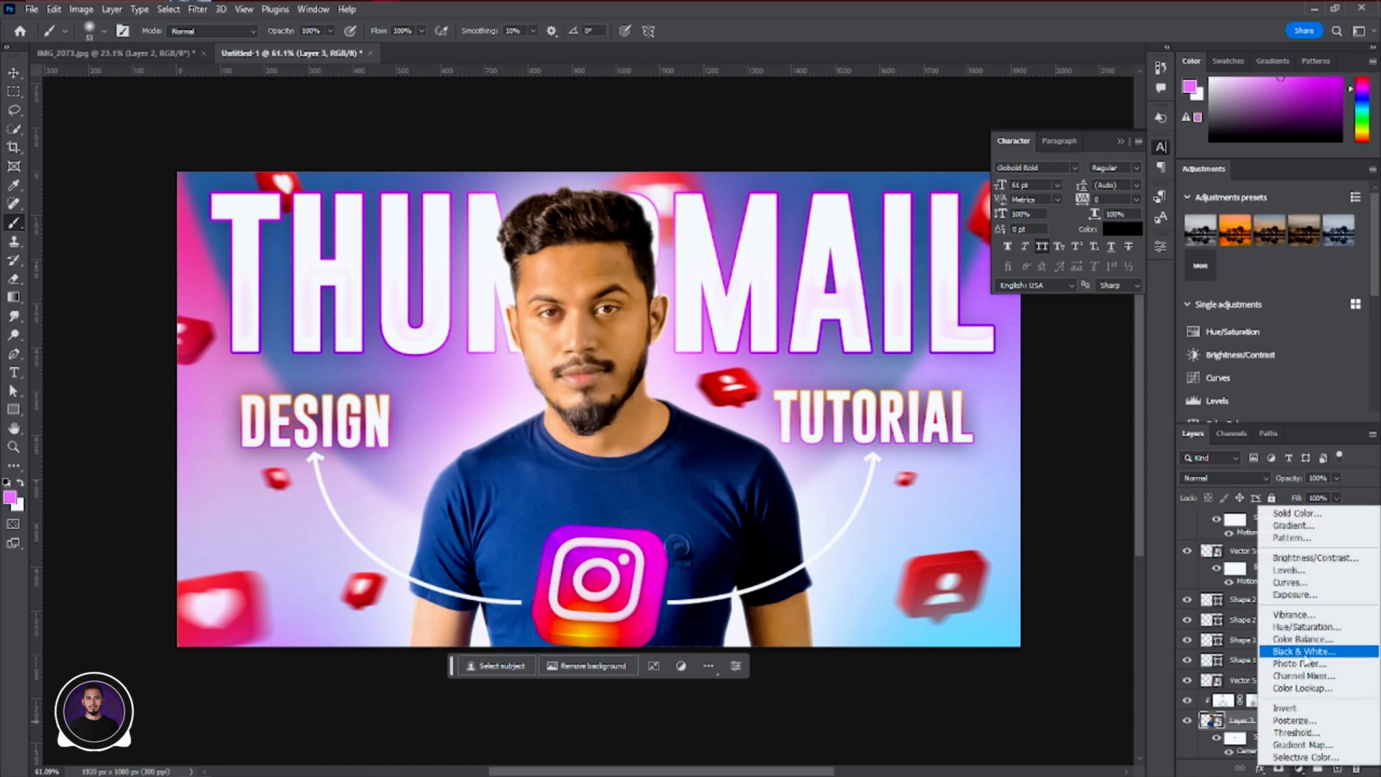
left_click(1304, 651)
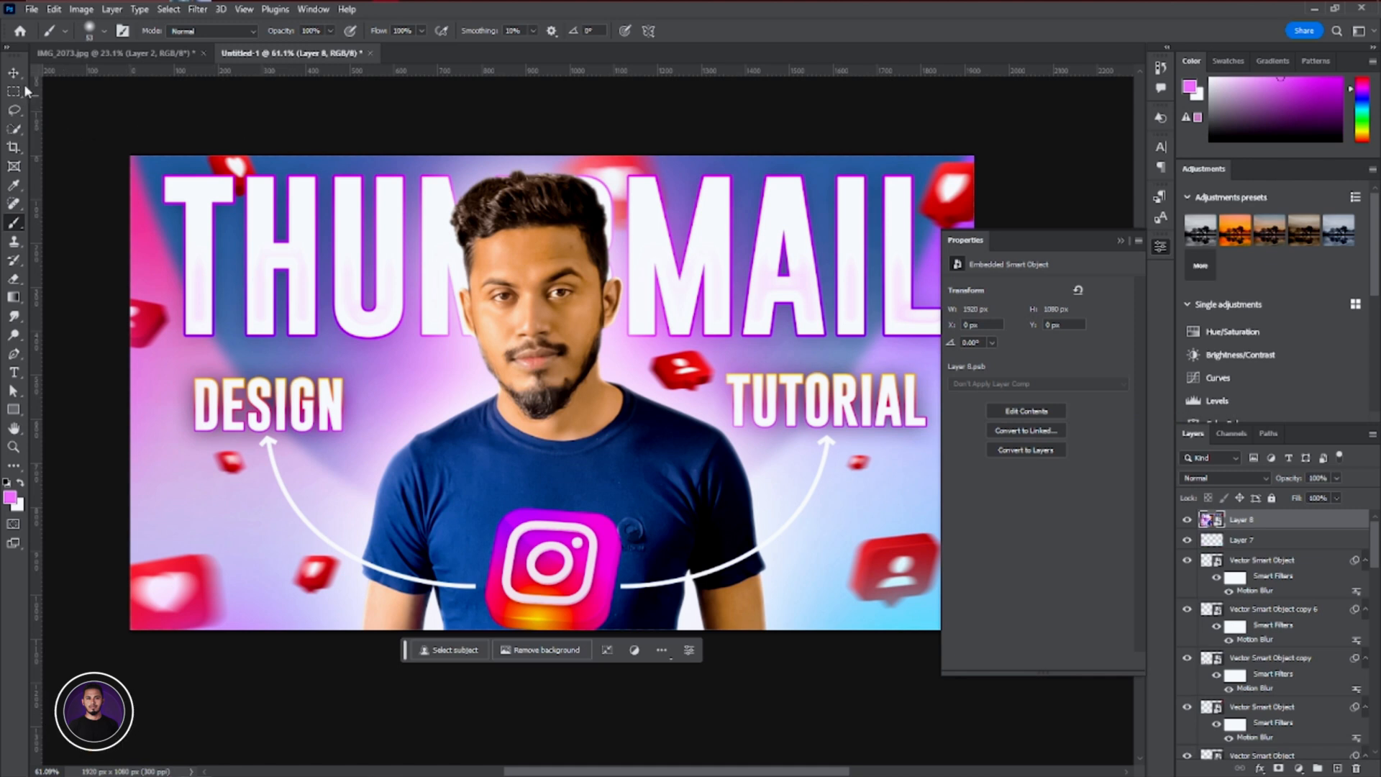
Colour-grade the top layer in Camera Raw, adjusting red and yellow saturation
left_click(13, 73)
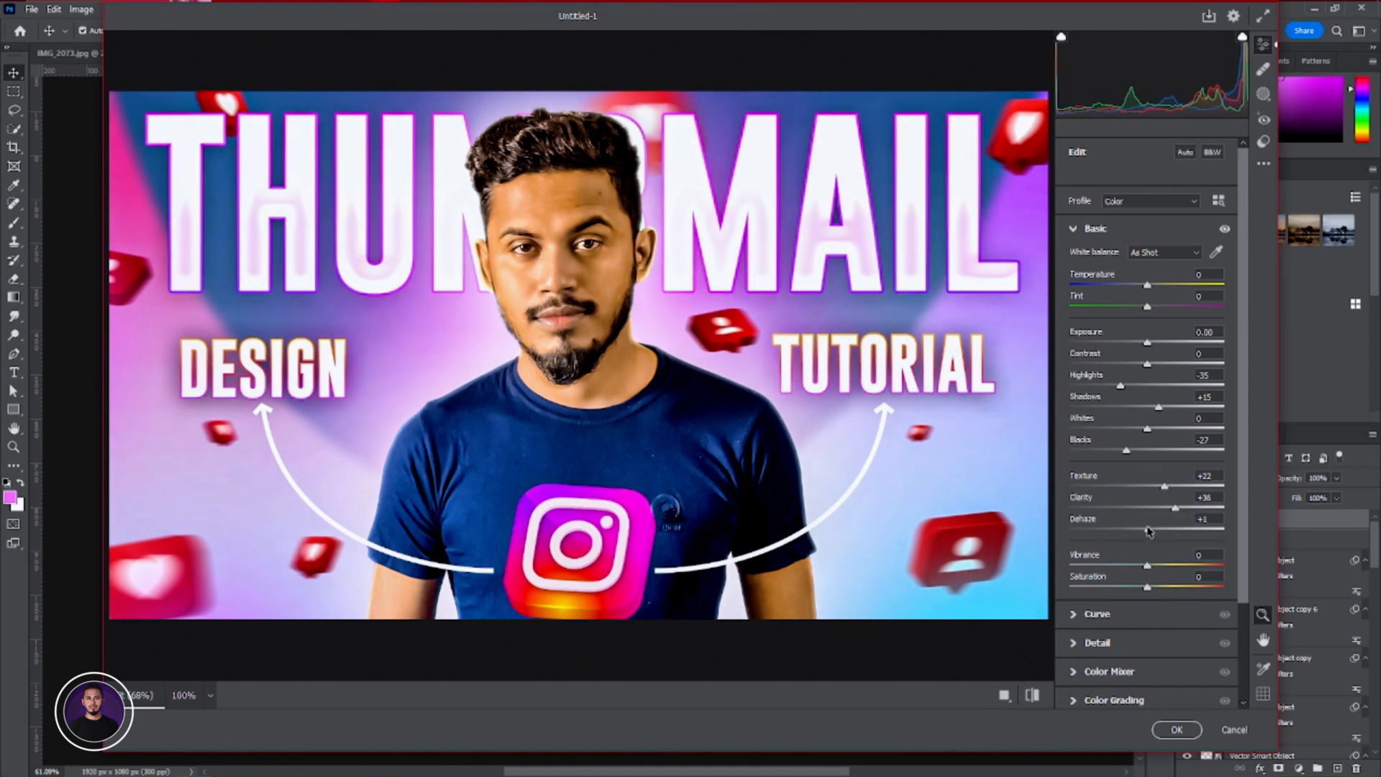
left_click(1097, 285)
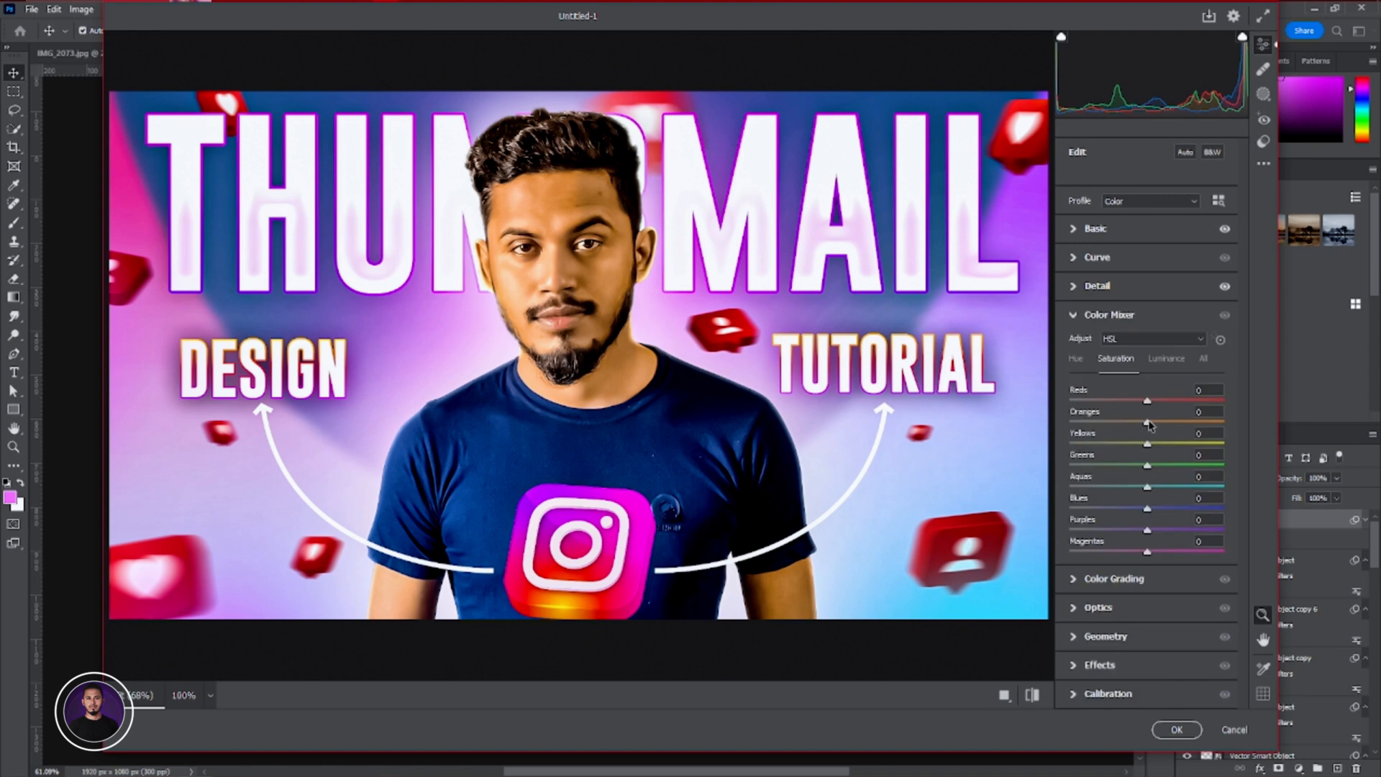
left_click_drag(1146, 412, 1141, 412)
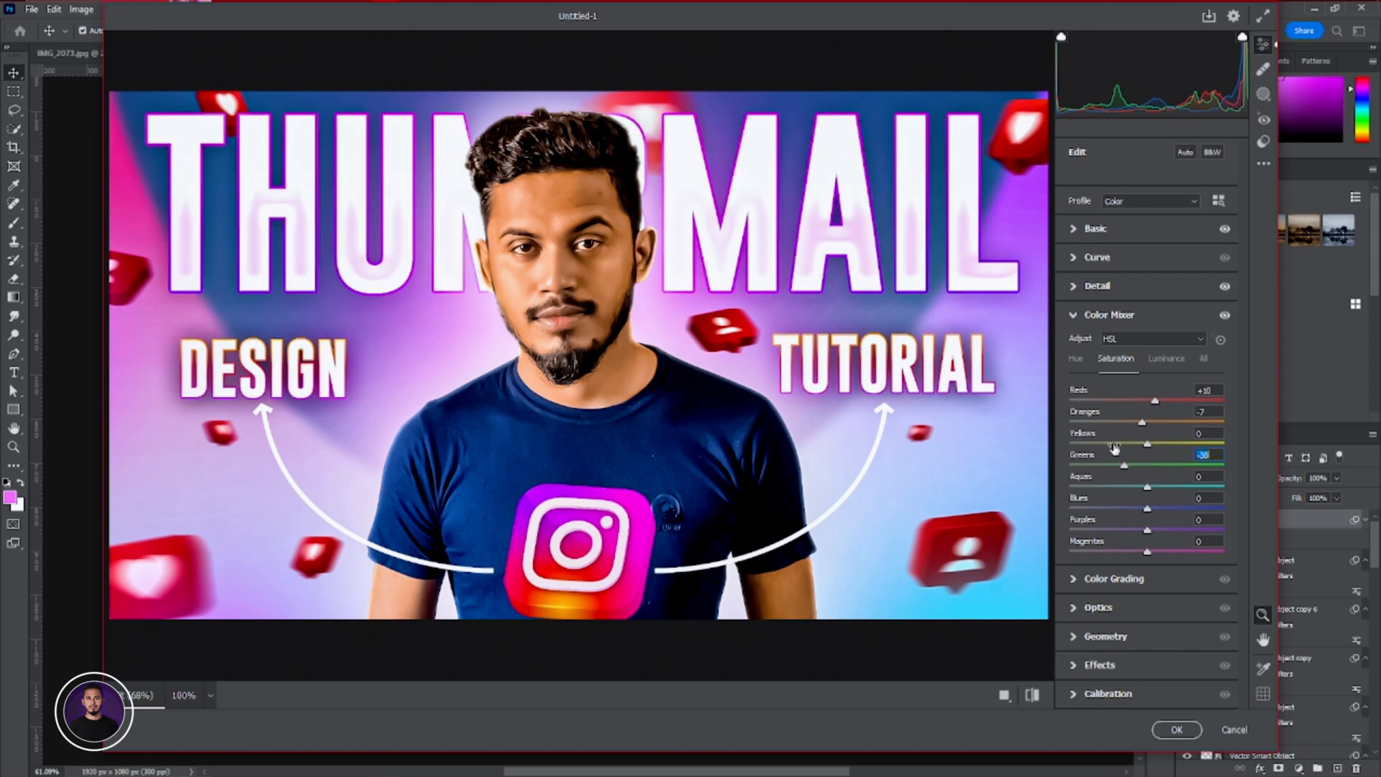
left_click_drag(1146, 432, 1142, 437)
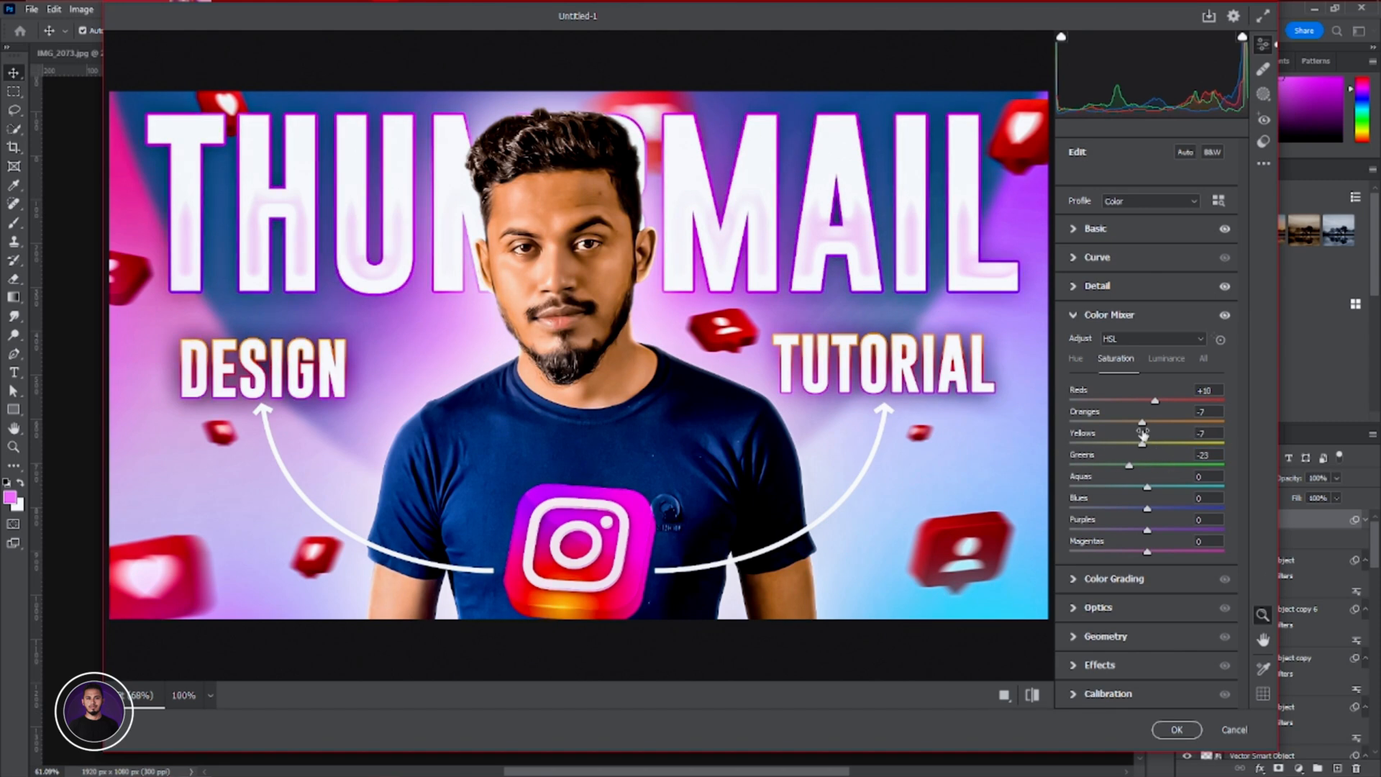
left_click(1176, 729)
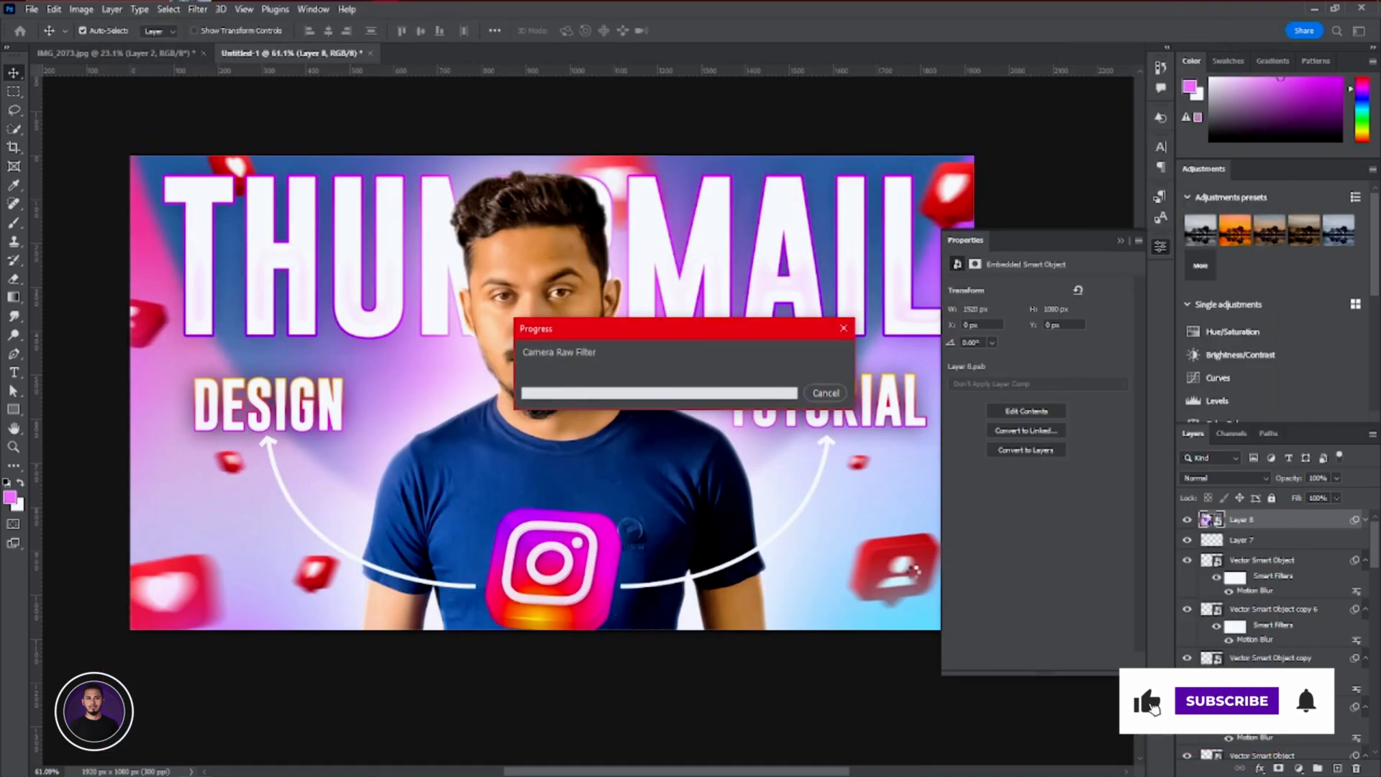